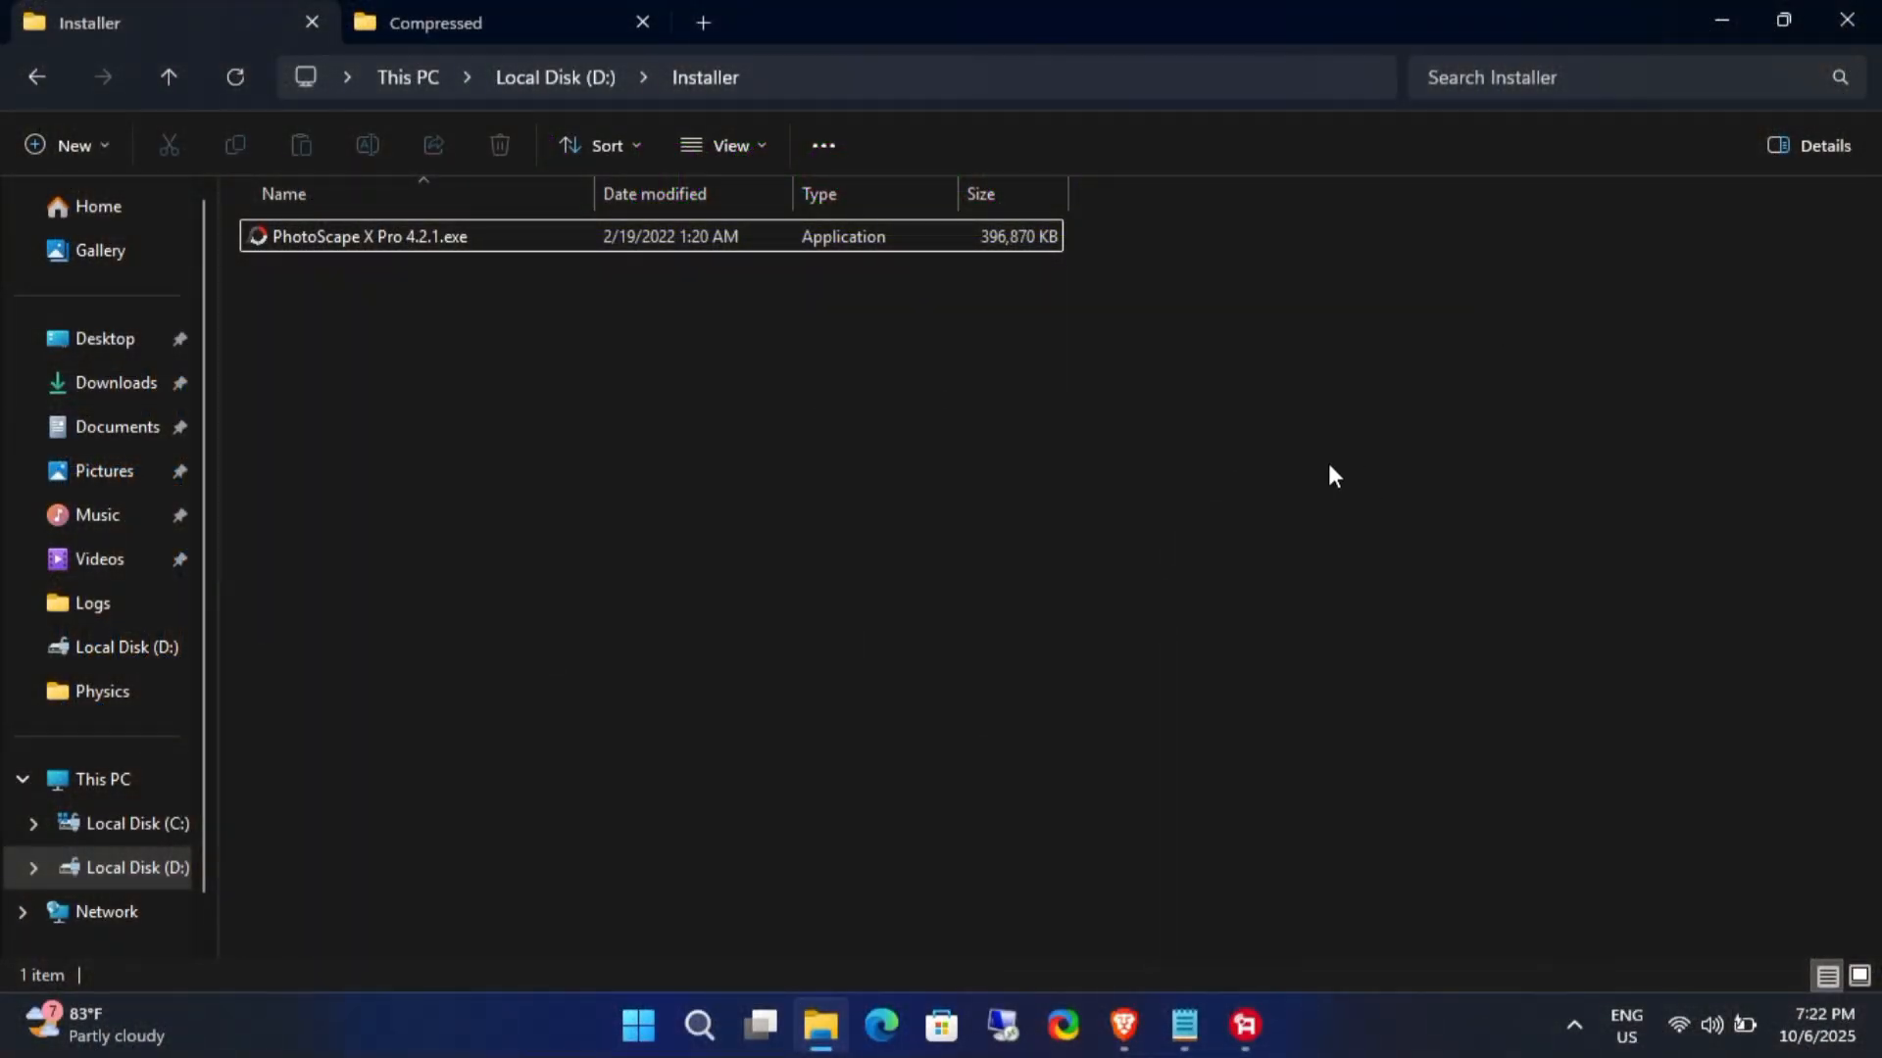
Step: Create a new folder named Extracted inside D:\Installer and enter it
left_click(370, 237)
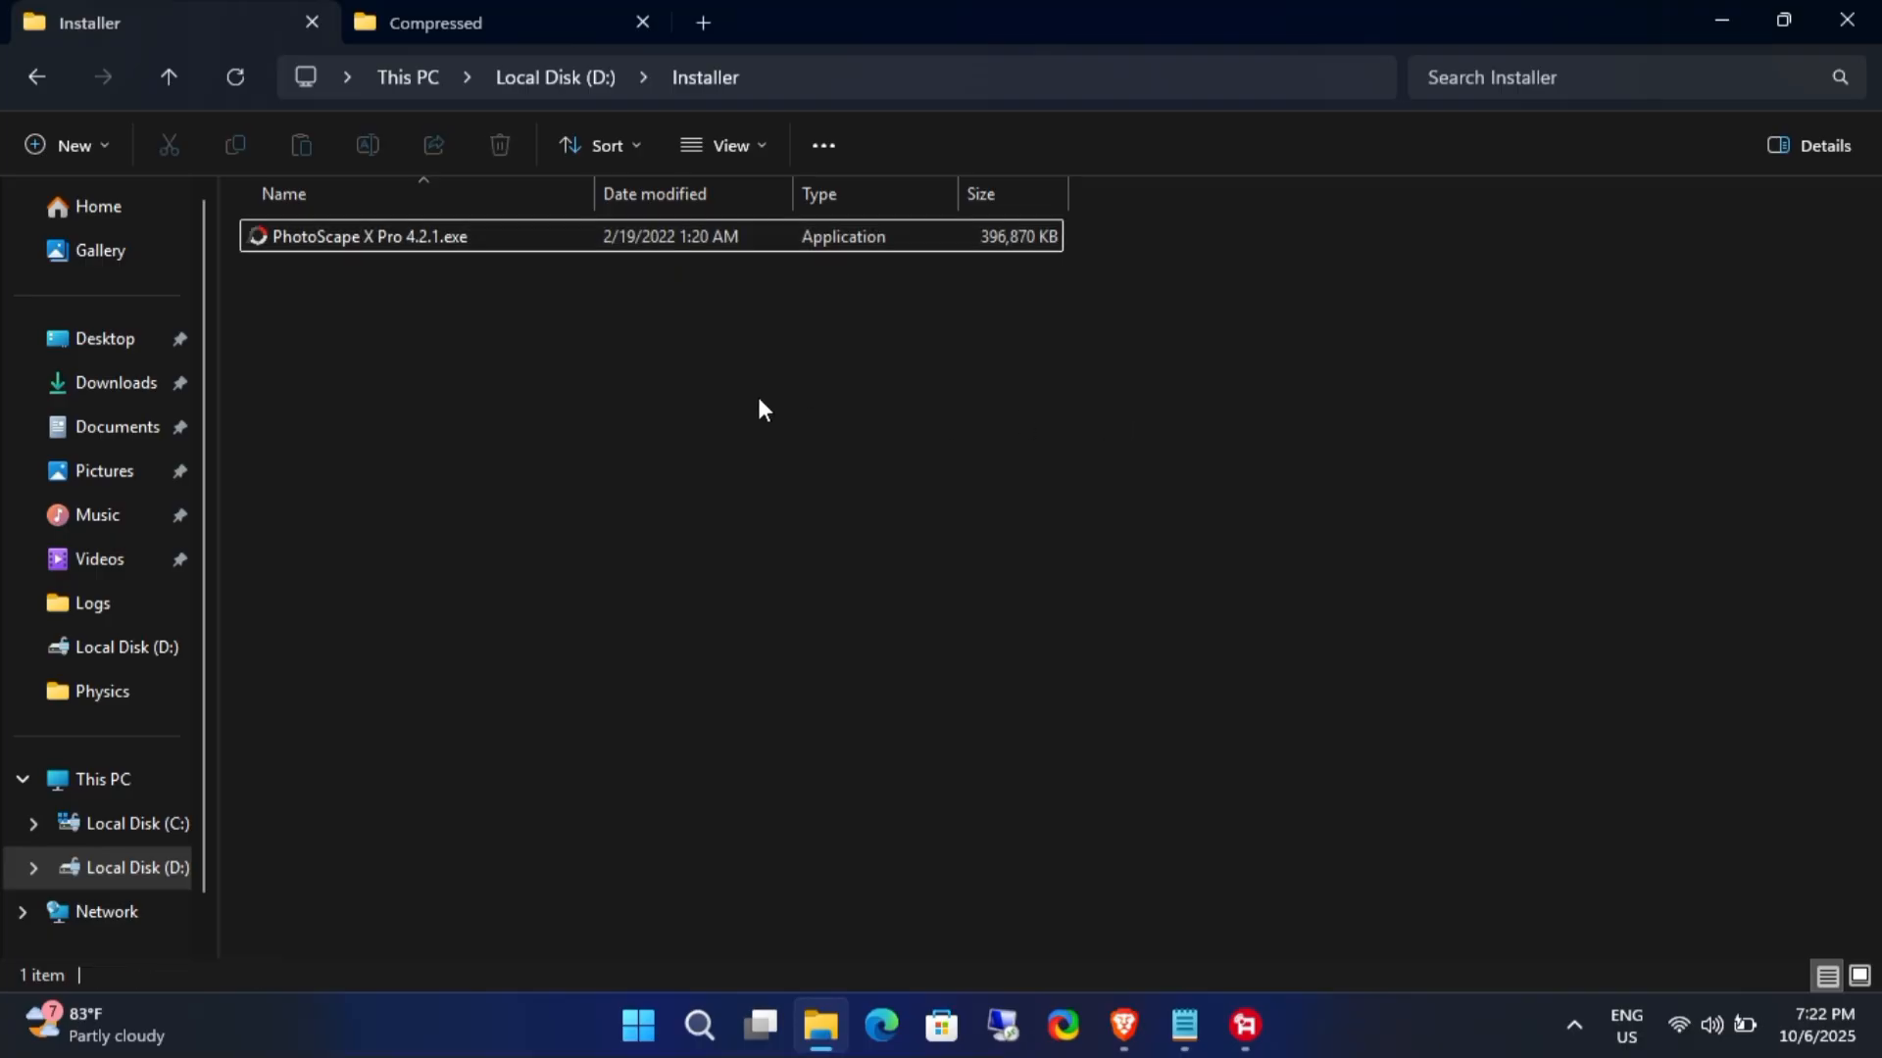
right_click(762, 410)
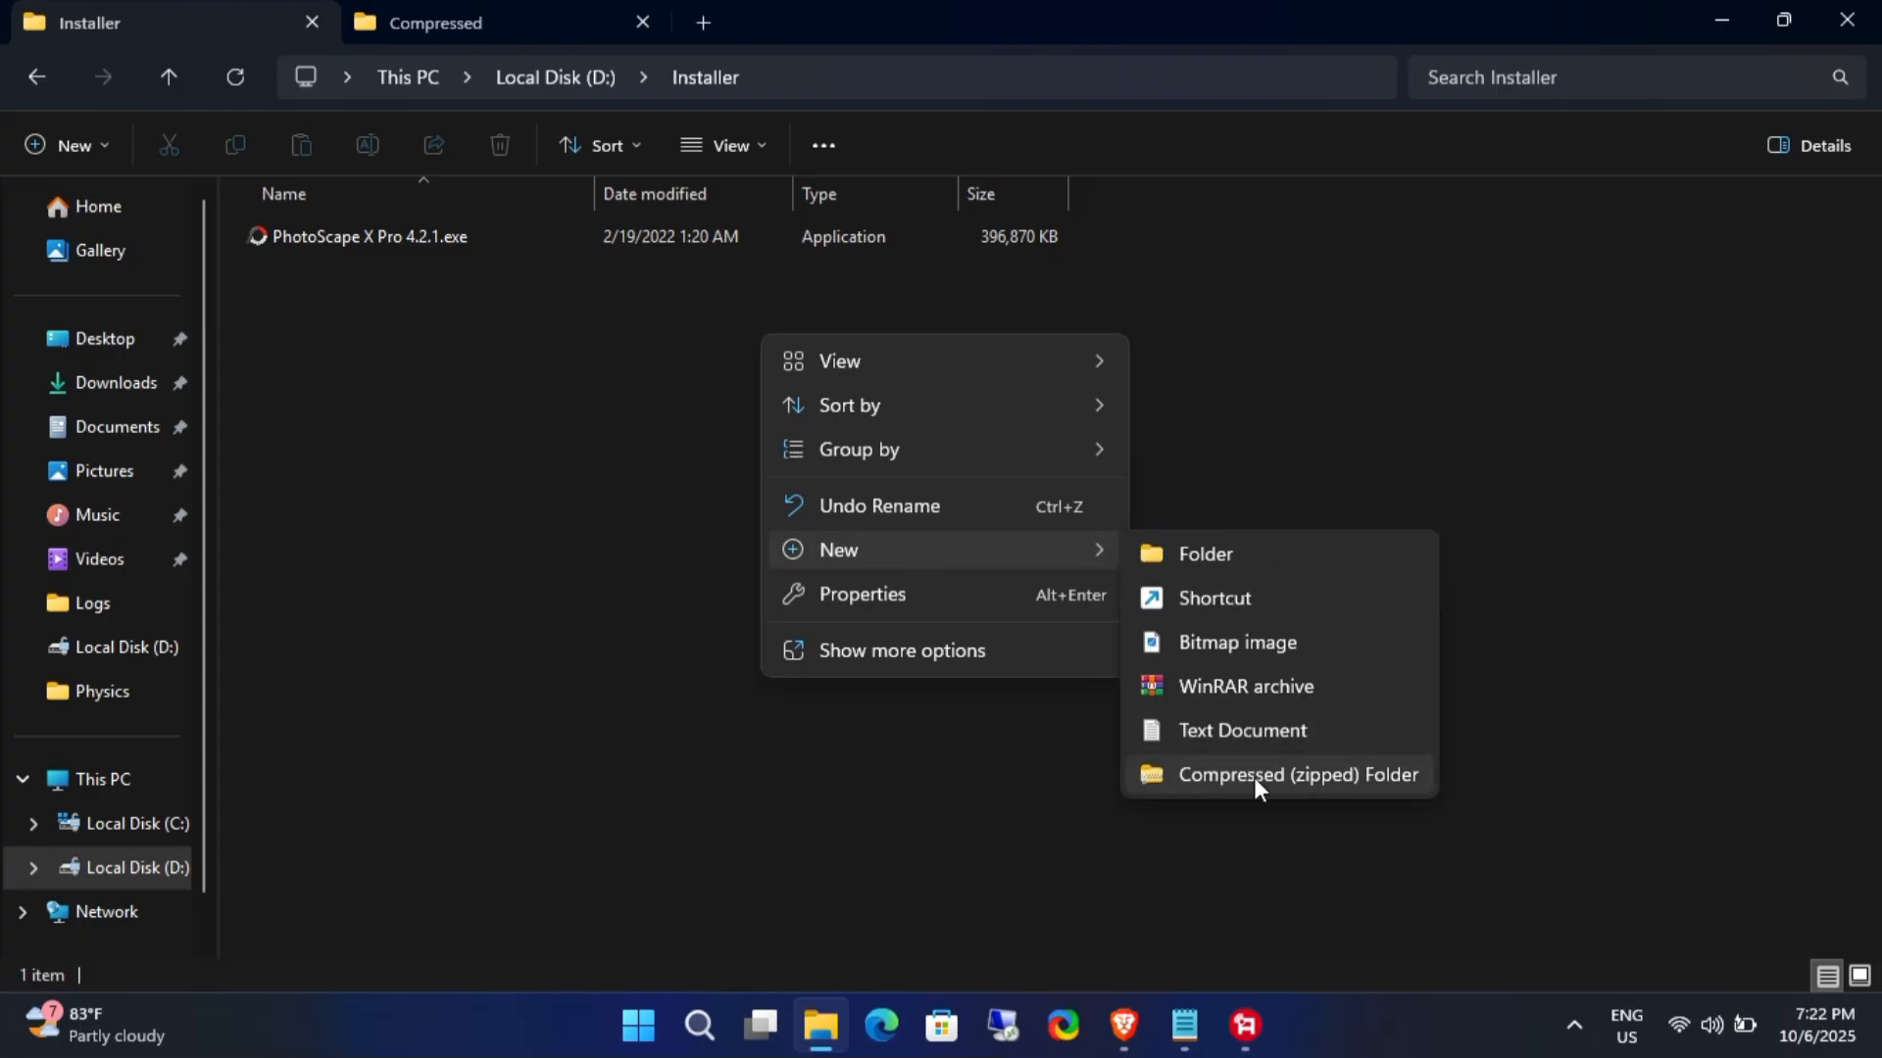
left_click(1204, 552)
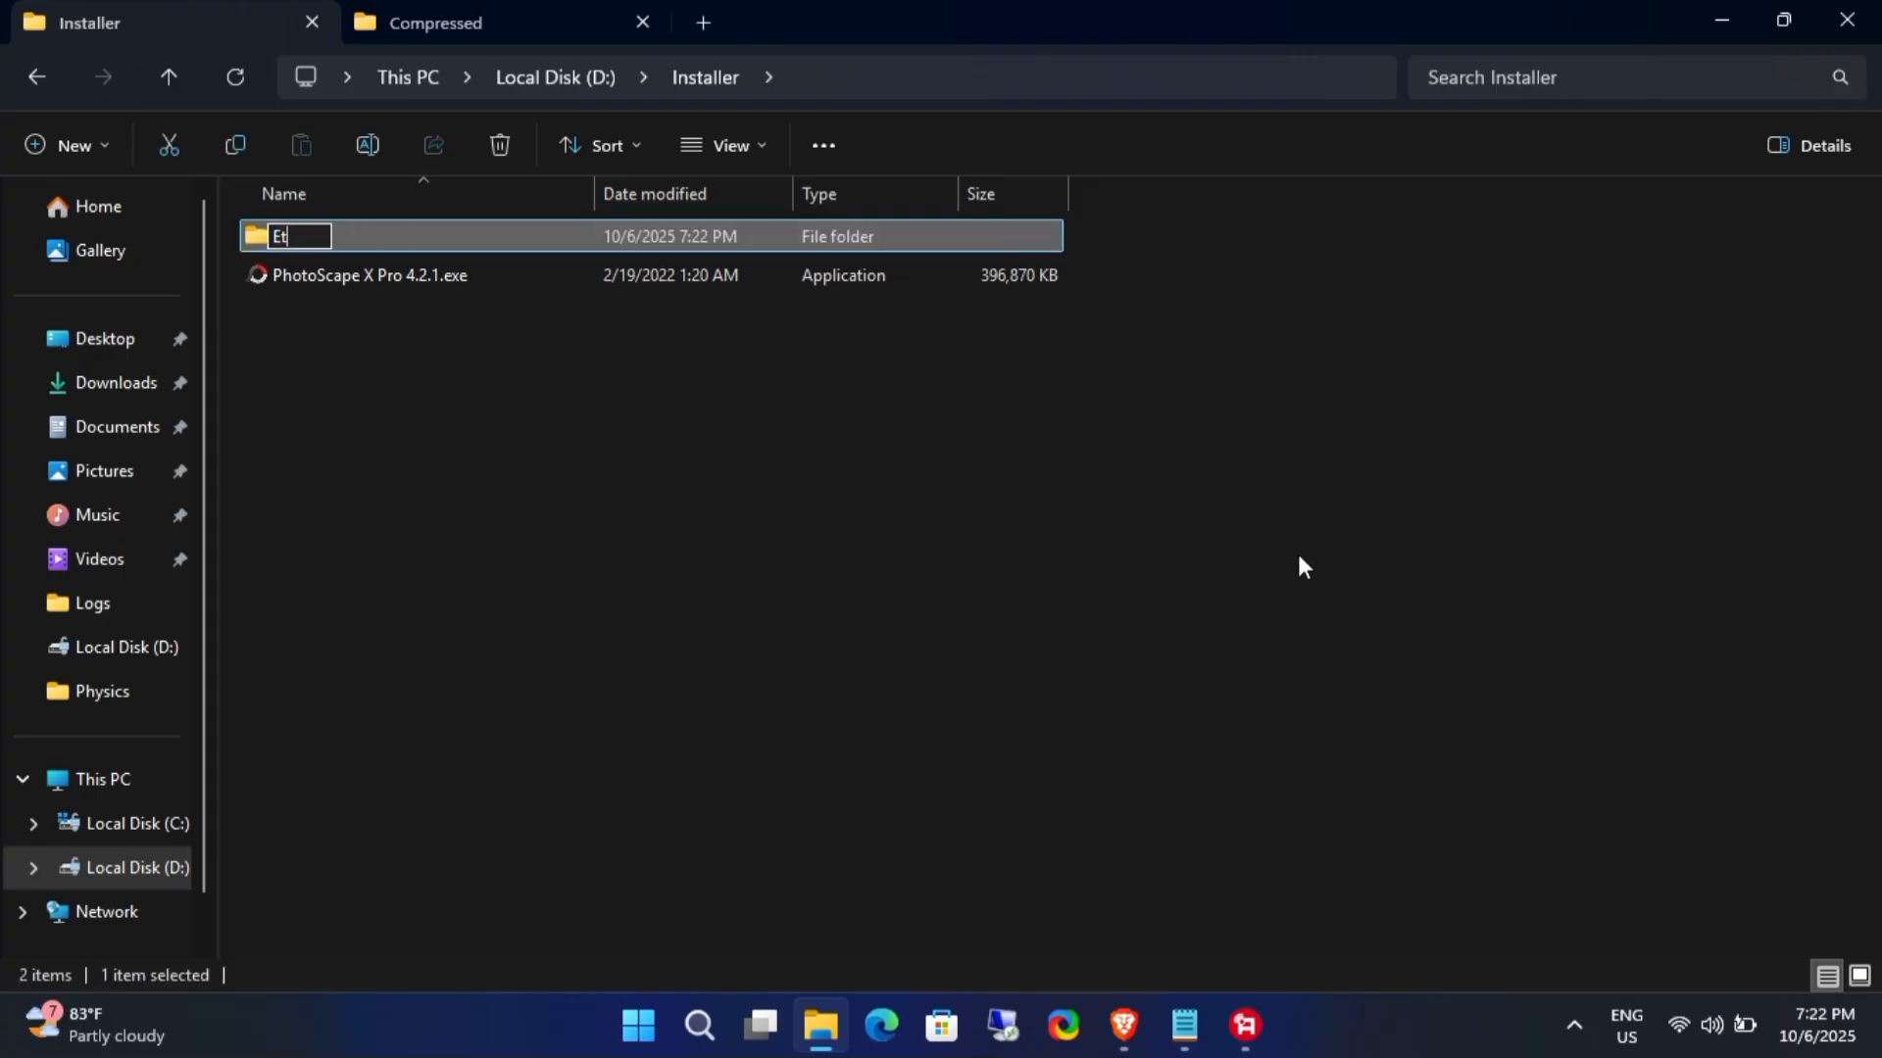
type("Extracted")
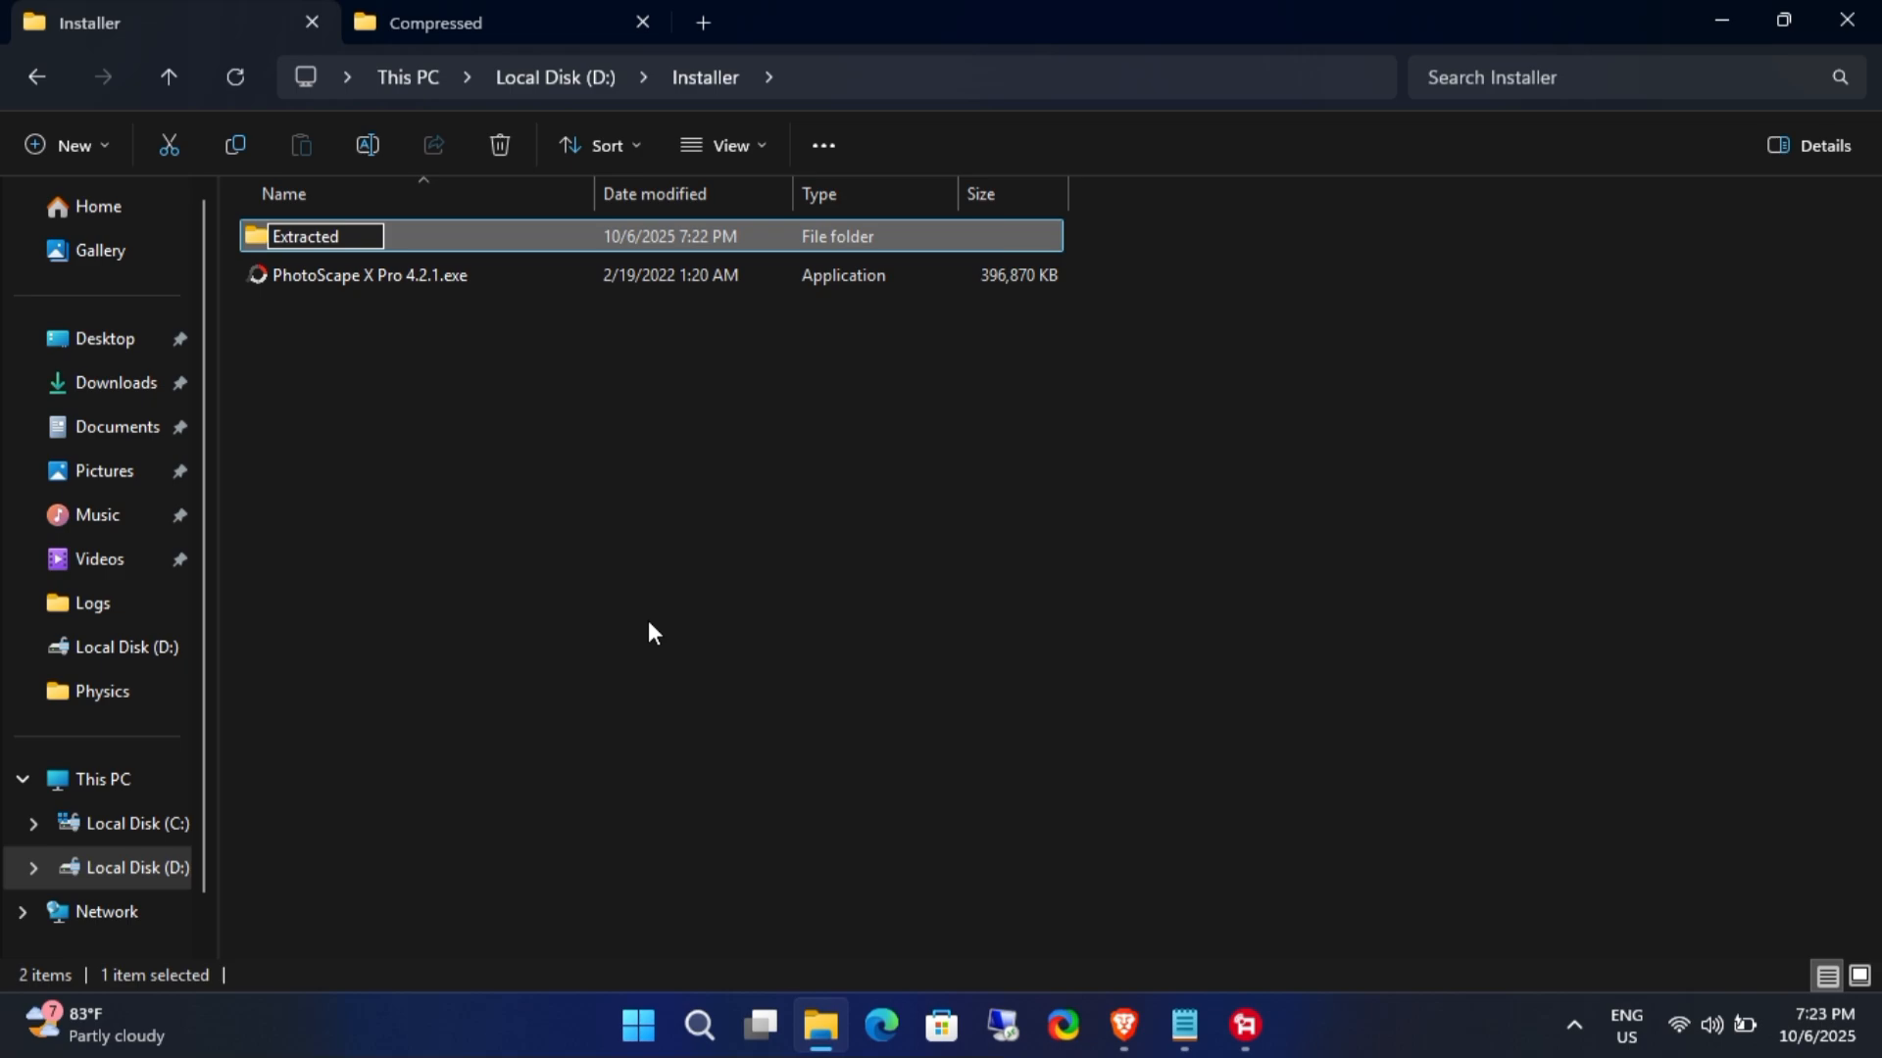
left_click(699, 465)
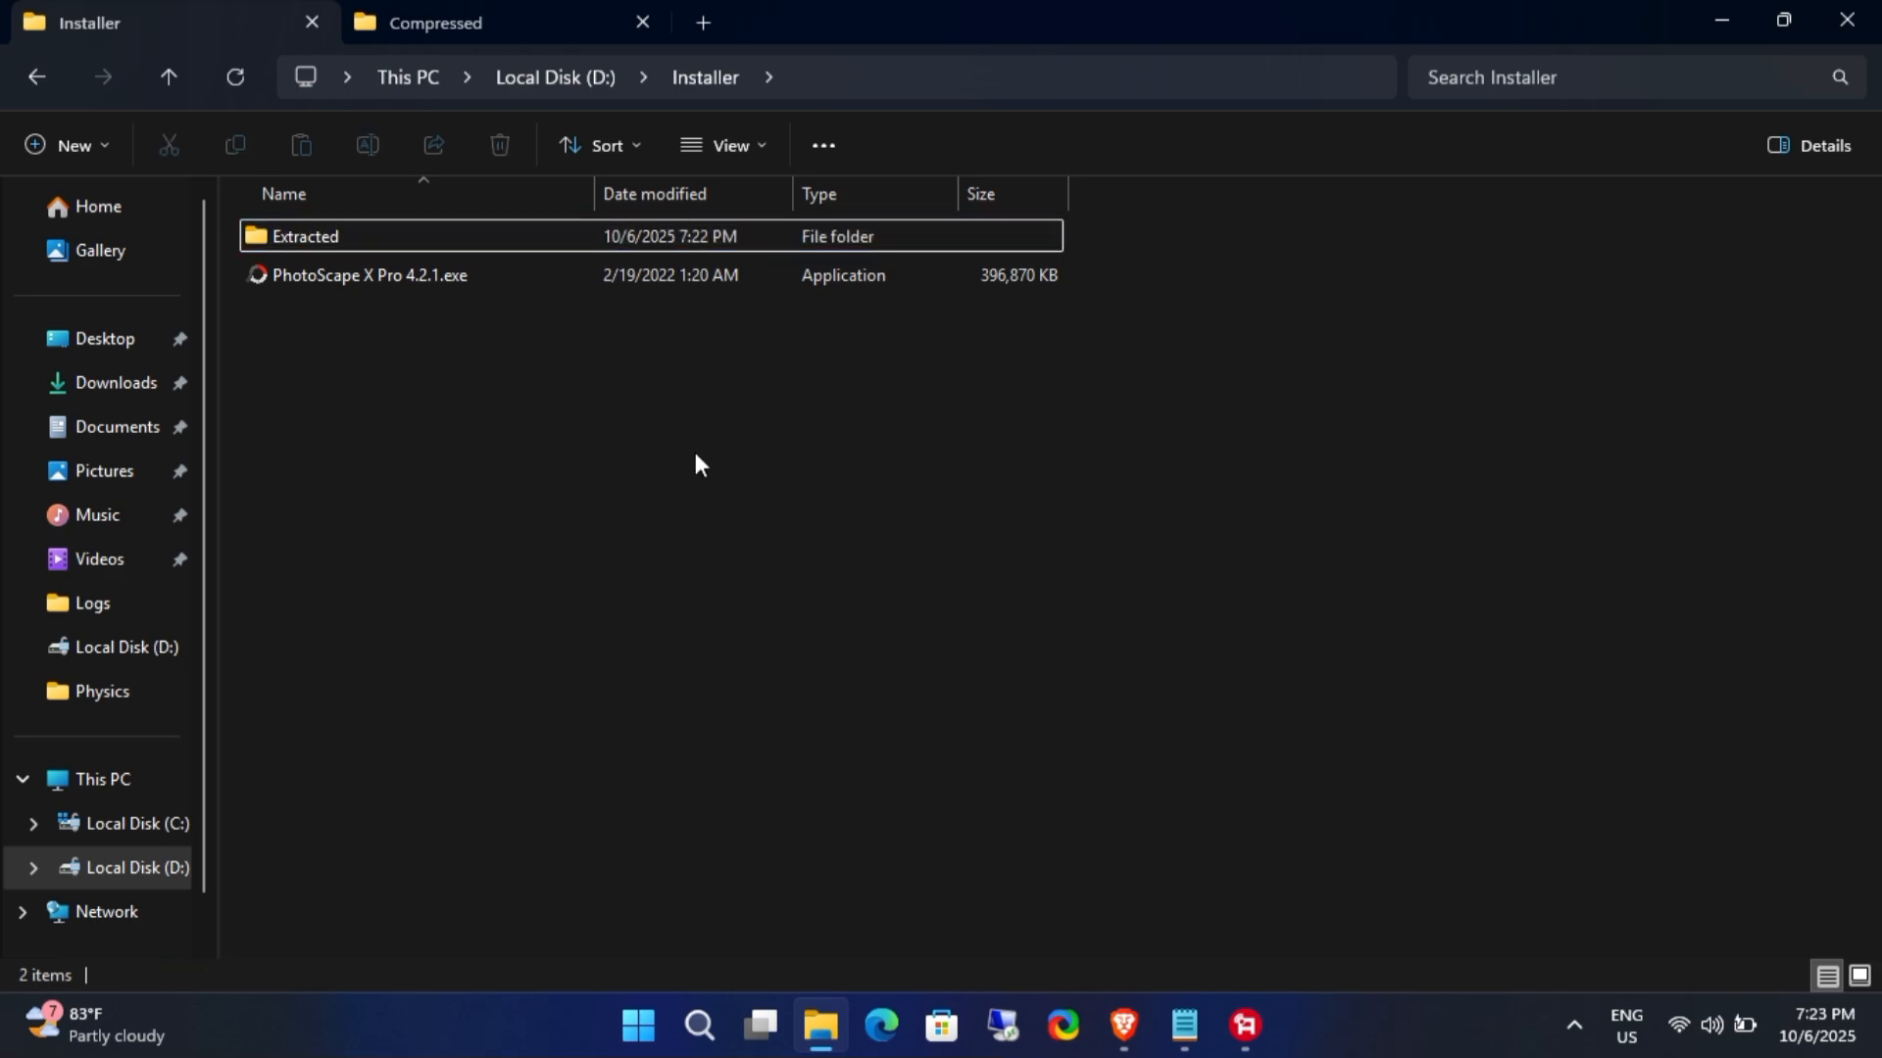
double_click(304, 235)
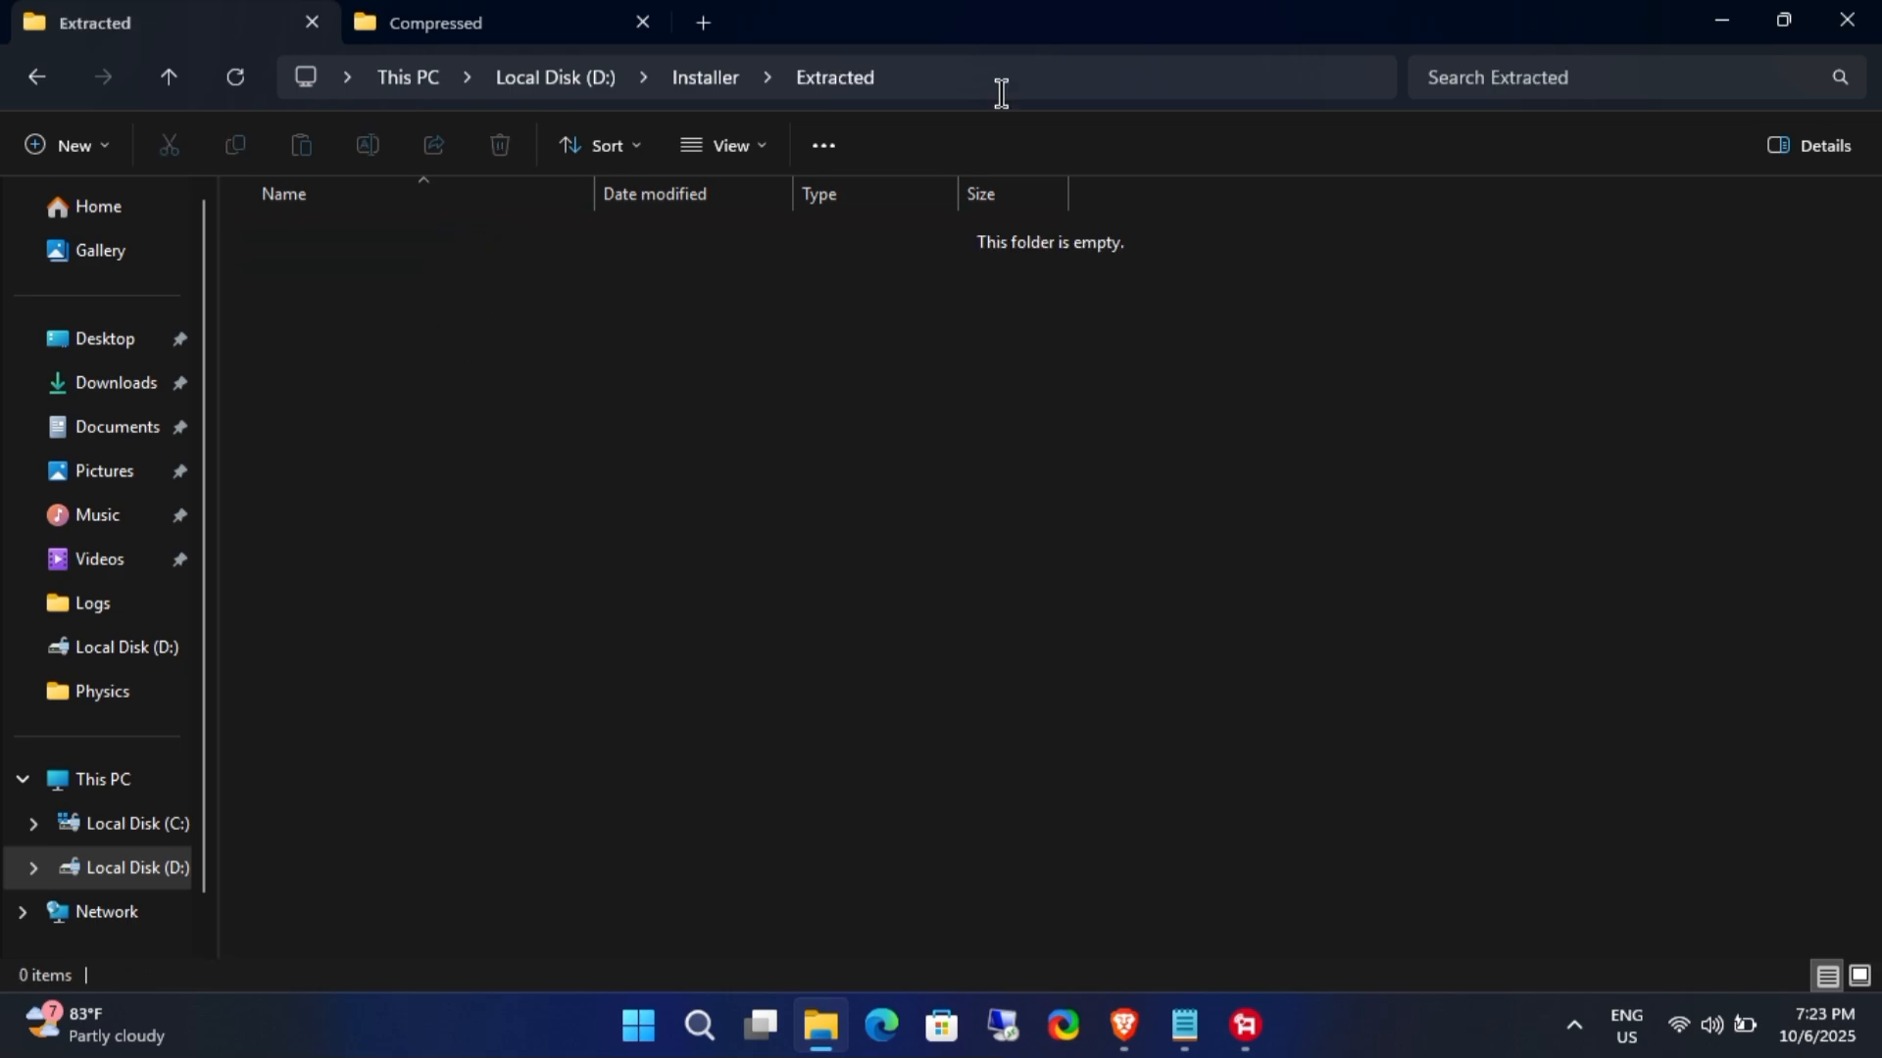
Step: Point the noted setup.exe extraction commands at D:\Installer\Extracted instead of C:\Extracted
left_click(996, 77)
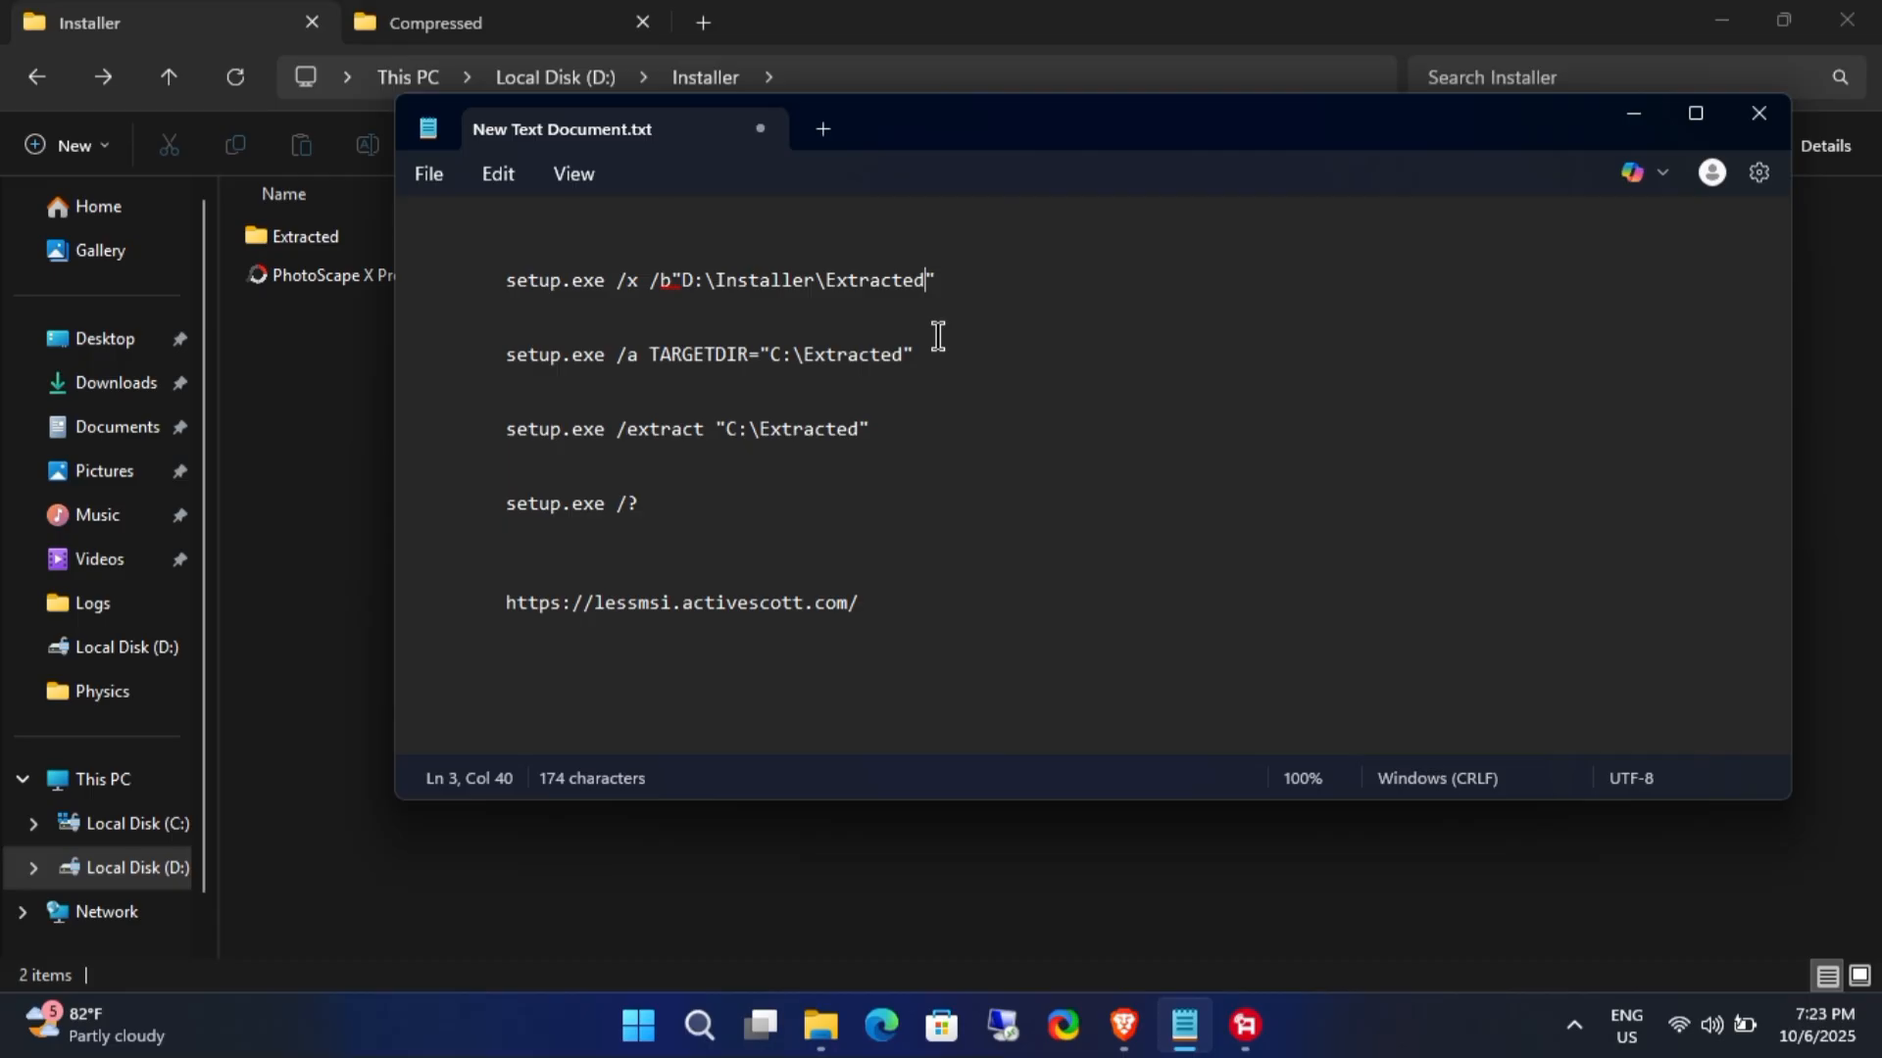
type("D:\\Installer\\Extracted")
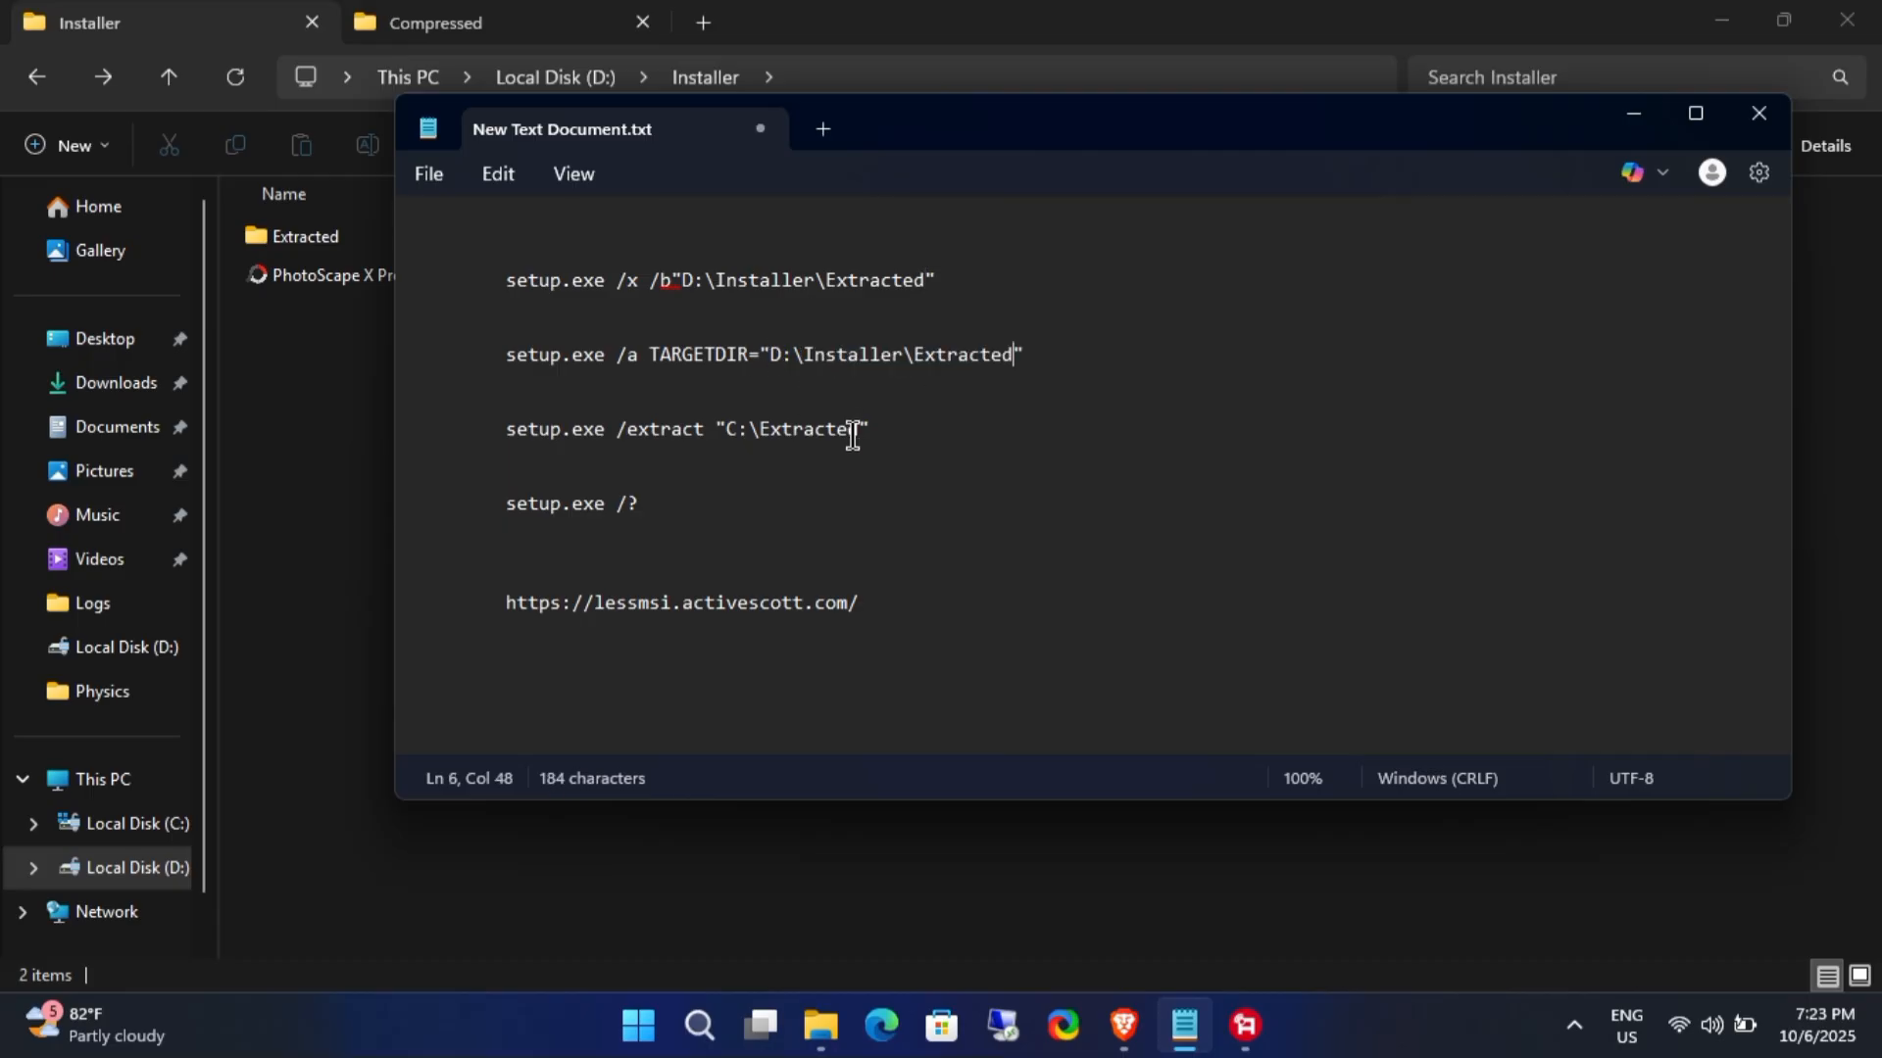
type("D:\\Installer\\Extracted")
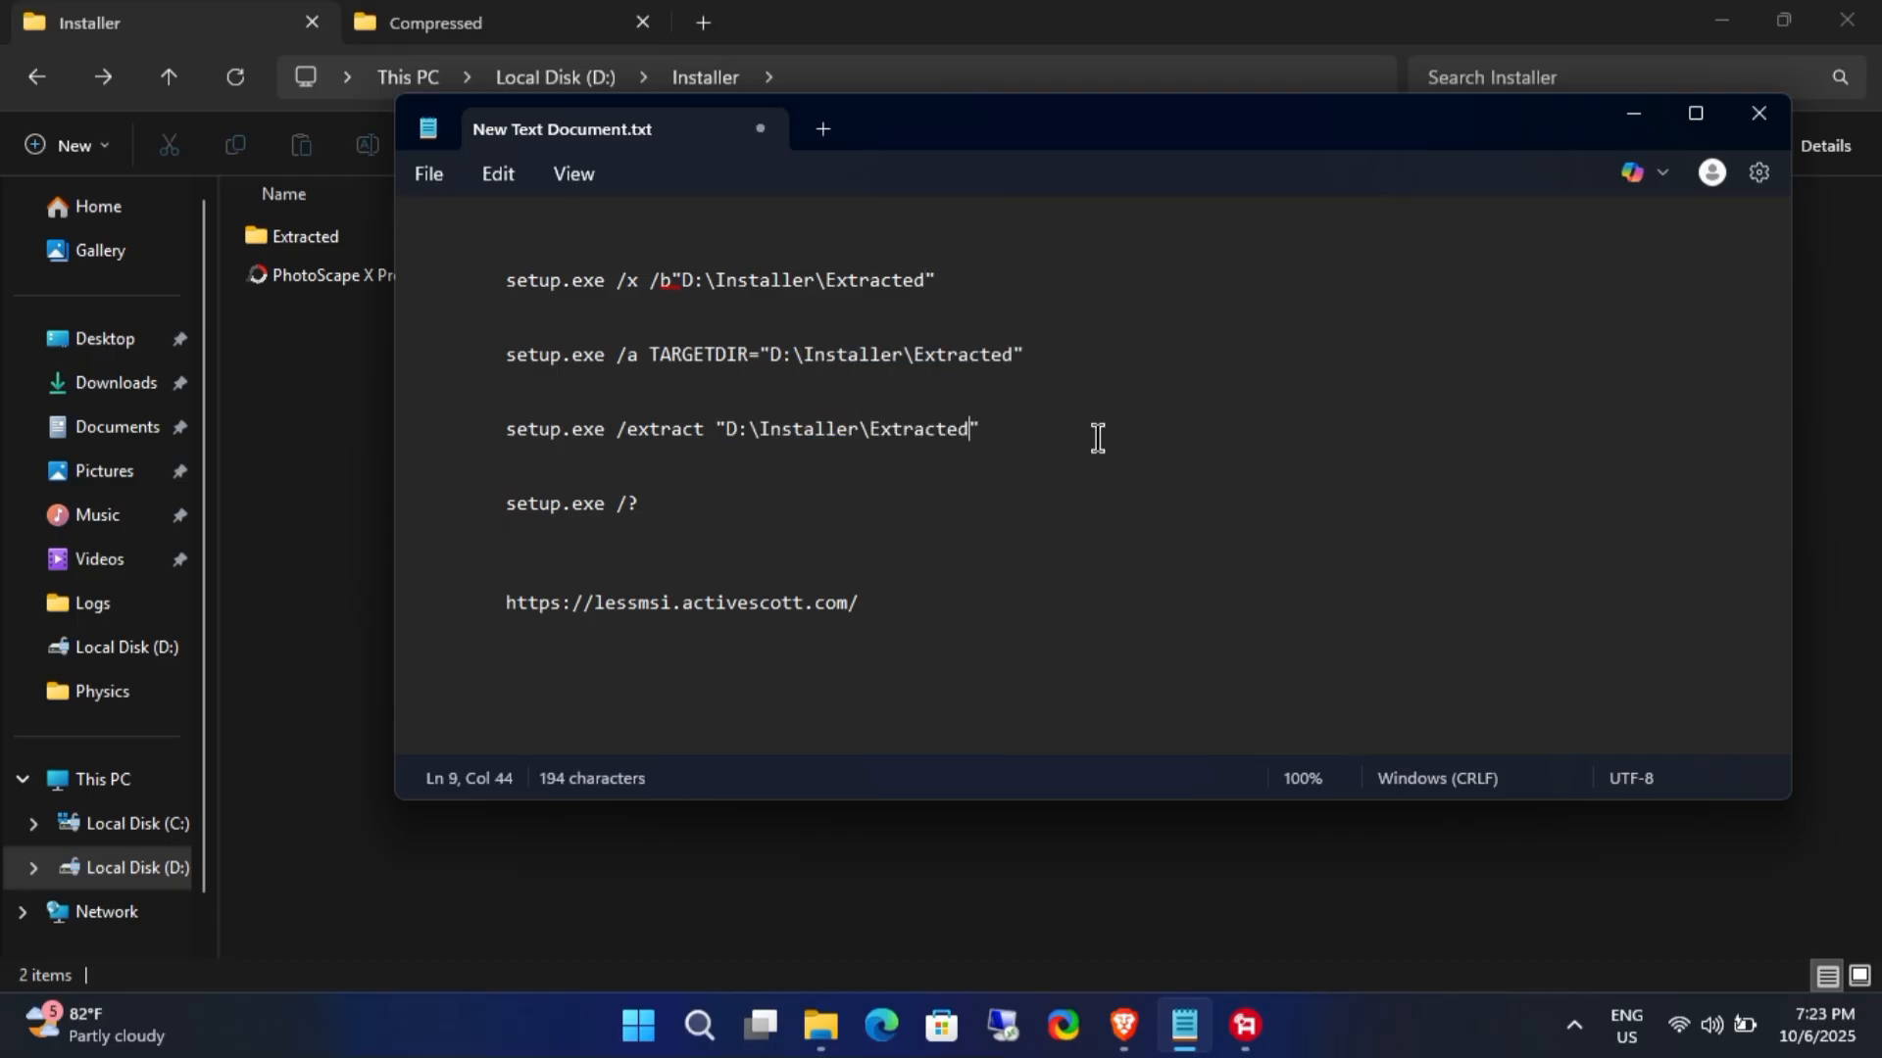
mouse_move(976, 405)
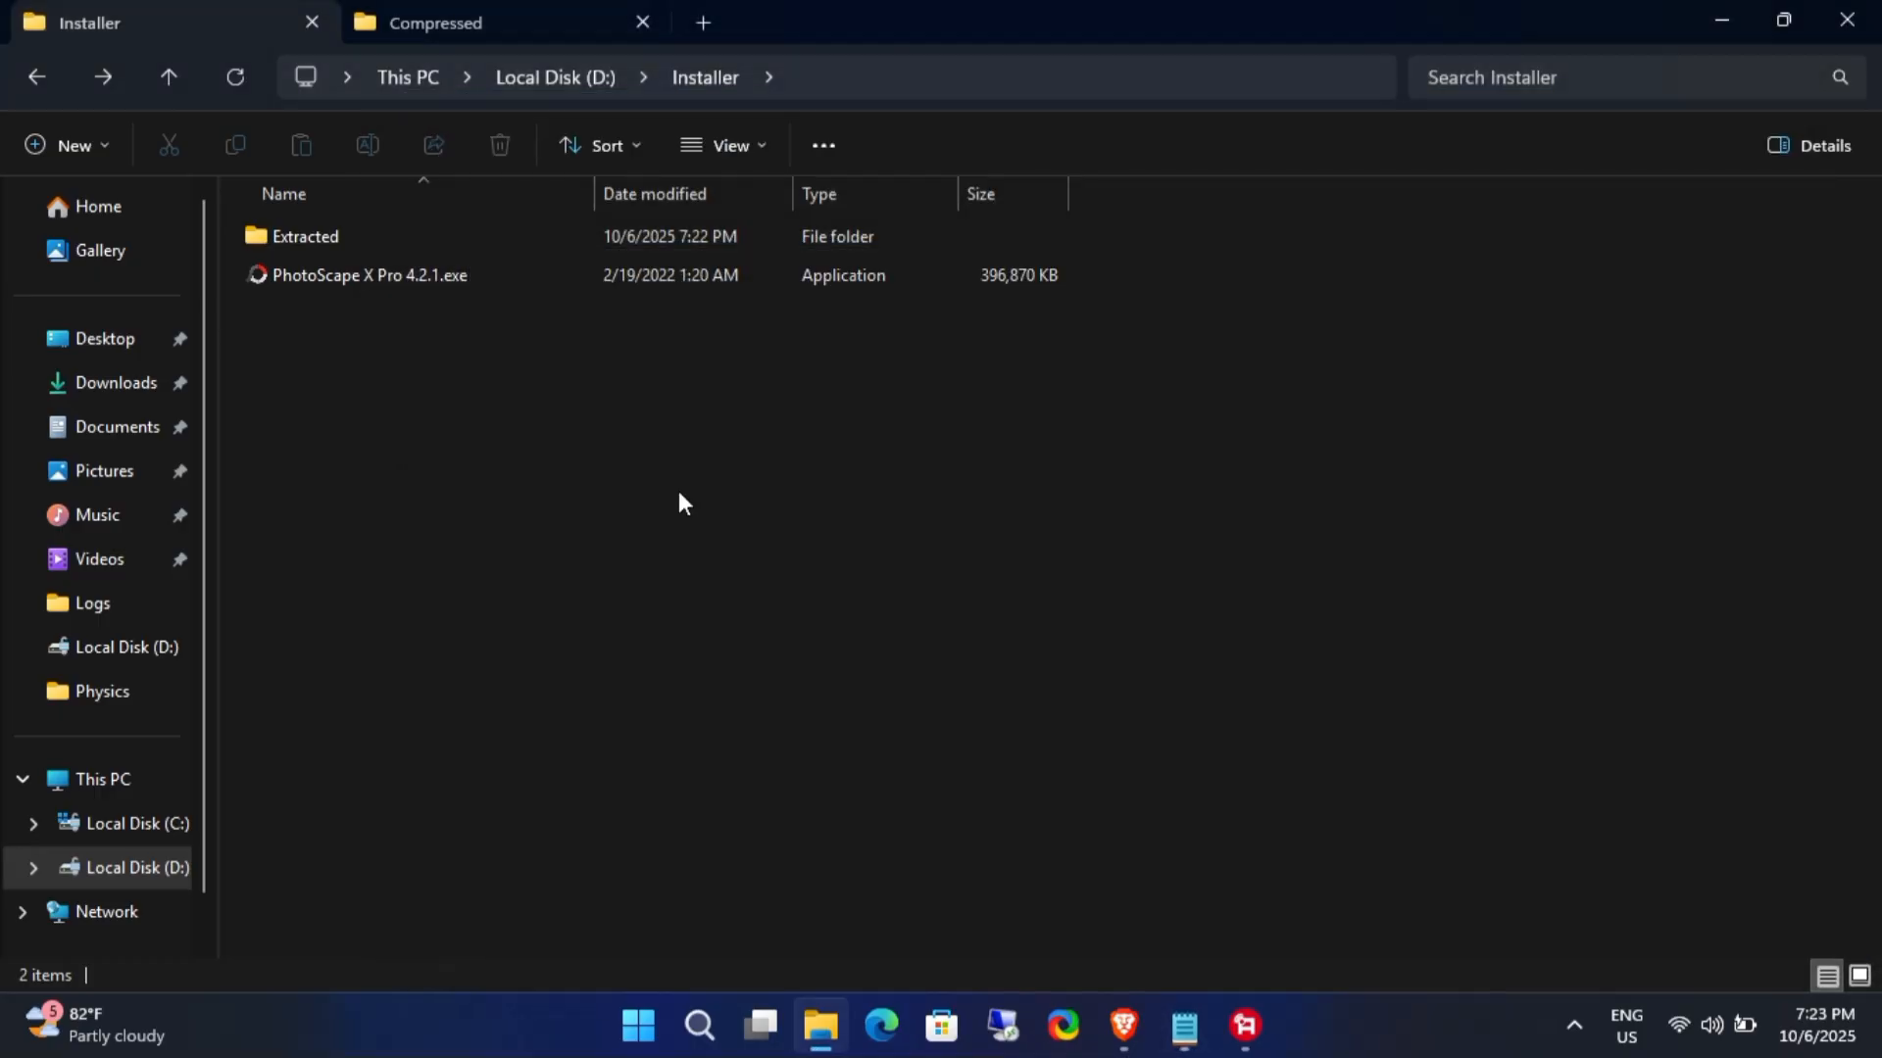
Step: Launch cmd from D:\Installer and run "PhotoScape X Pro 4.2.1.exe" /x /b"D:\Installer\Extracted"
left_click(841, 76)
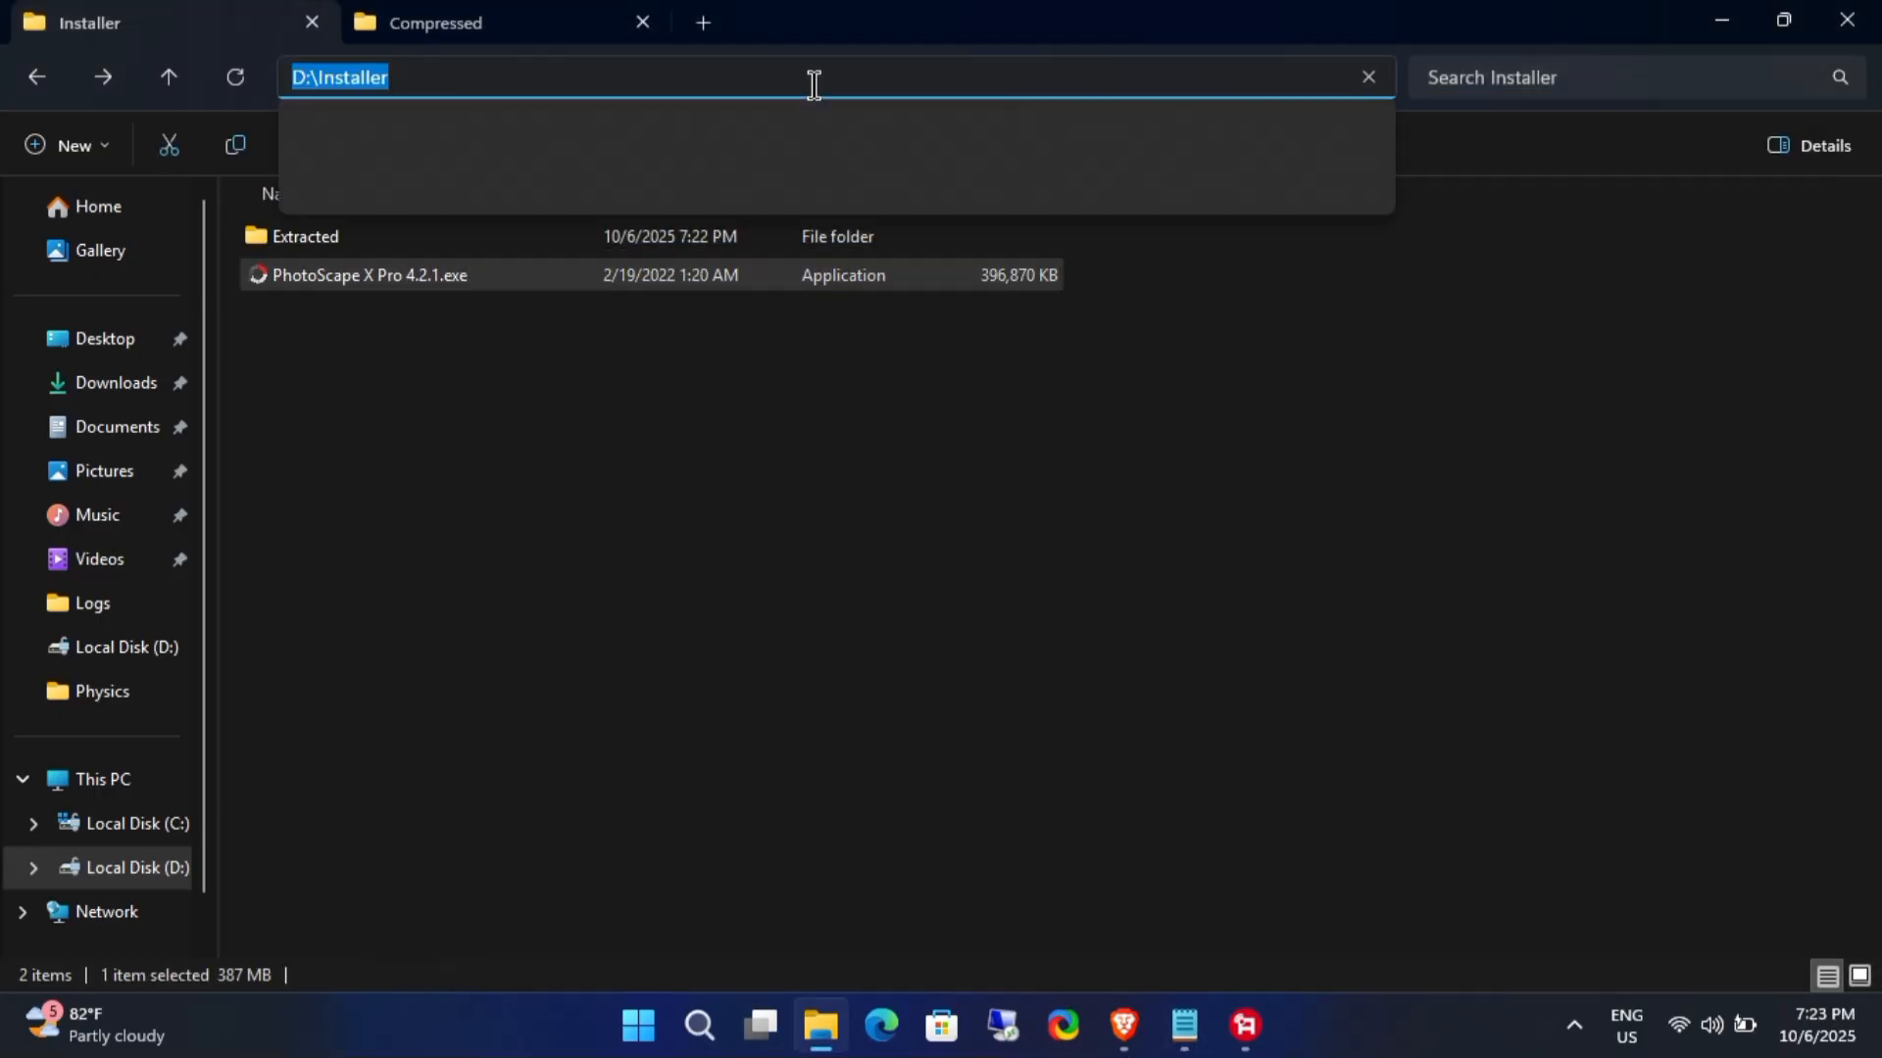
type("cmd")
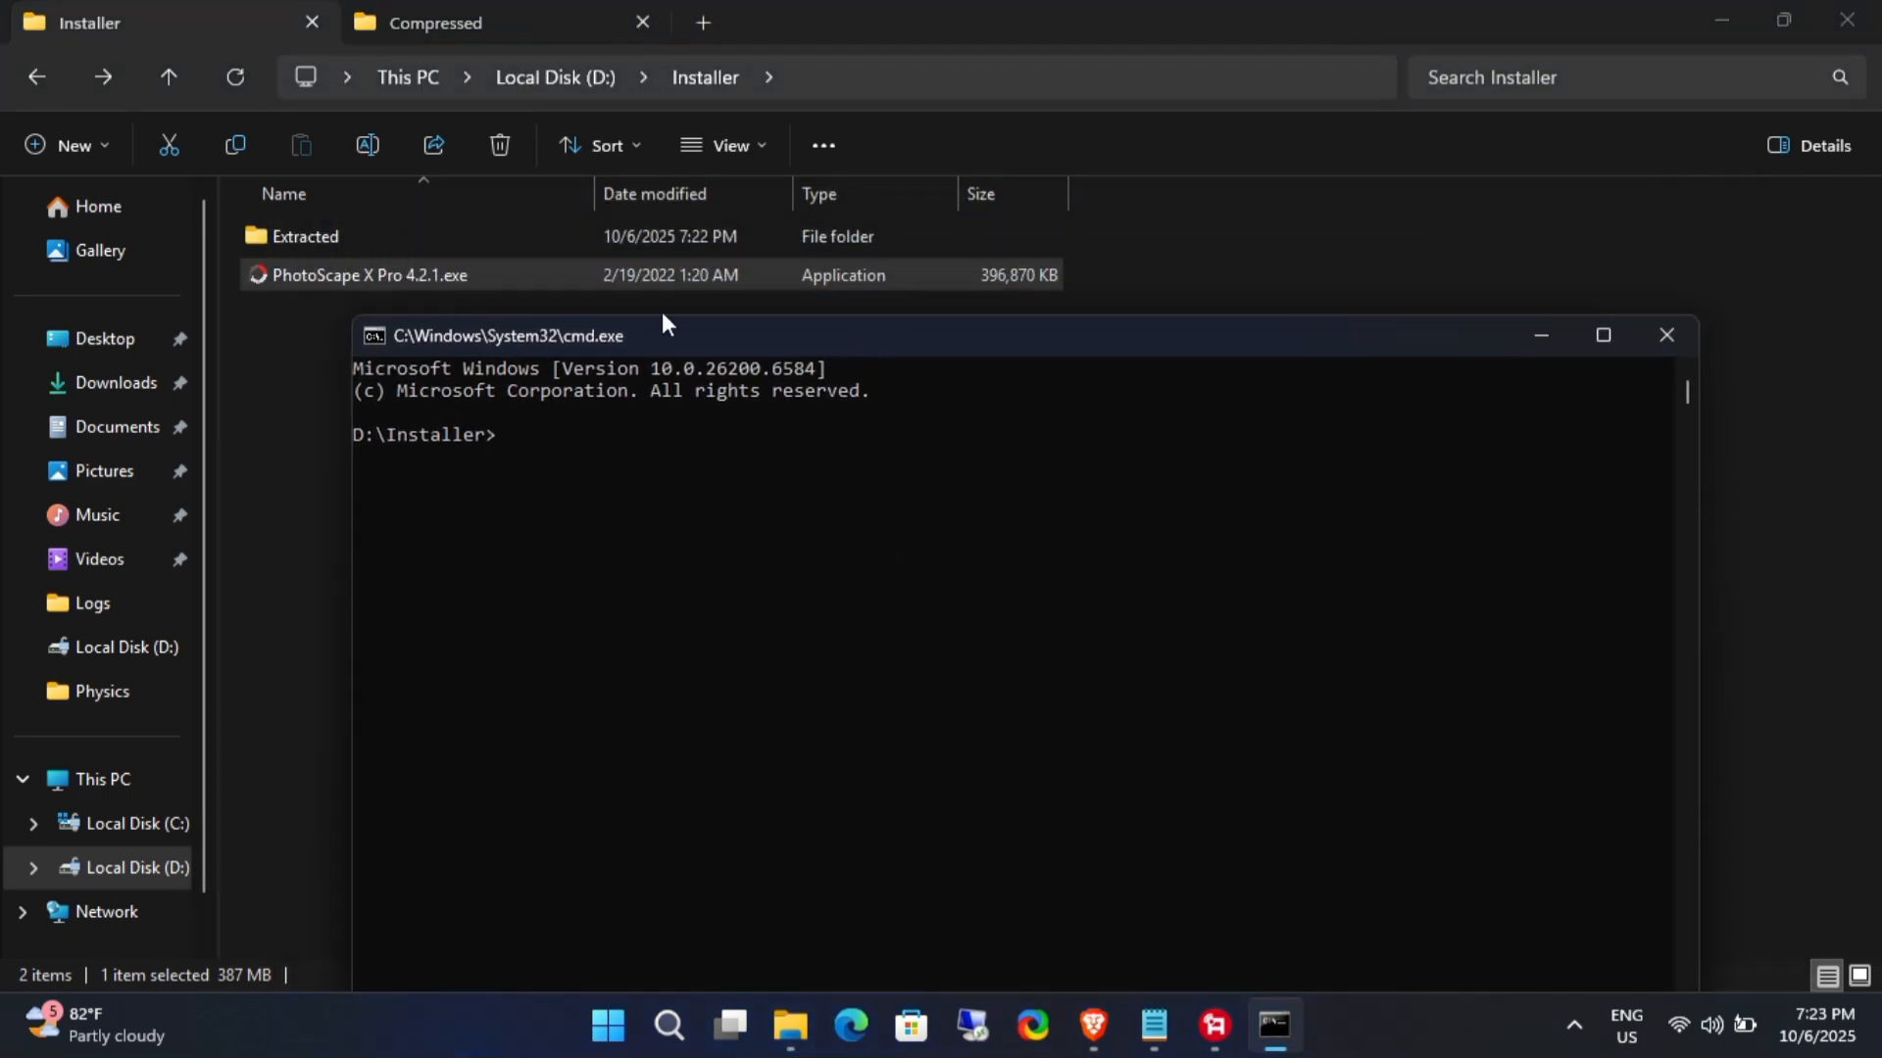
type("\"D:\\Installer\\PhotoScape X Pro 4.2.1.exe\"")
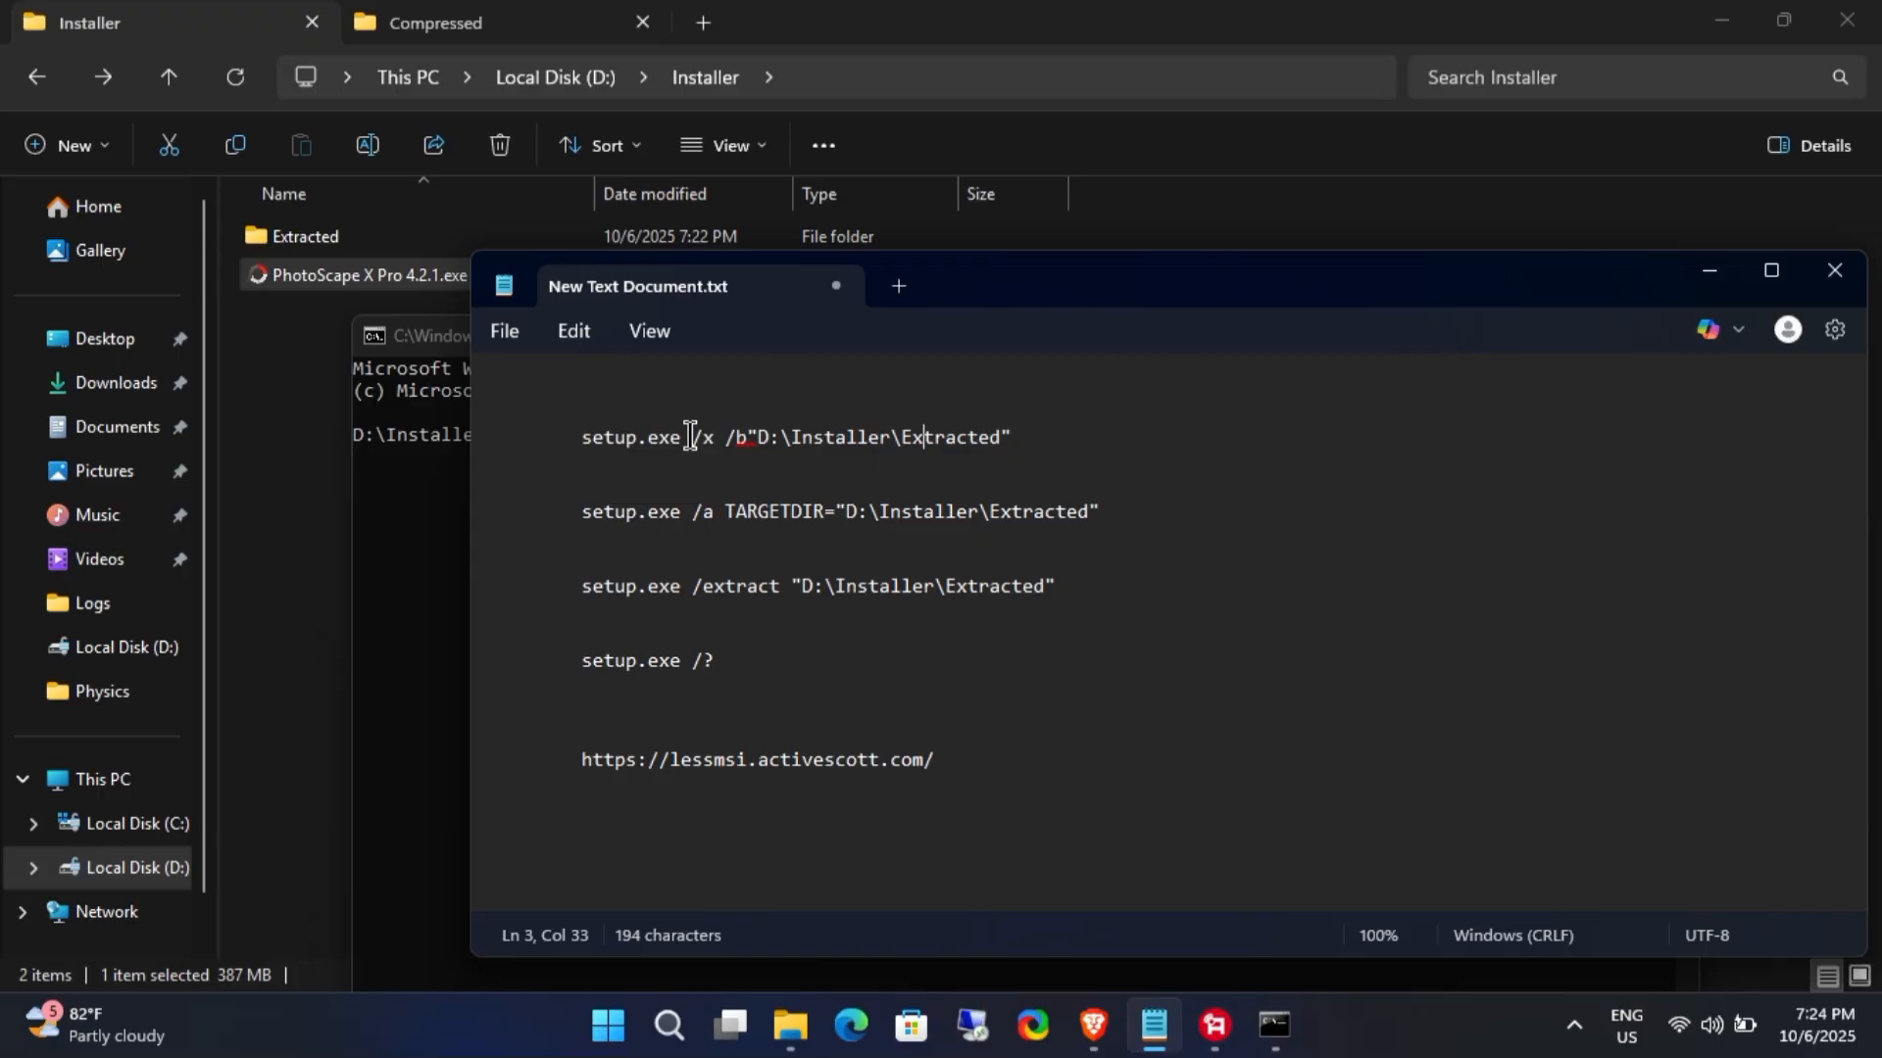
right_click(841, 437)
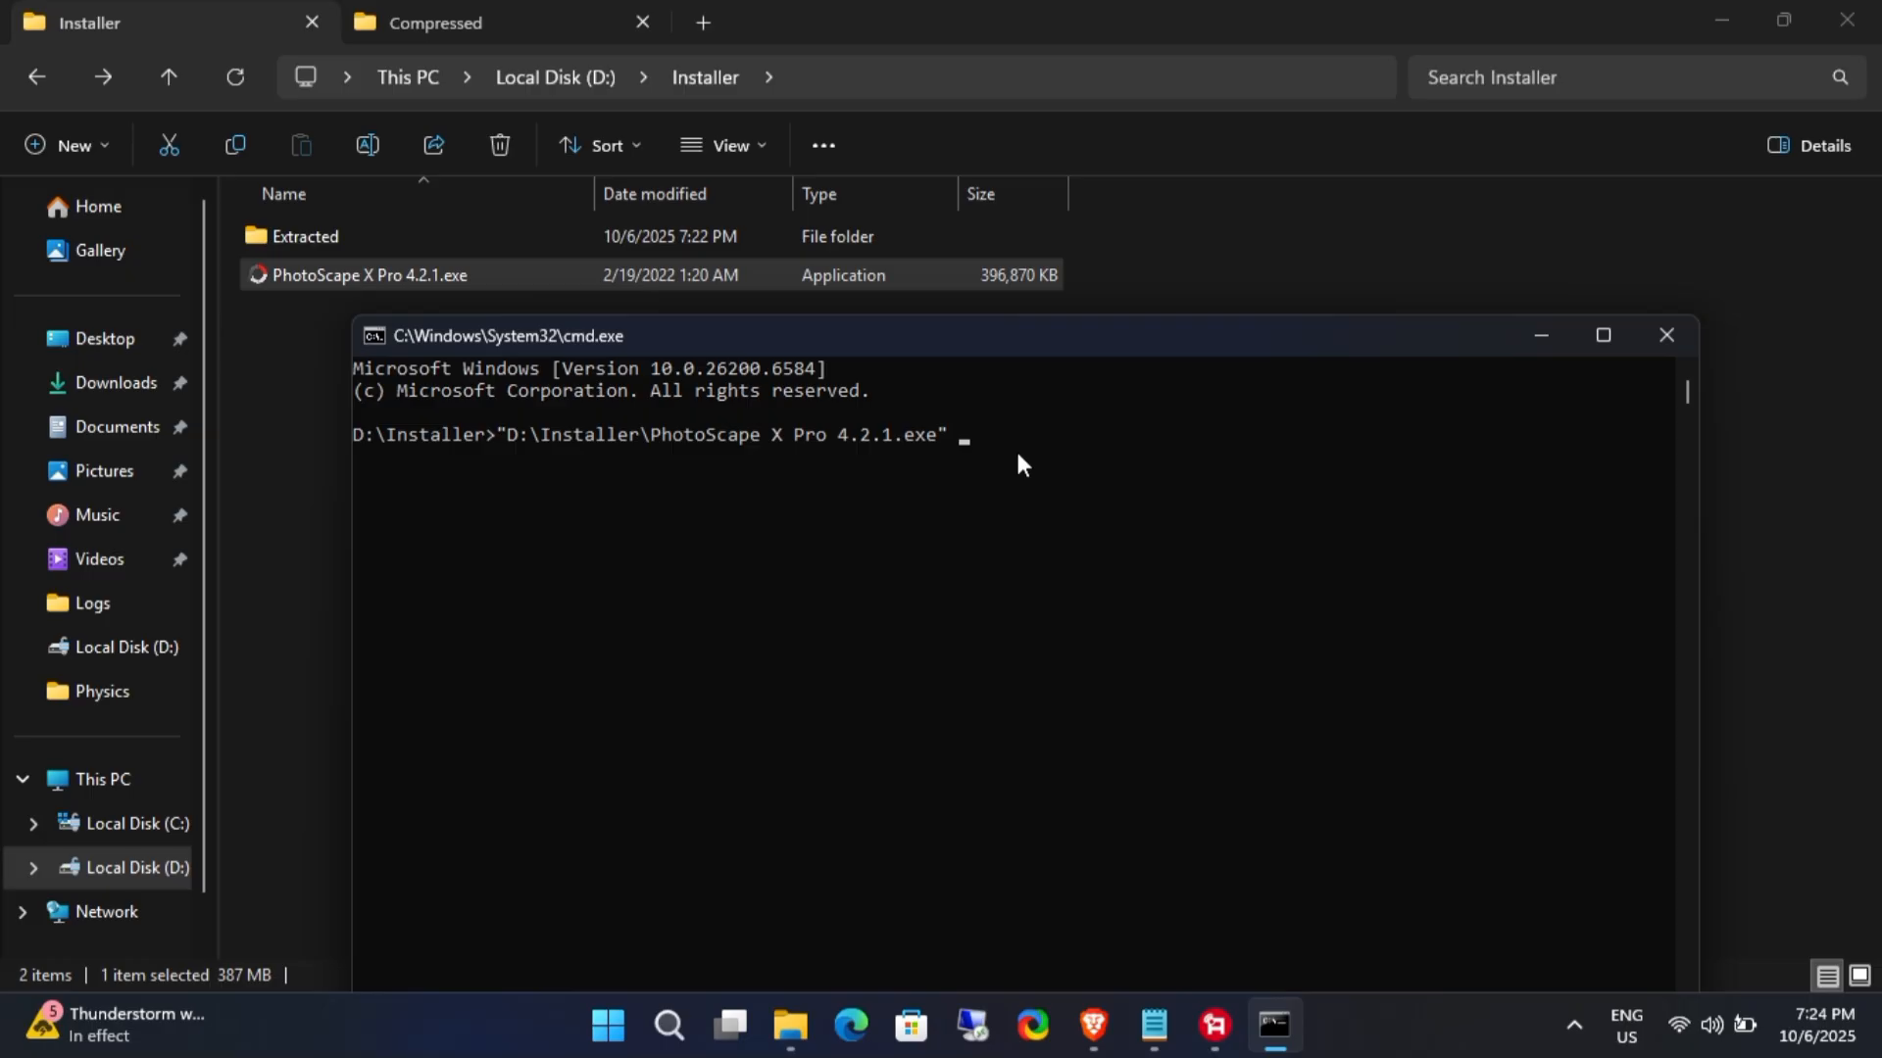
type("/x /b\"D:\\Installer\\Extracted\"")
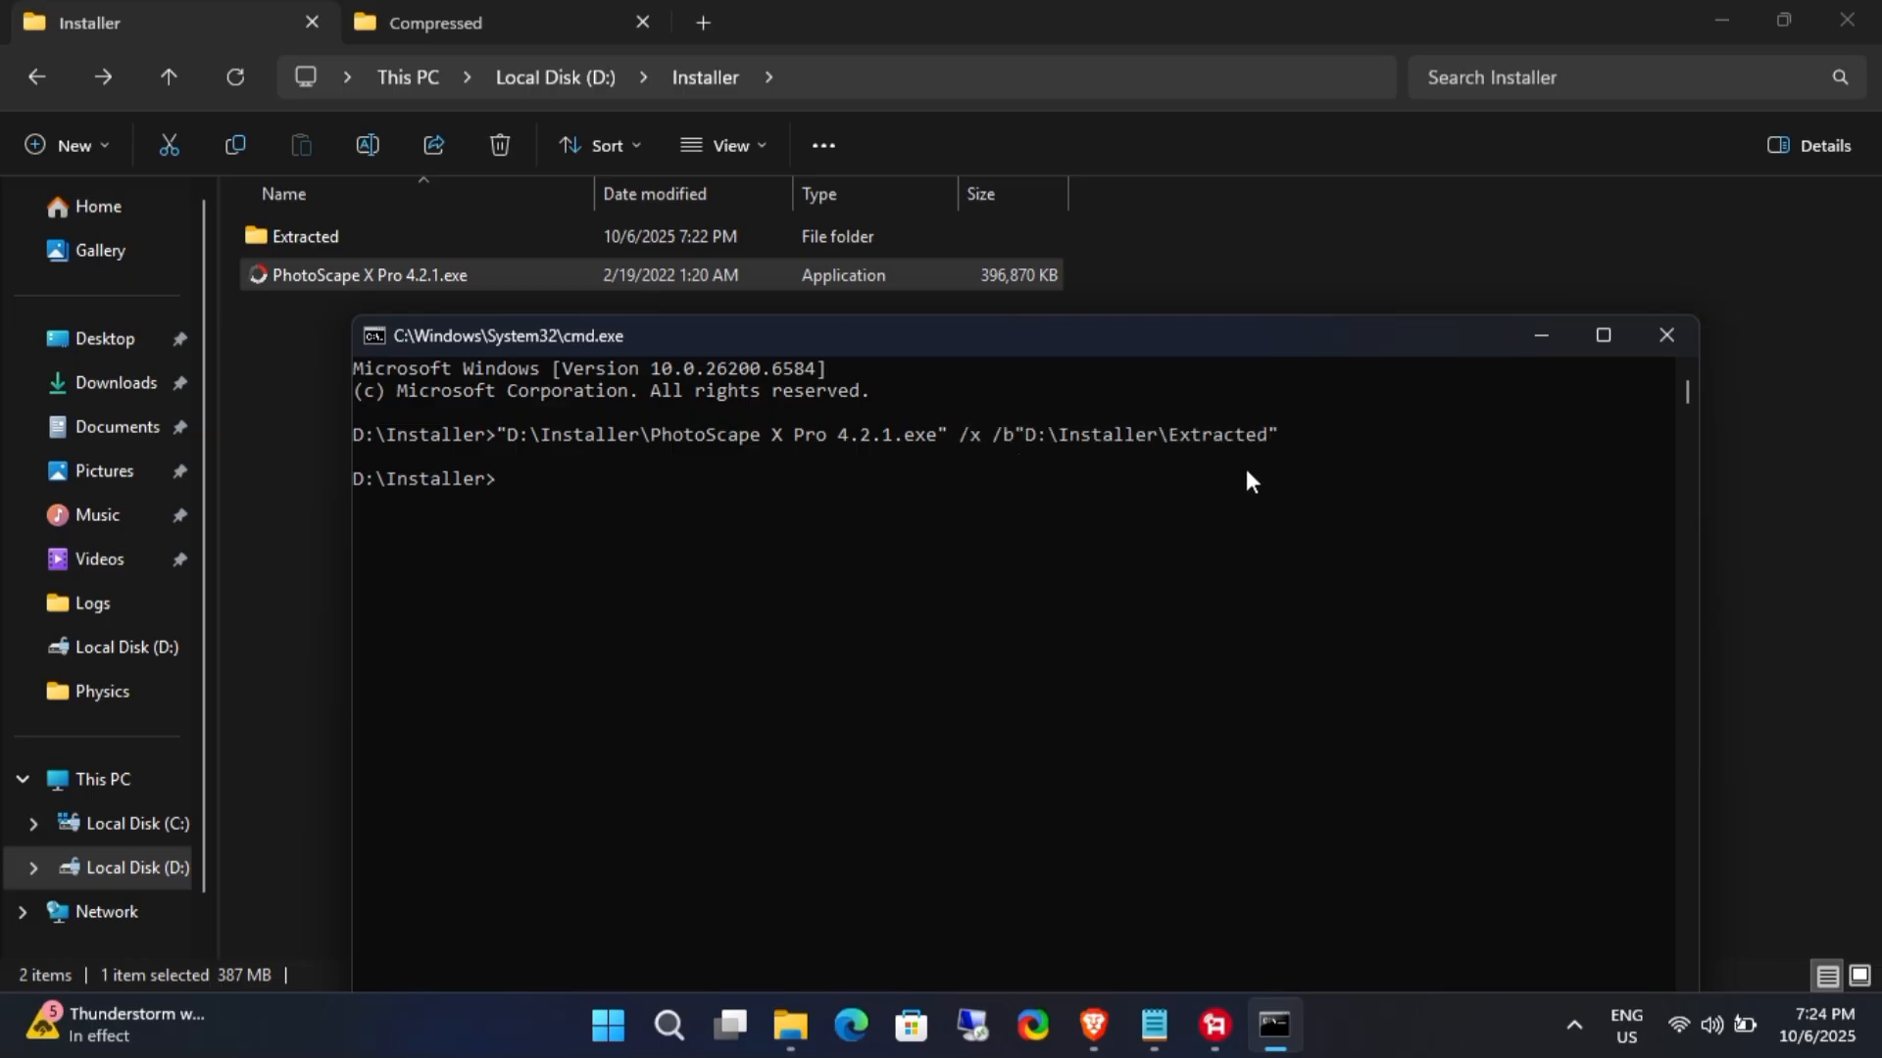
mouse_move(1201, 970)
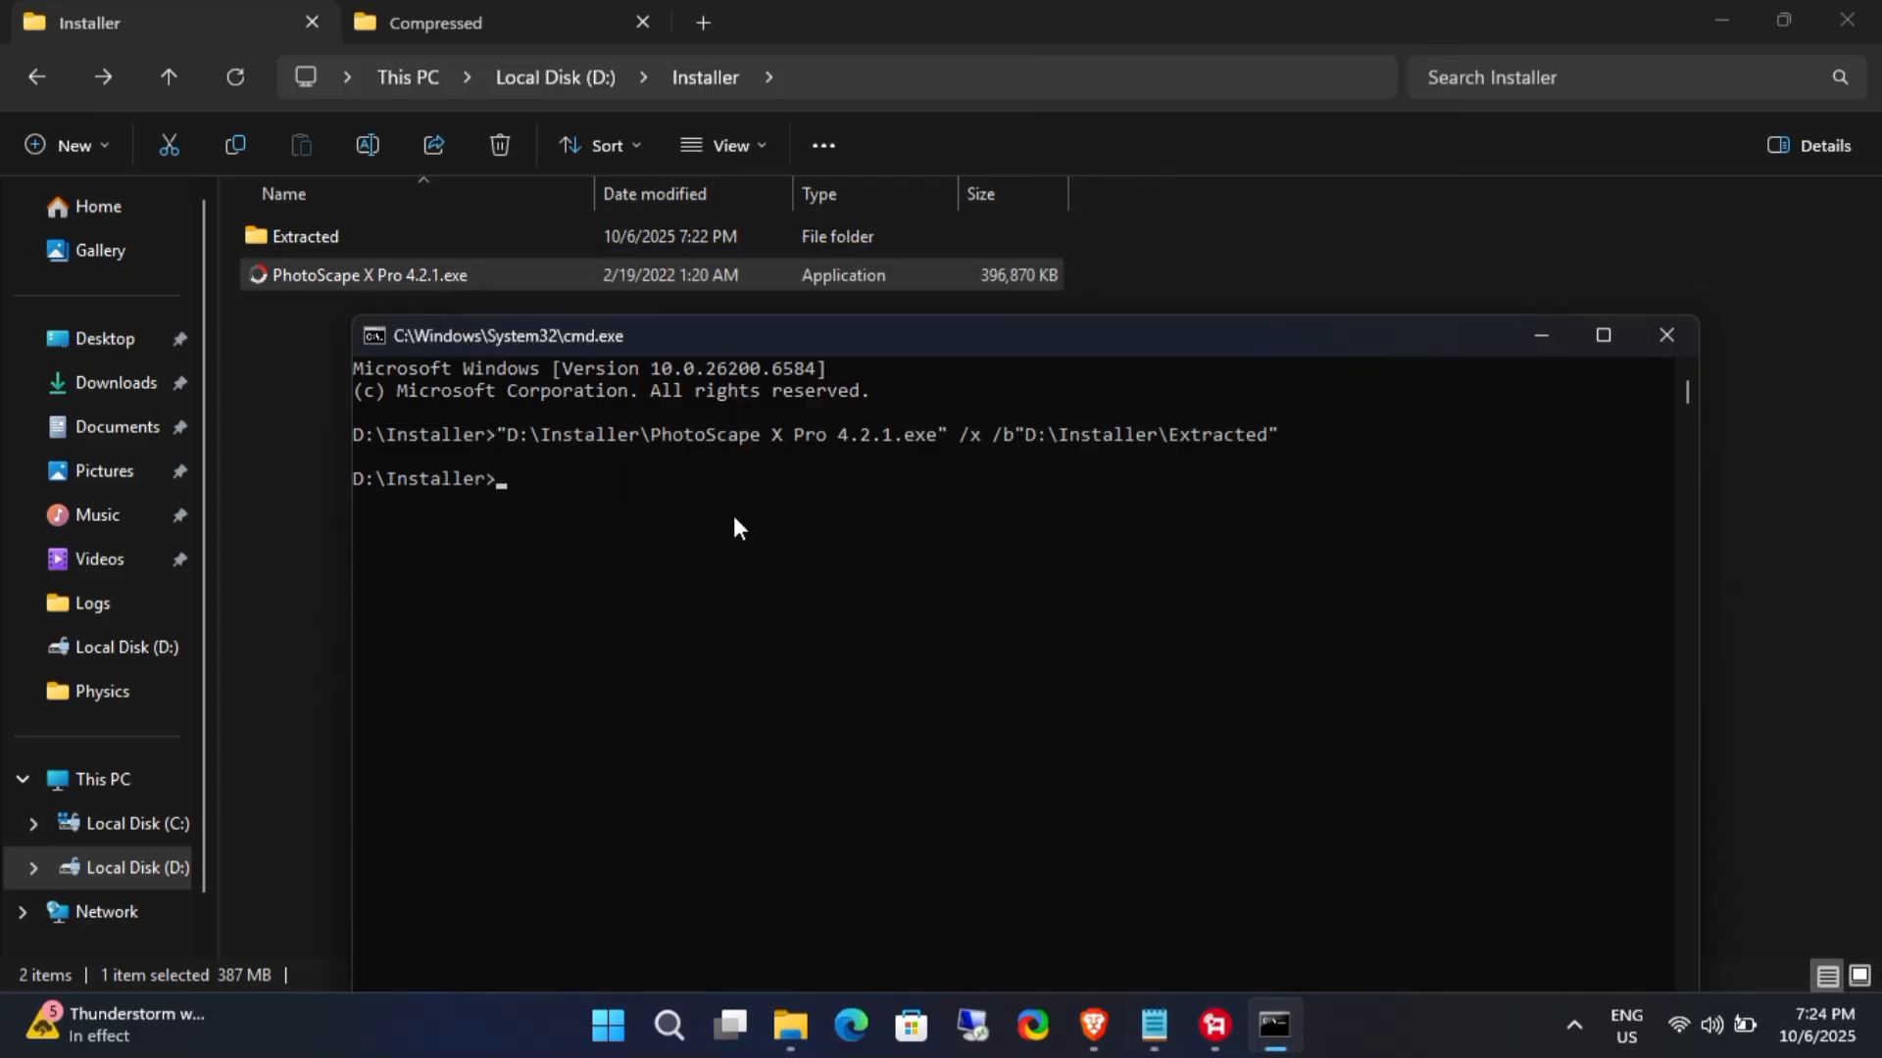
Step: Run the PhotoScape installer again with its /x extraction option targeting Extracted
type("\"D:\\Installer\\PhotoScape X Pro 4.2.1.exe\" /x")
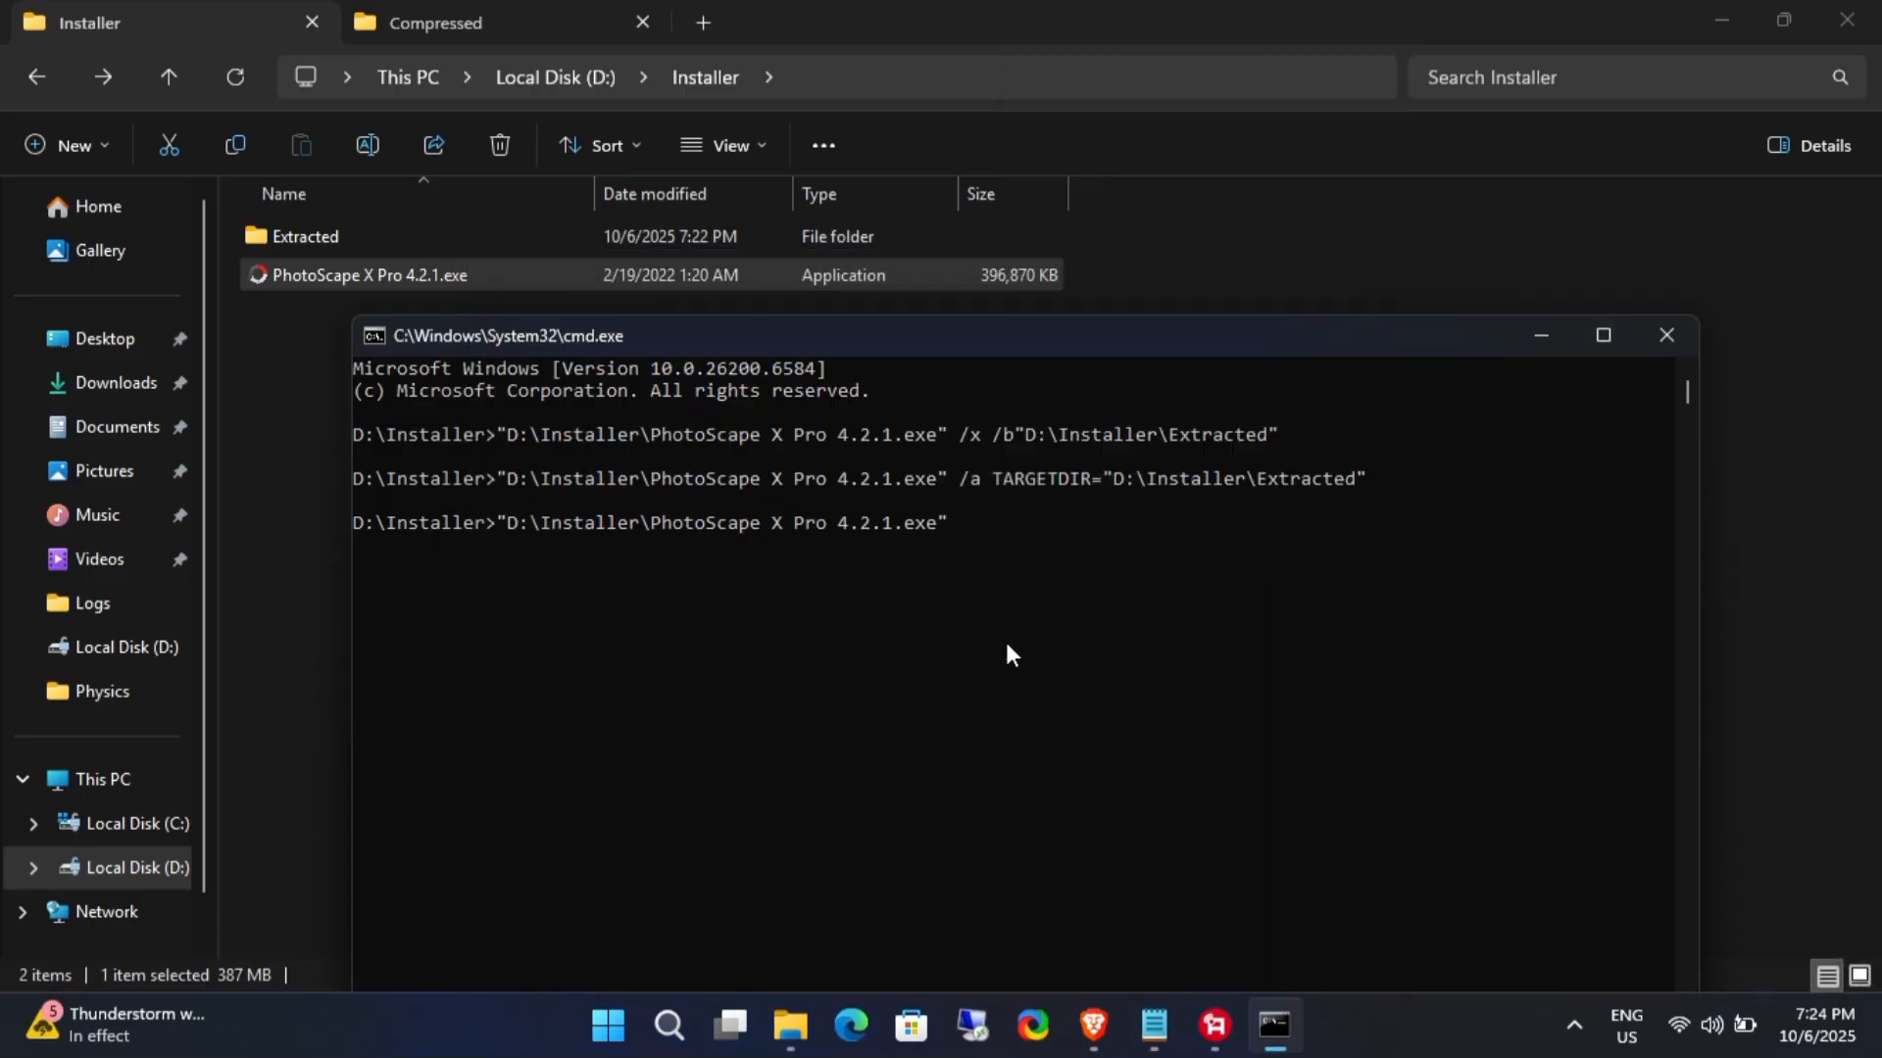
key("enter")
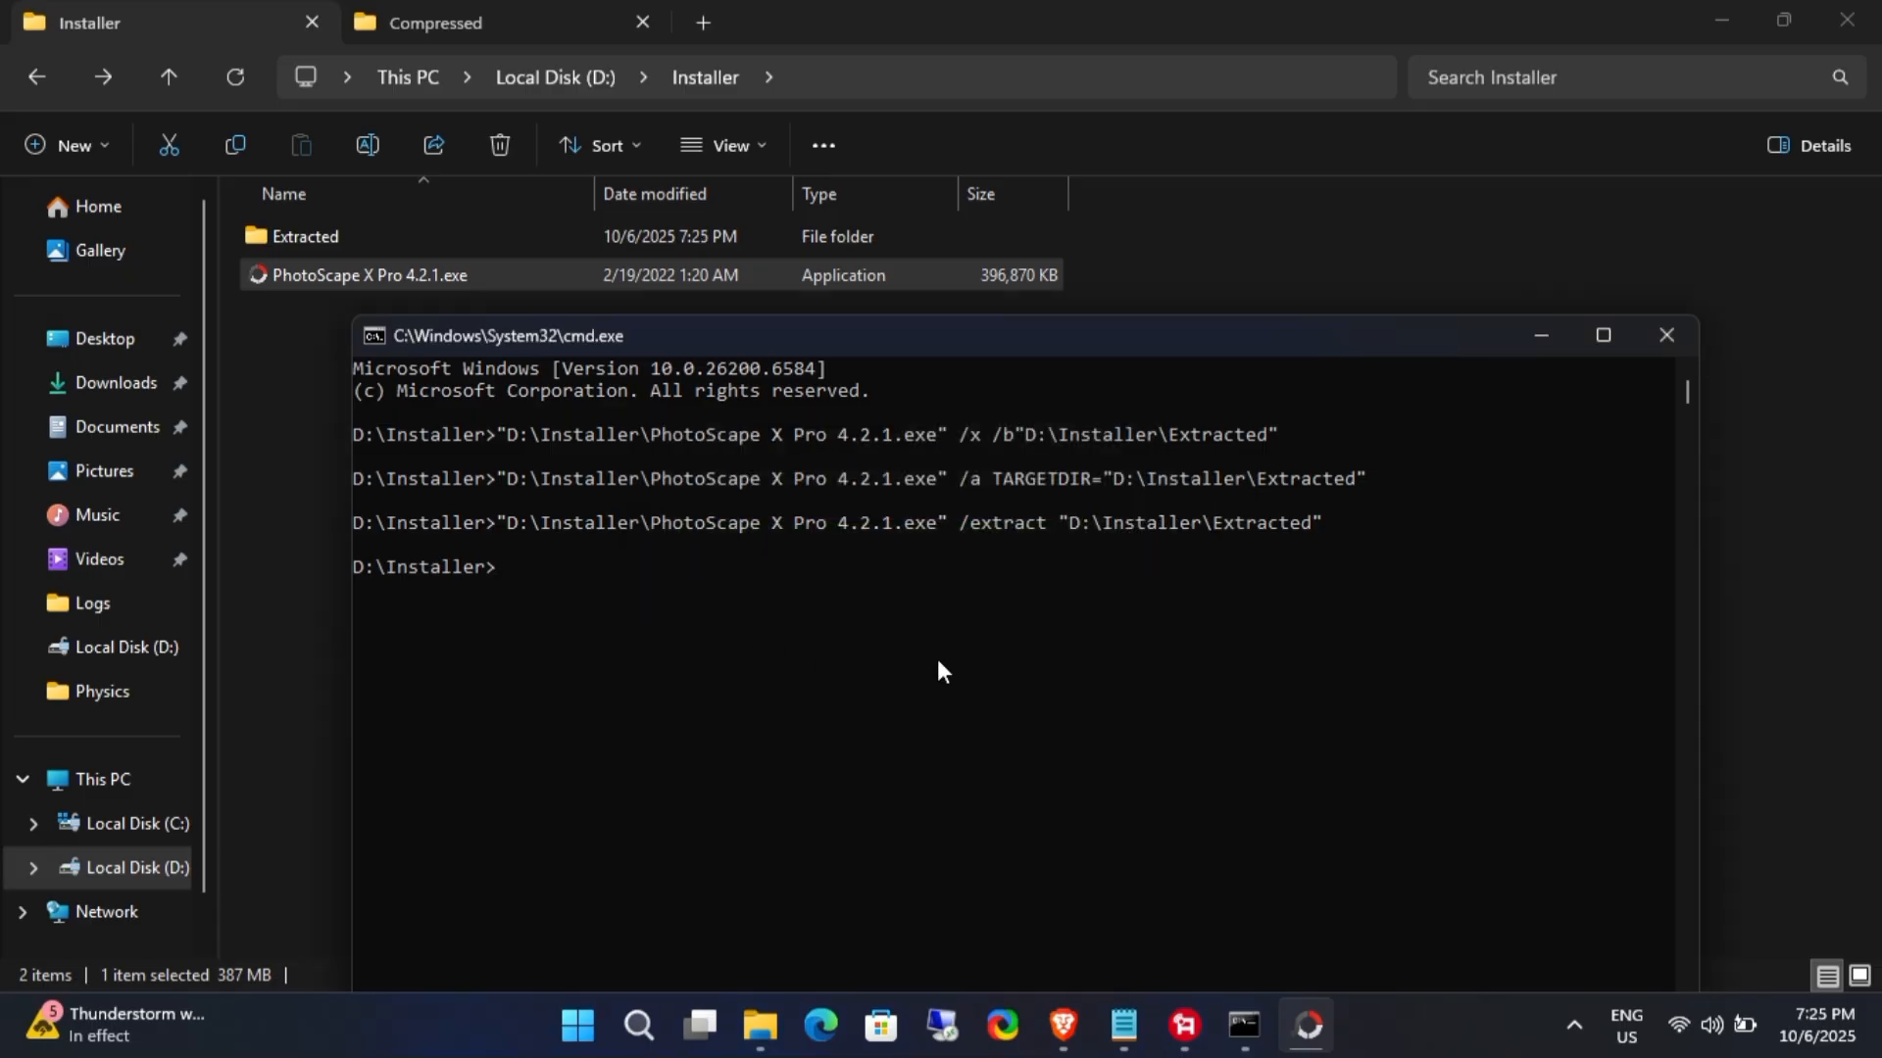
Step: Check the extracted .msi, .aiui and .cab files in Extracted, then switch to the browser
left_click(304, 235)
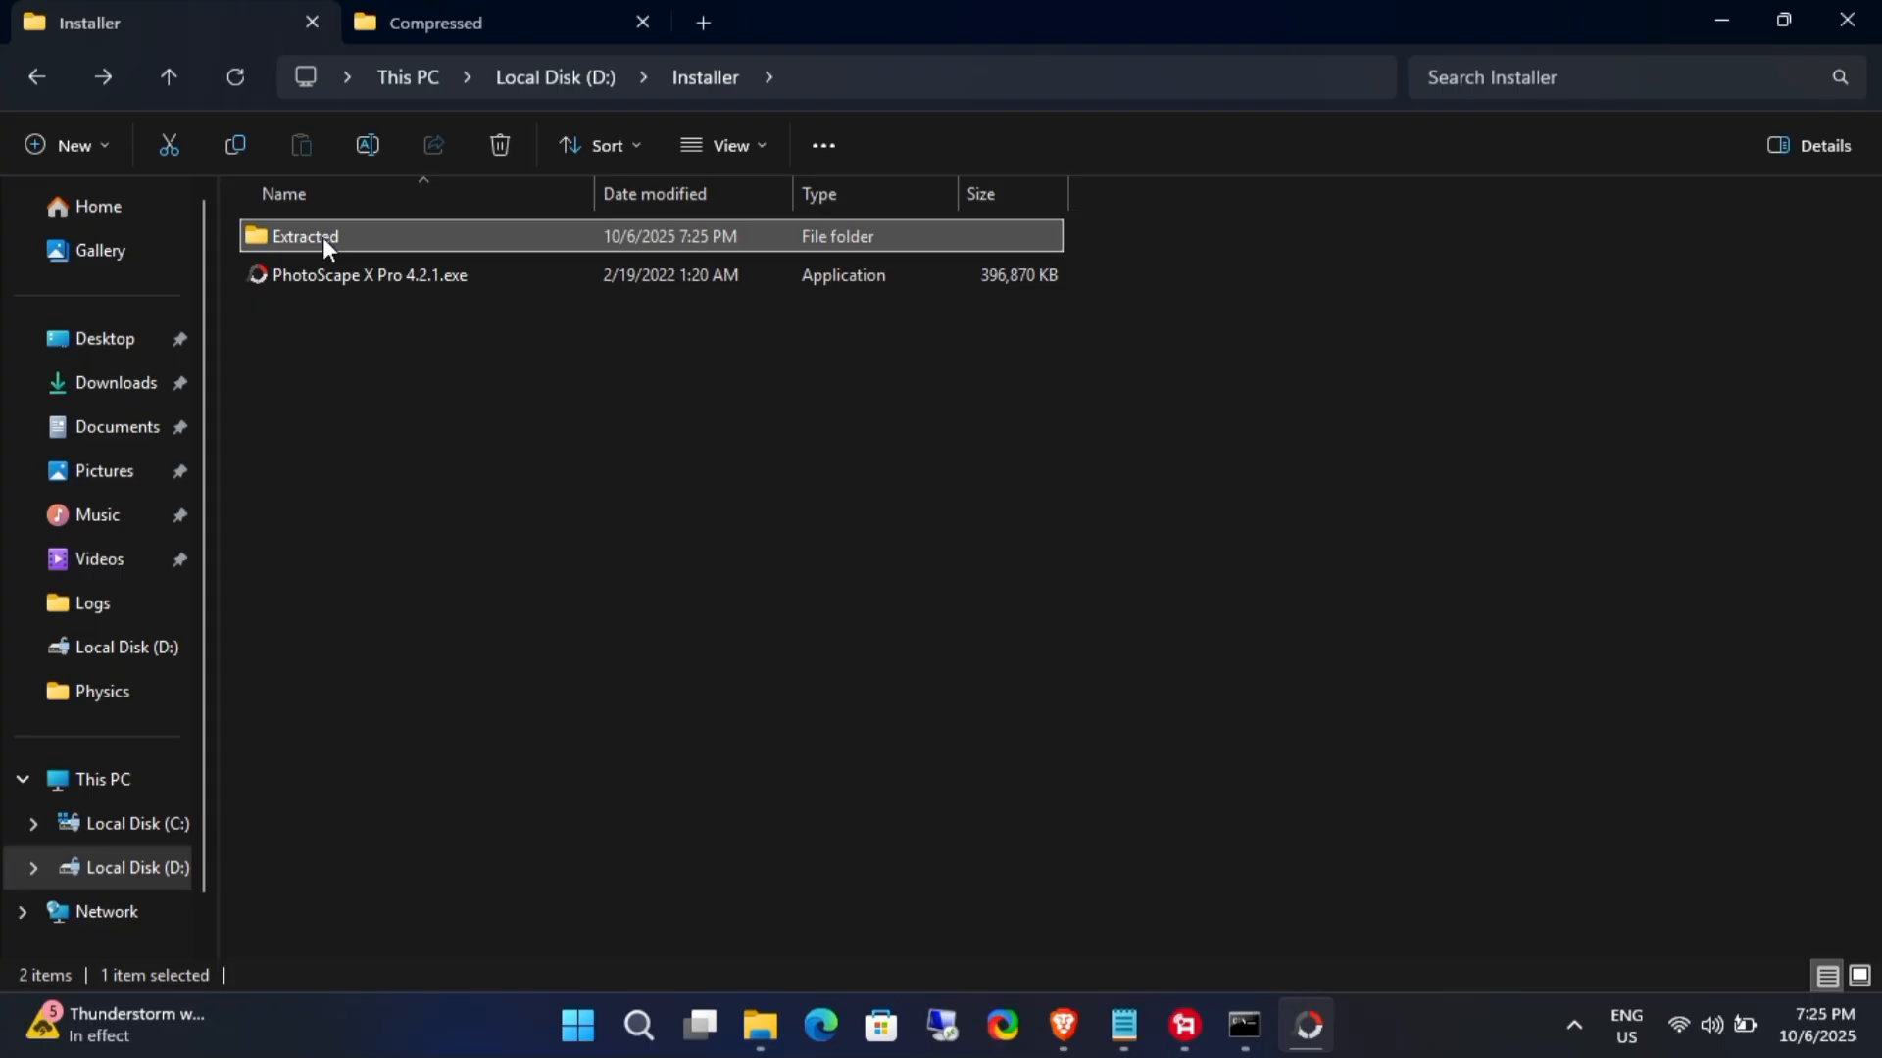
double_click(306, 235)
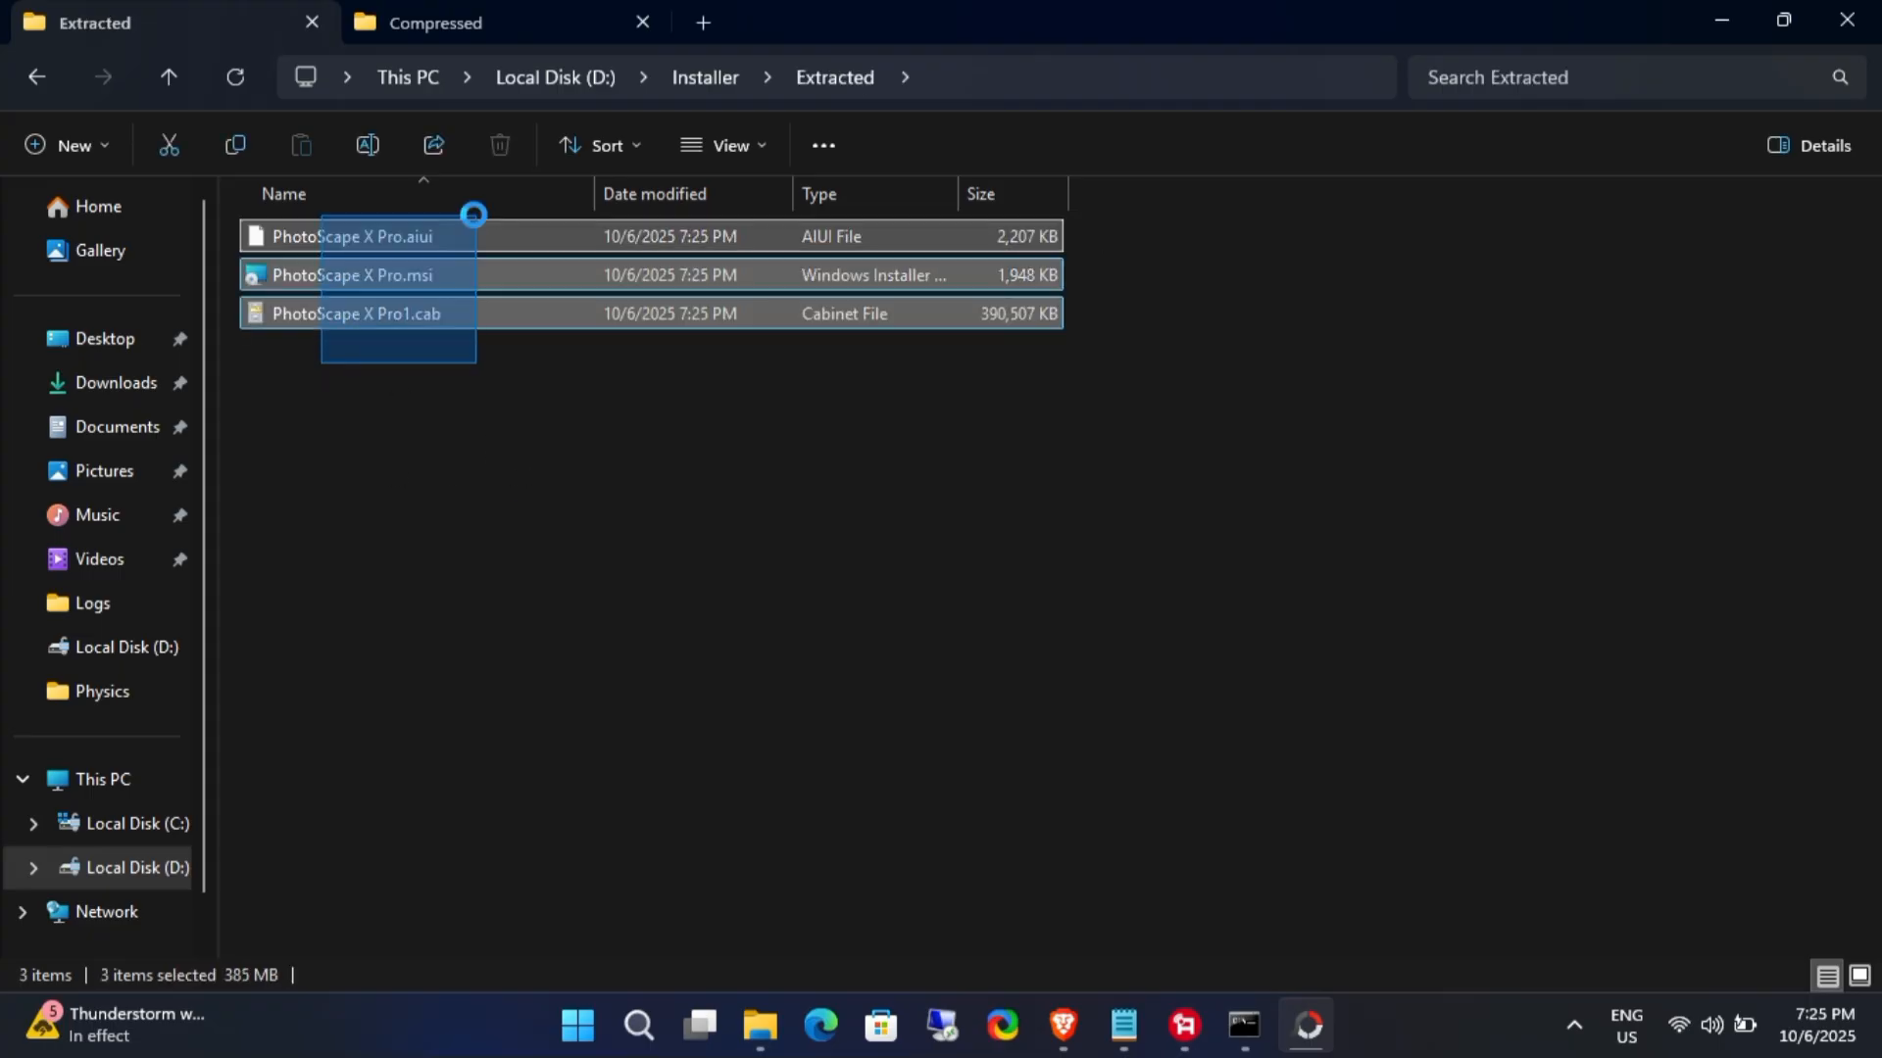
left_click(906, 549)
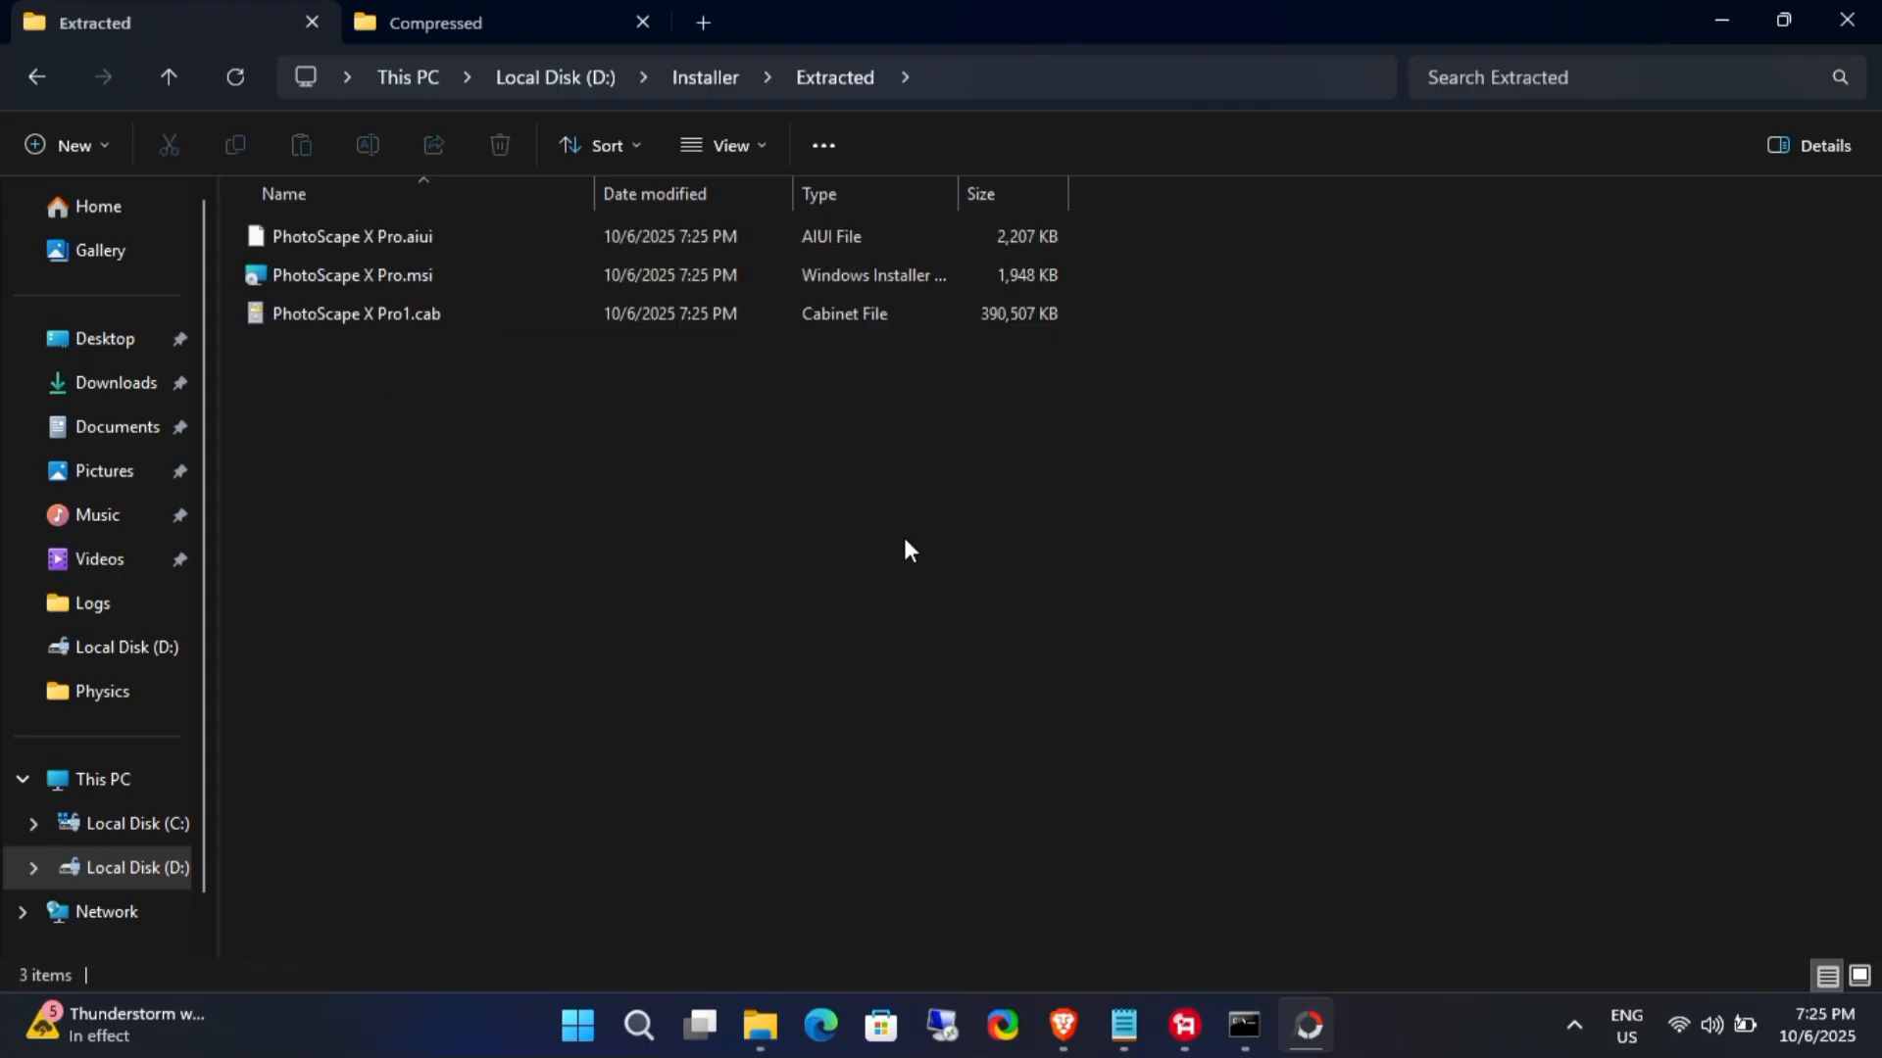
left_click(353, 274)
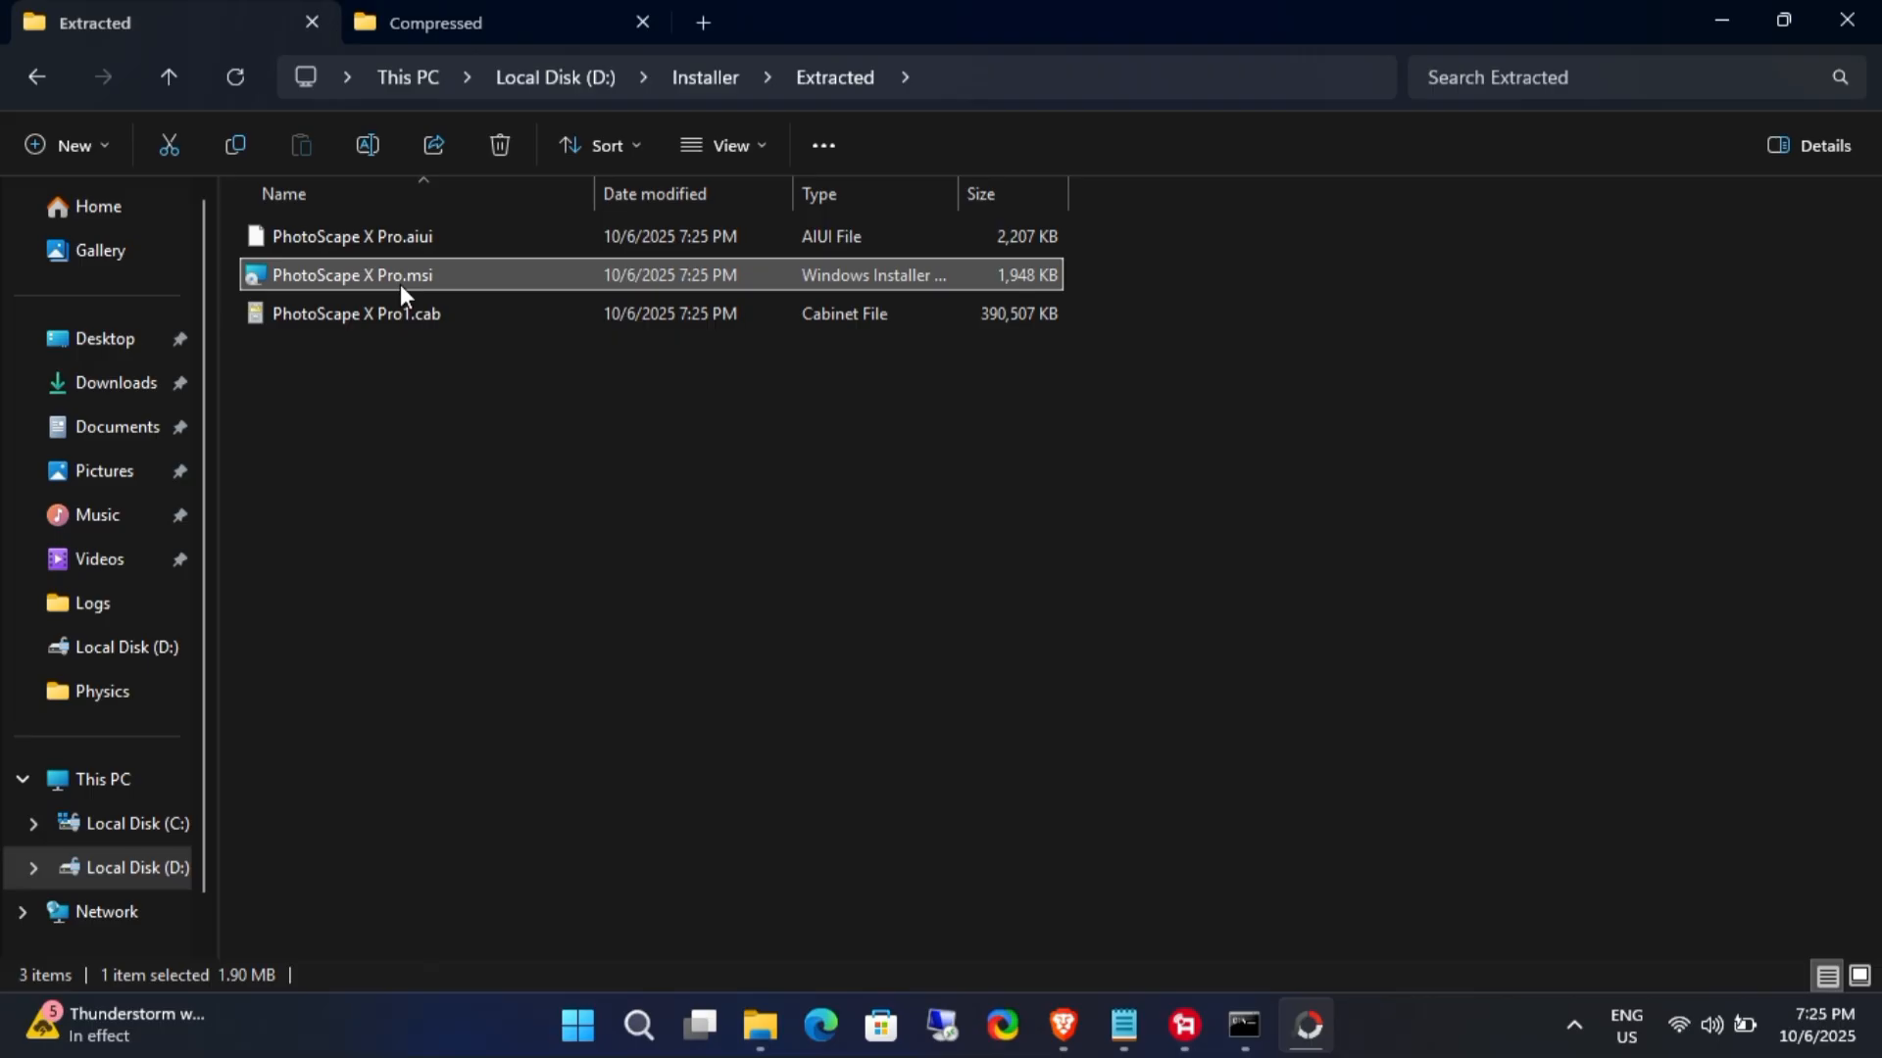
left_click(357, 313)
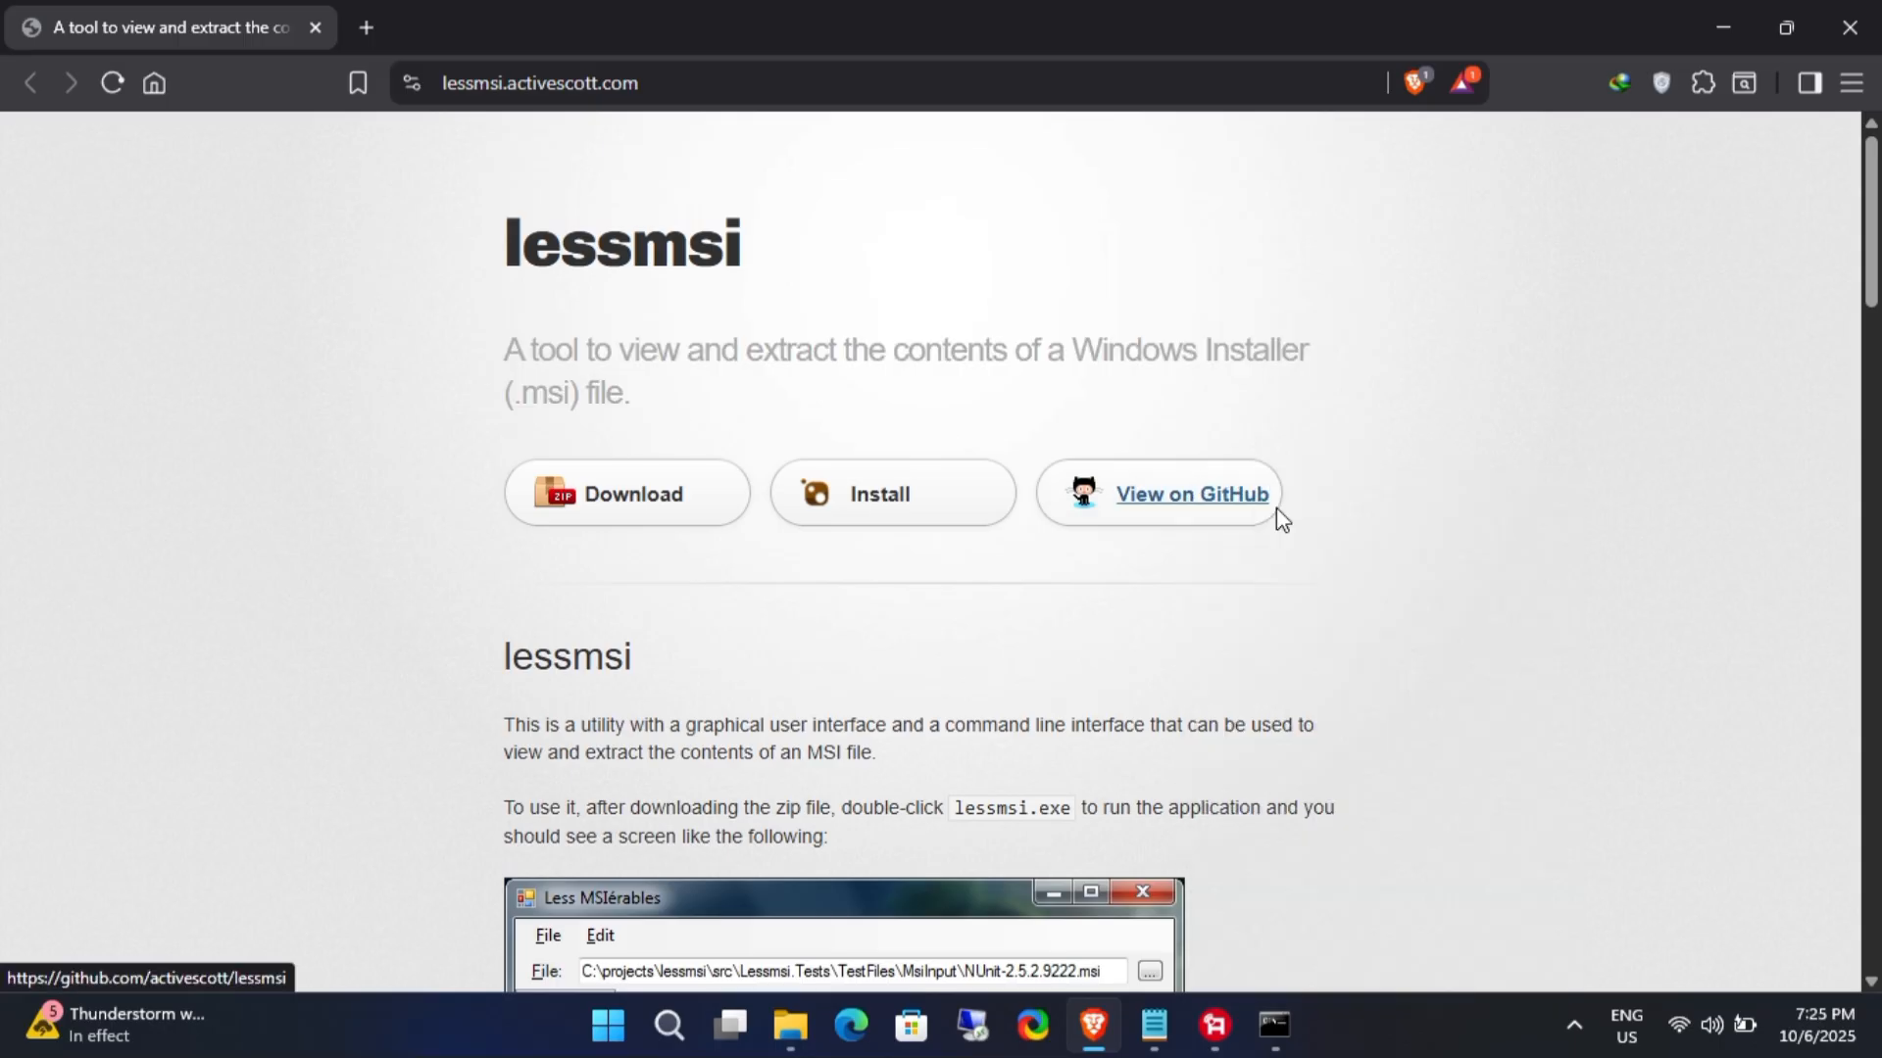
Step: Reach the lessmsi GitHub v2.10.2 release page from lessmsi.activescott.com via View on GitHub and Download
left_click(1190, 494)
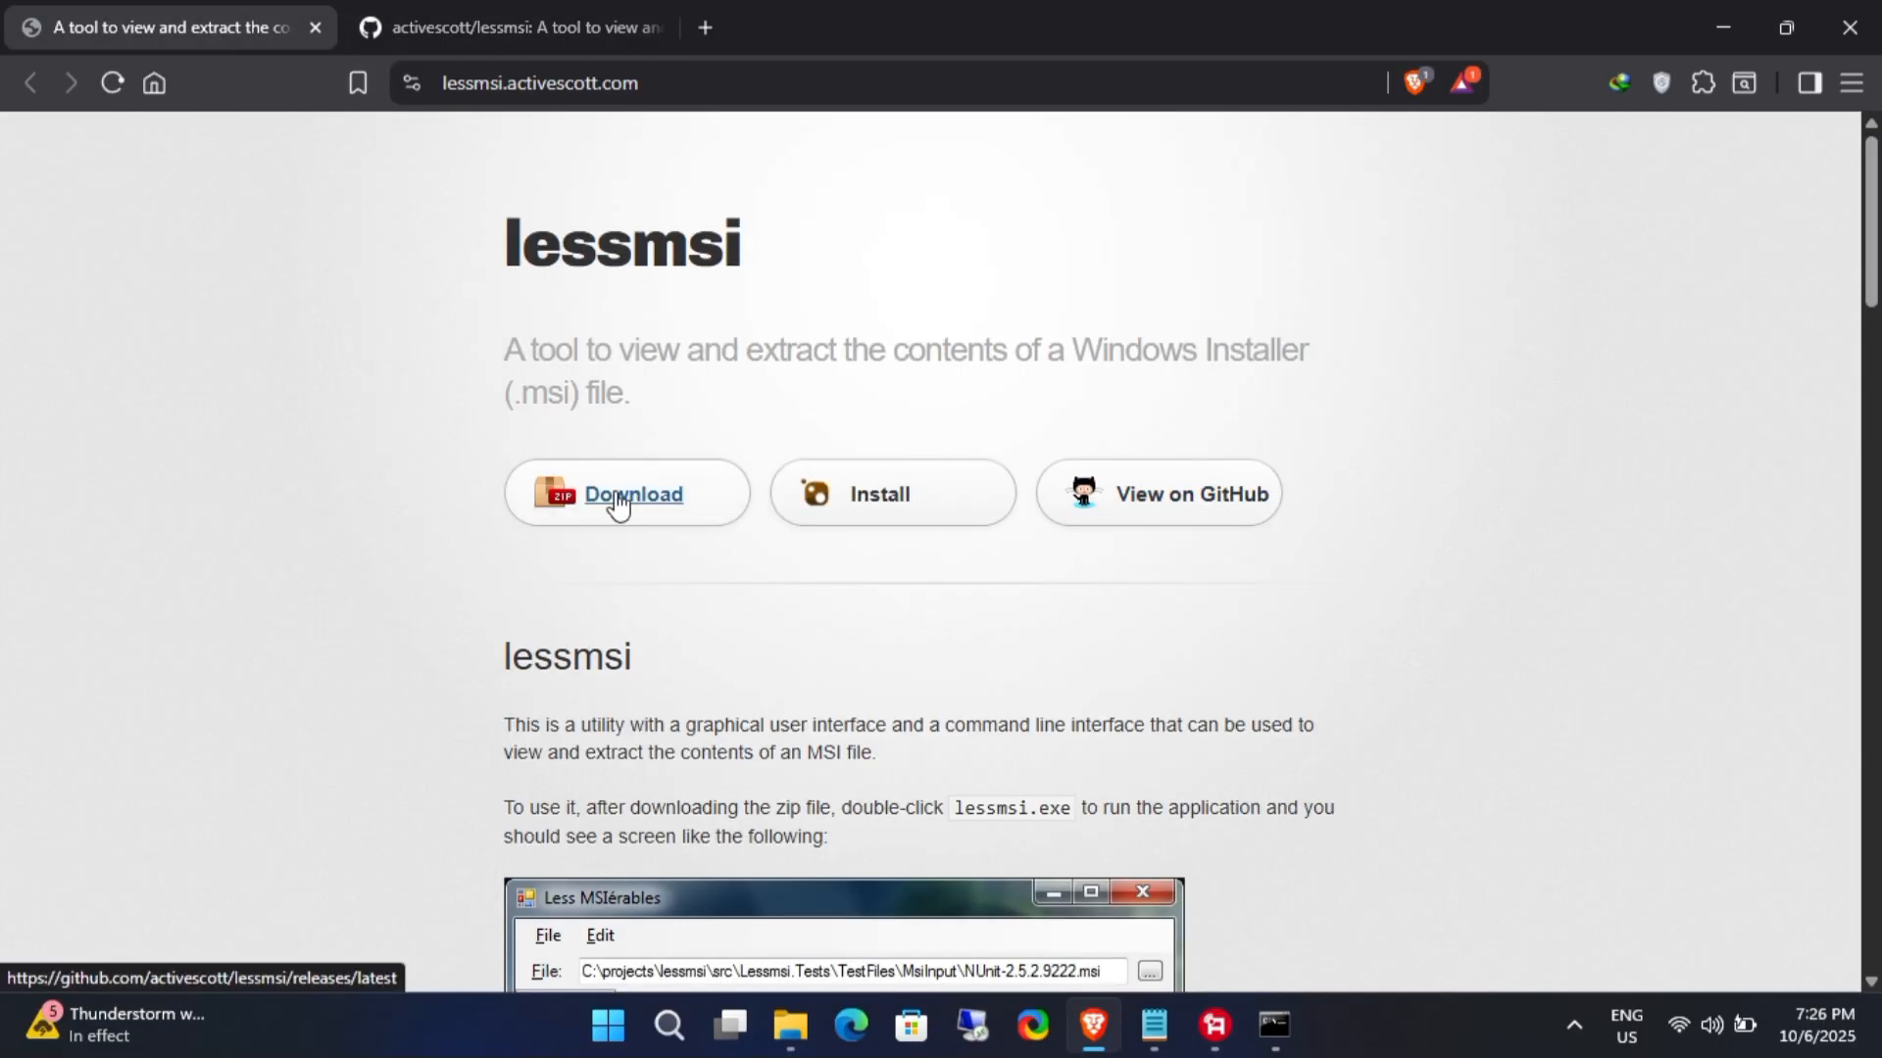
left_click(633, 494)
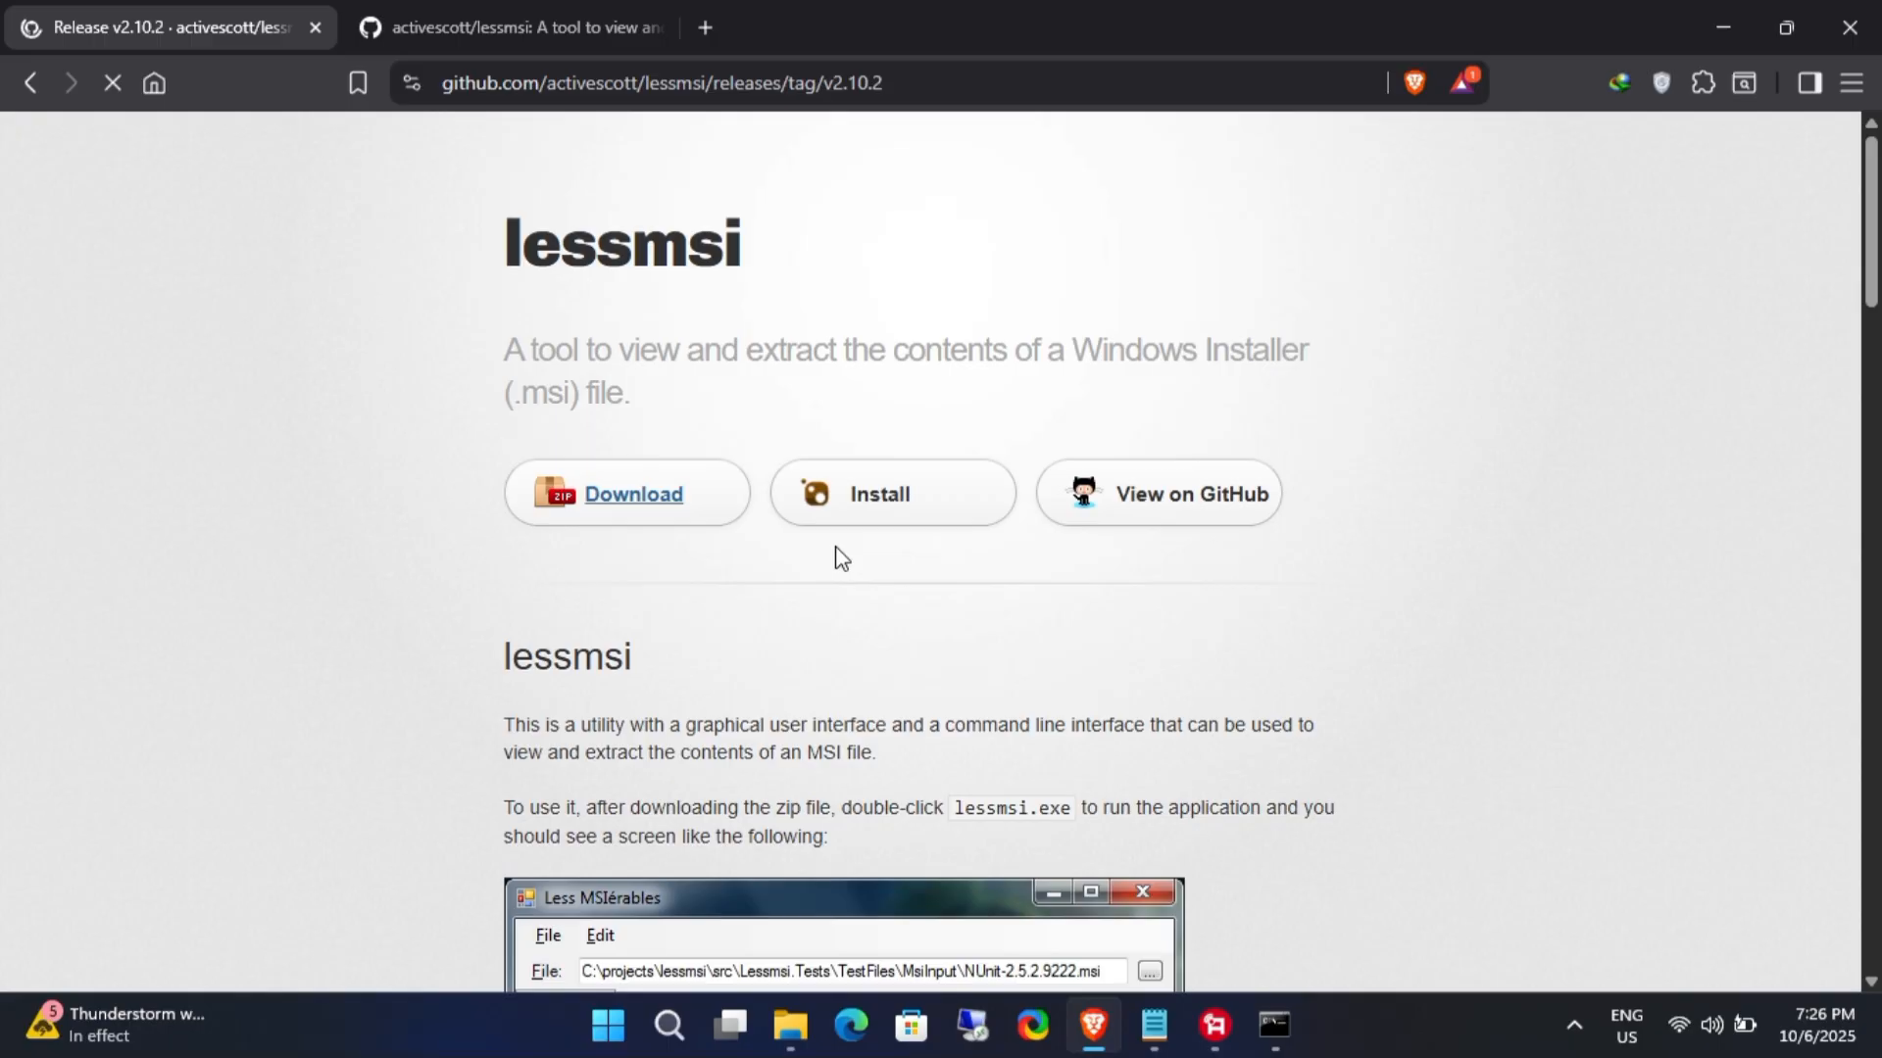
scroll("down", 3)
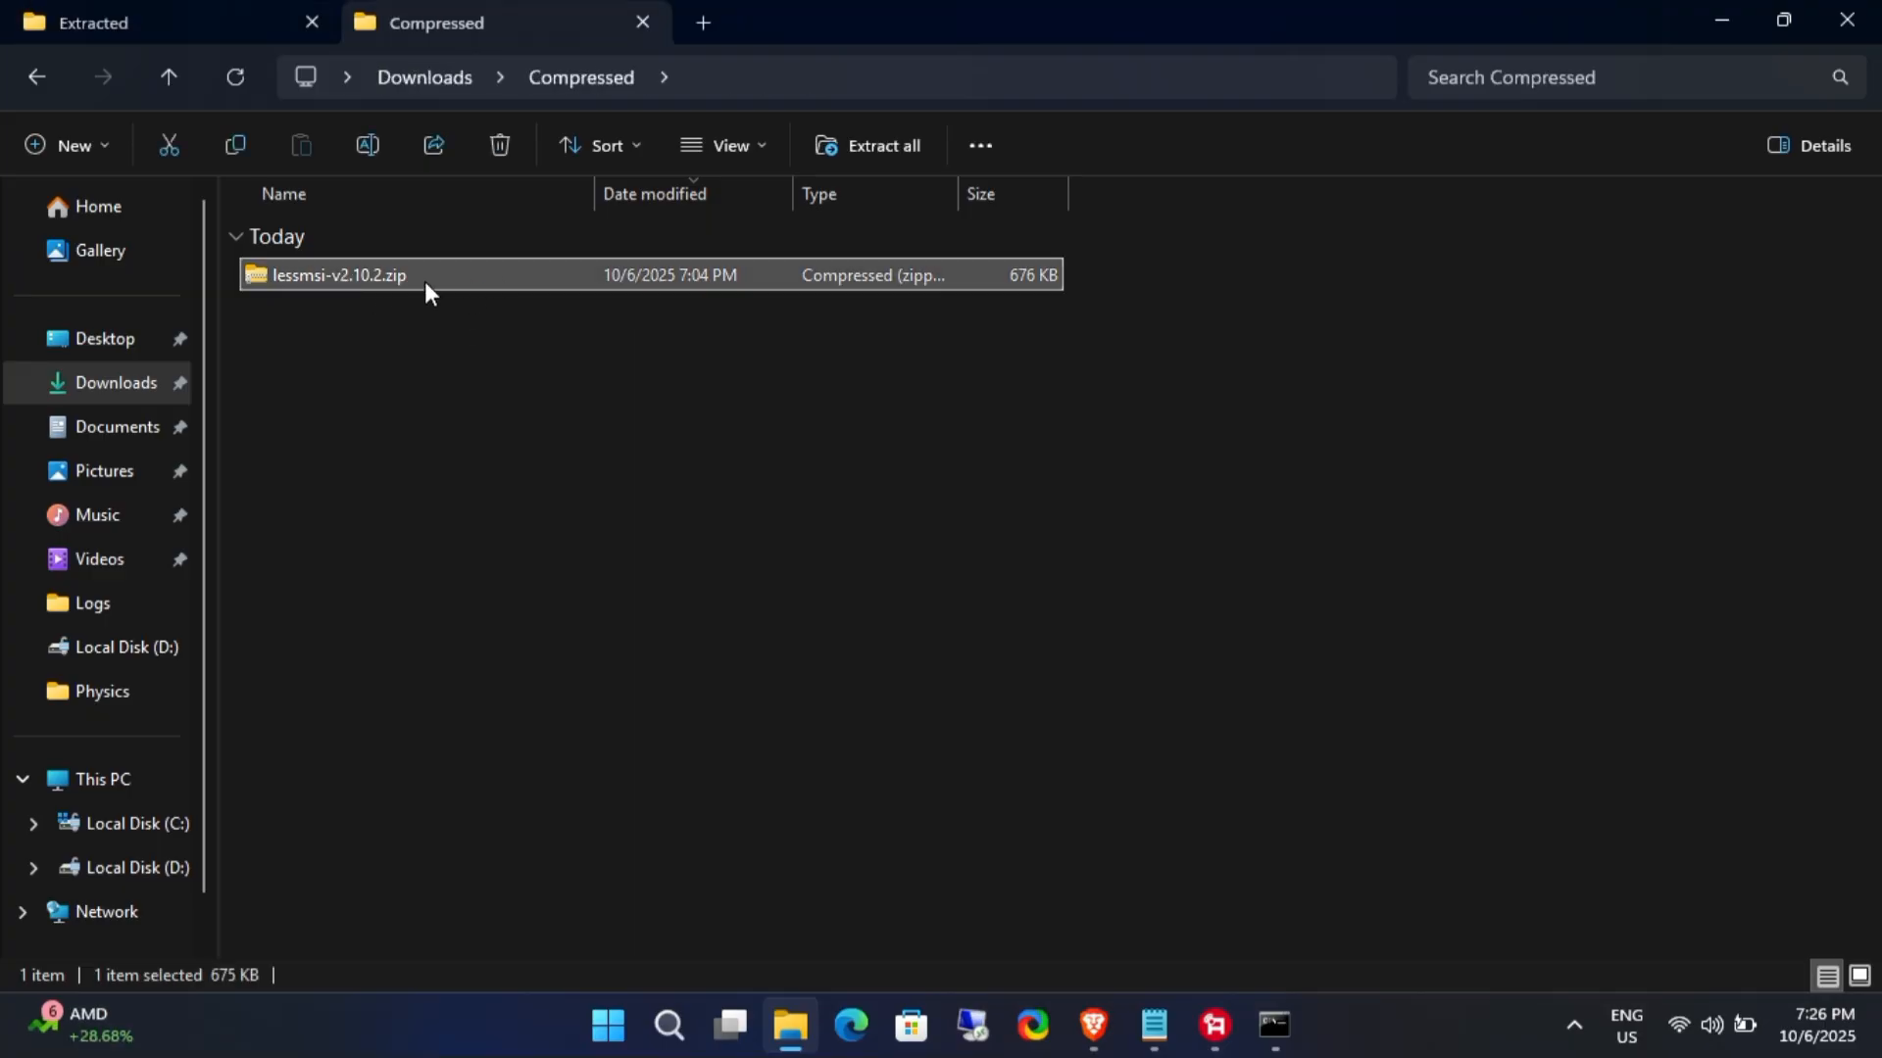
Step: Unzip lessmsi-v2.10.2 in Downloads and launch lessmsi-gui.exe
right_click(335, 274)
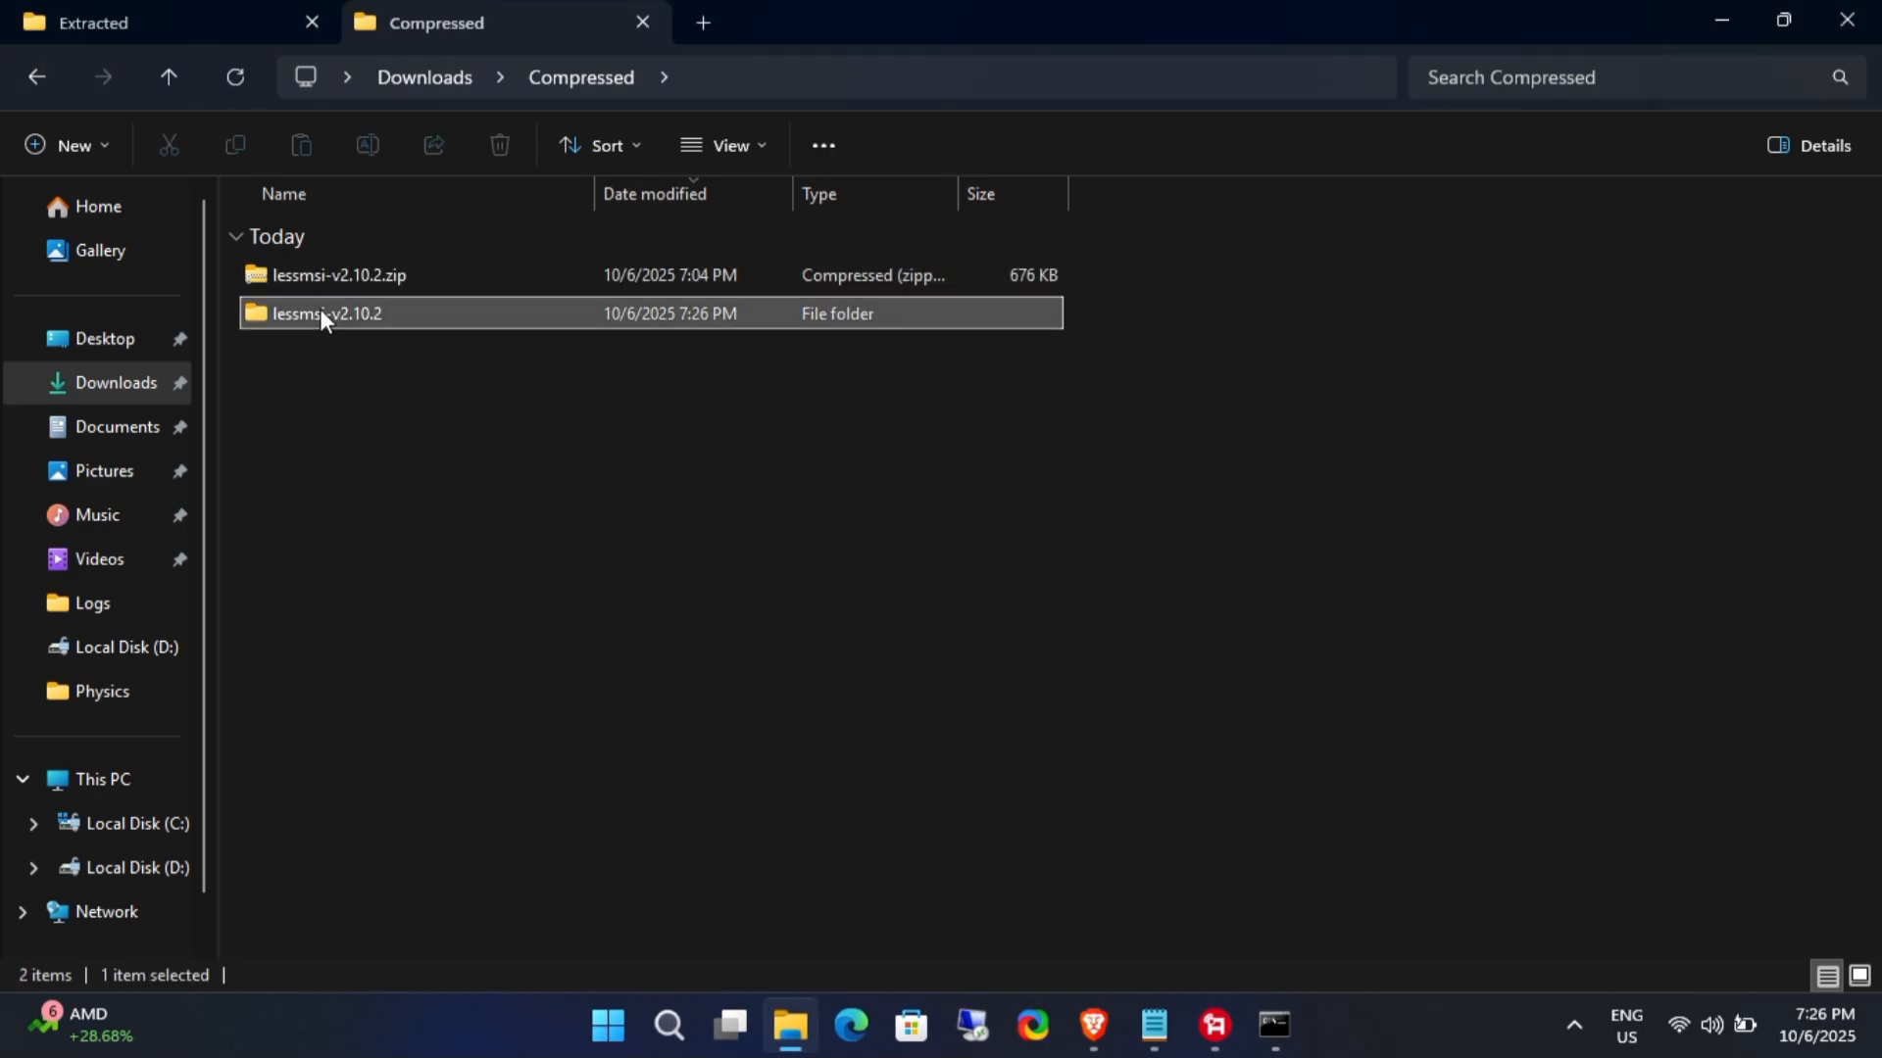
double_click(328, 314)
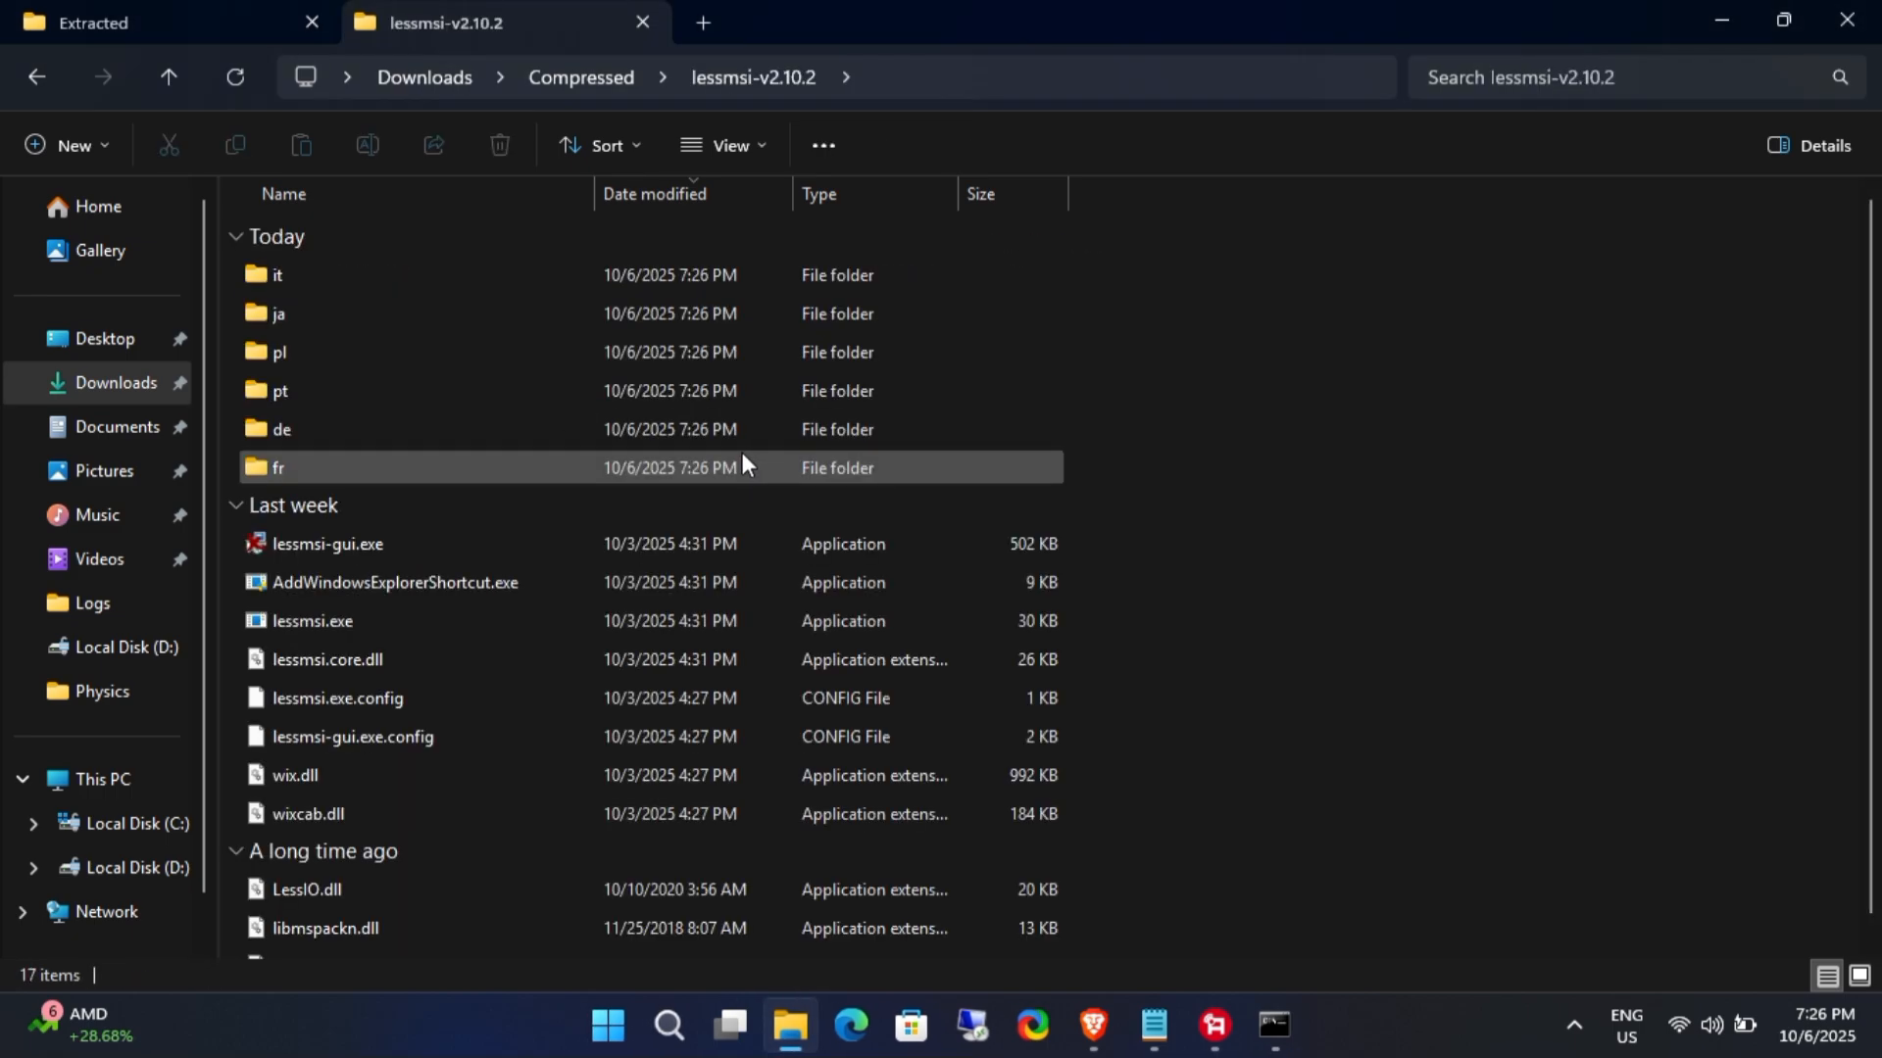
left_click(327, 543)
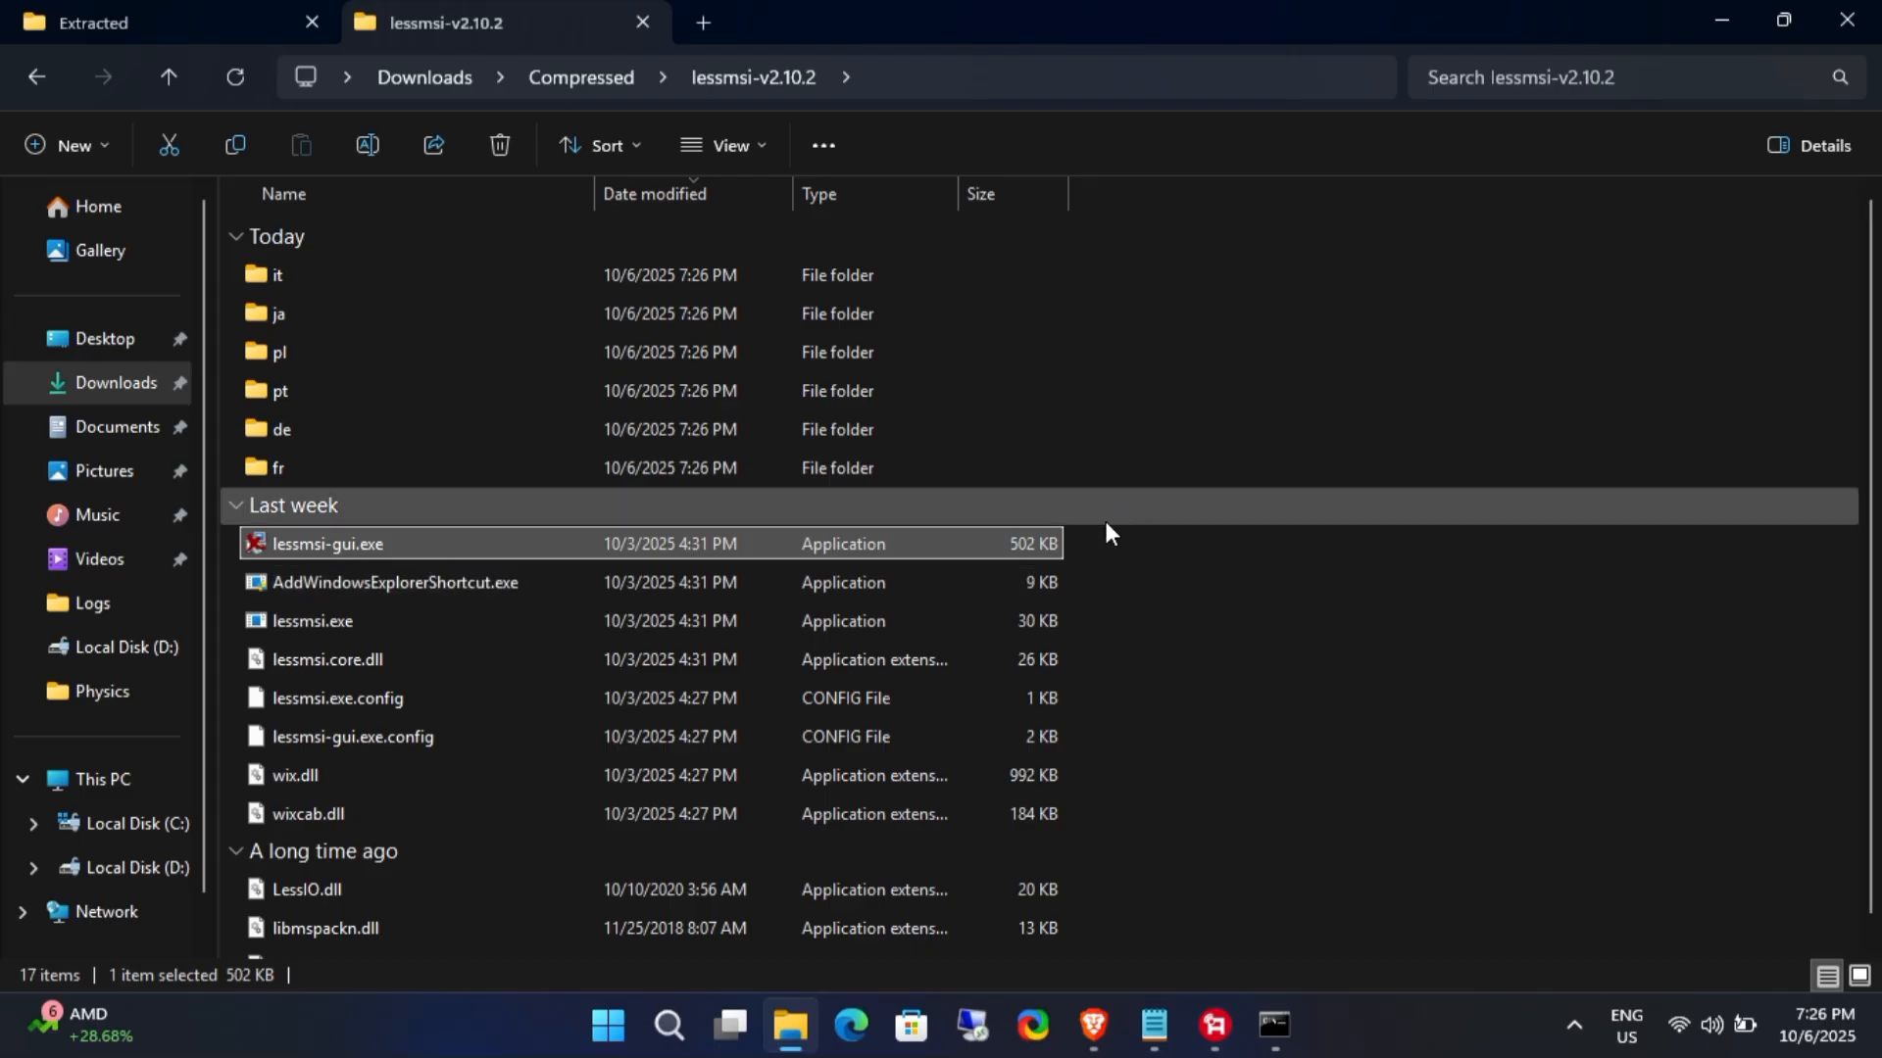
double_click(327, 543)
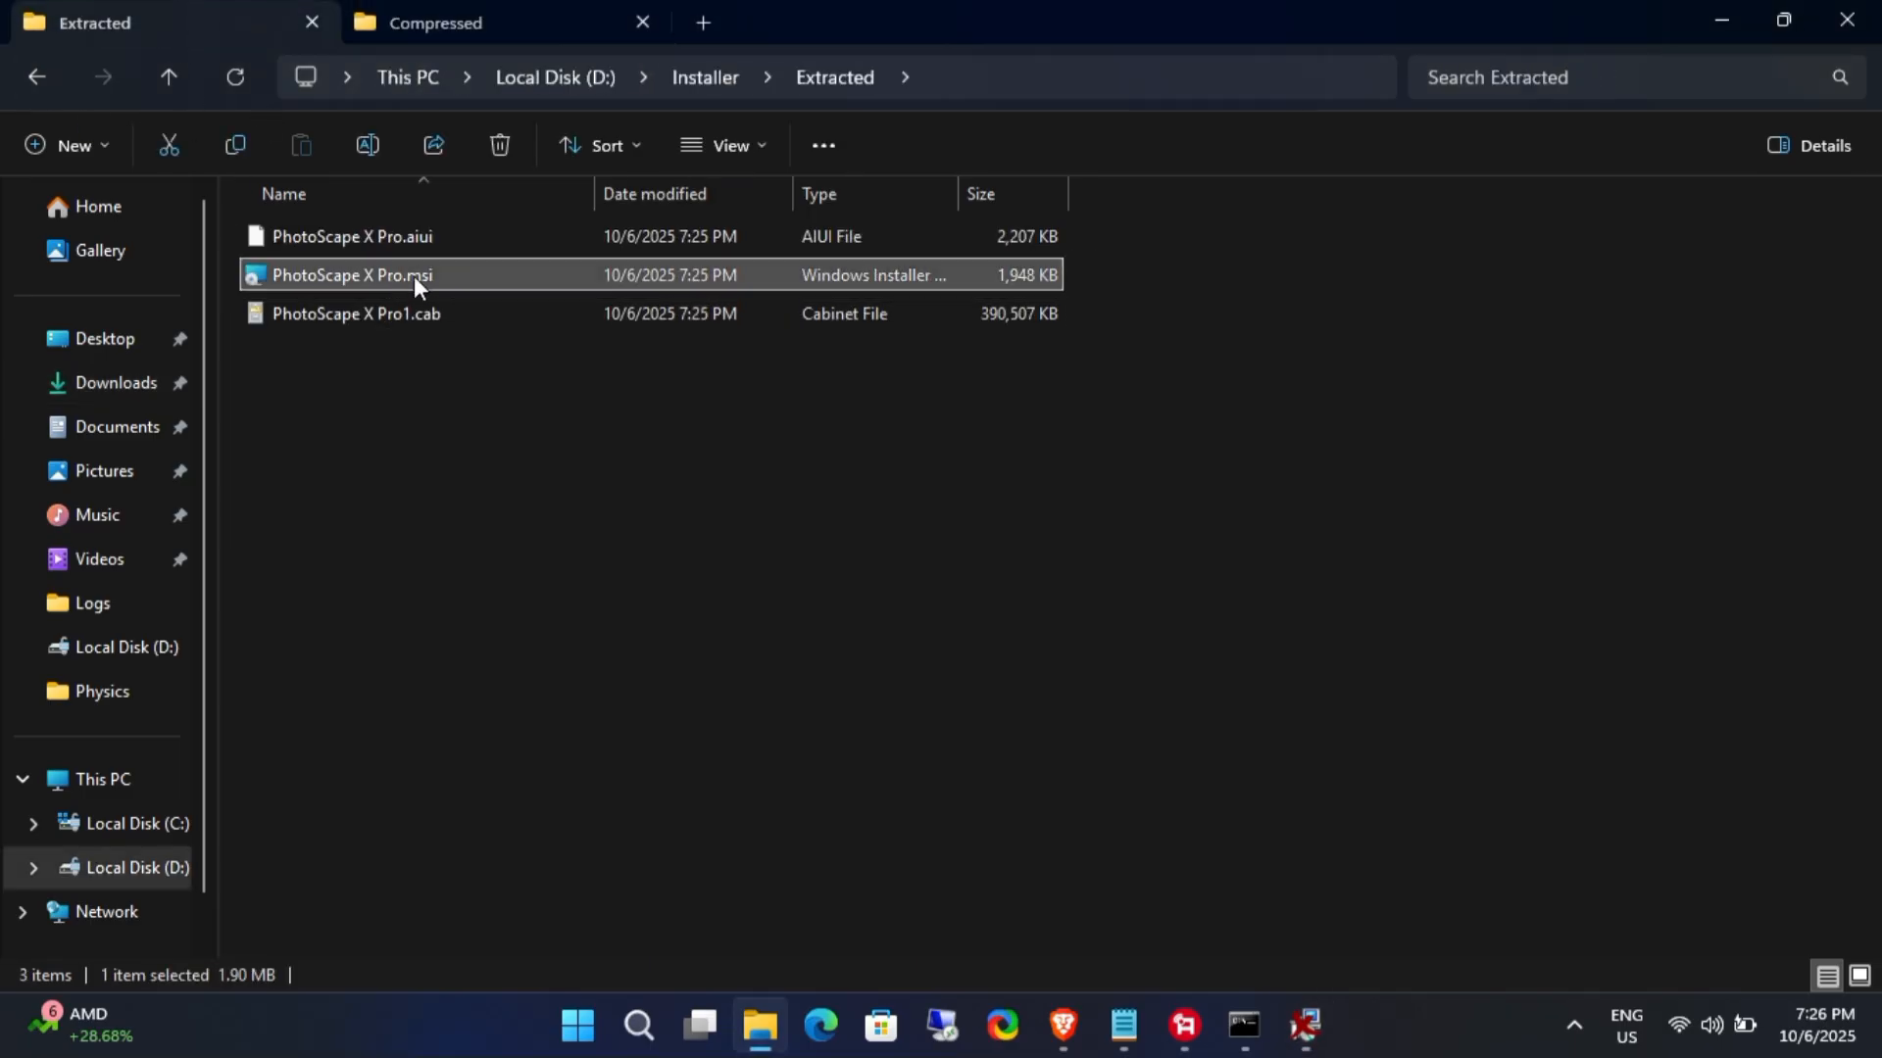
double_click(351, 274)
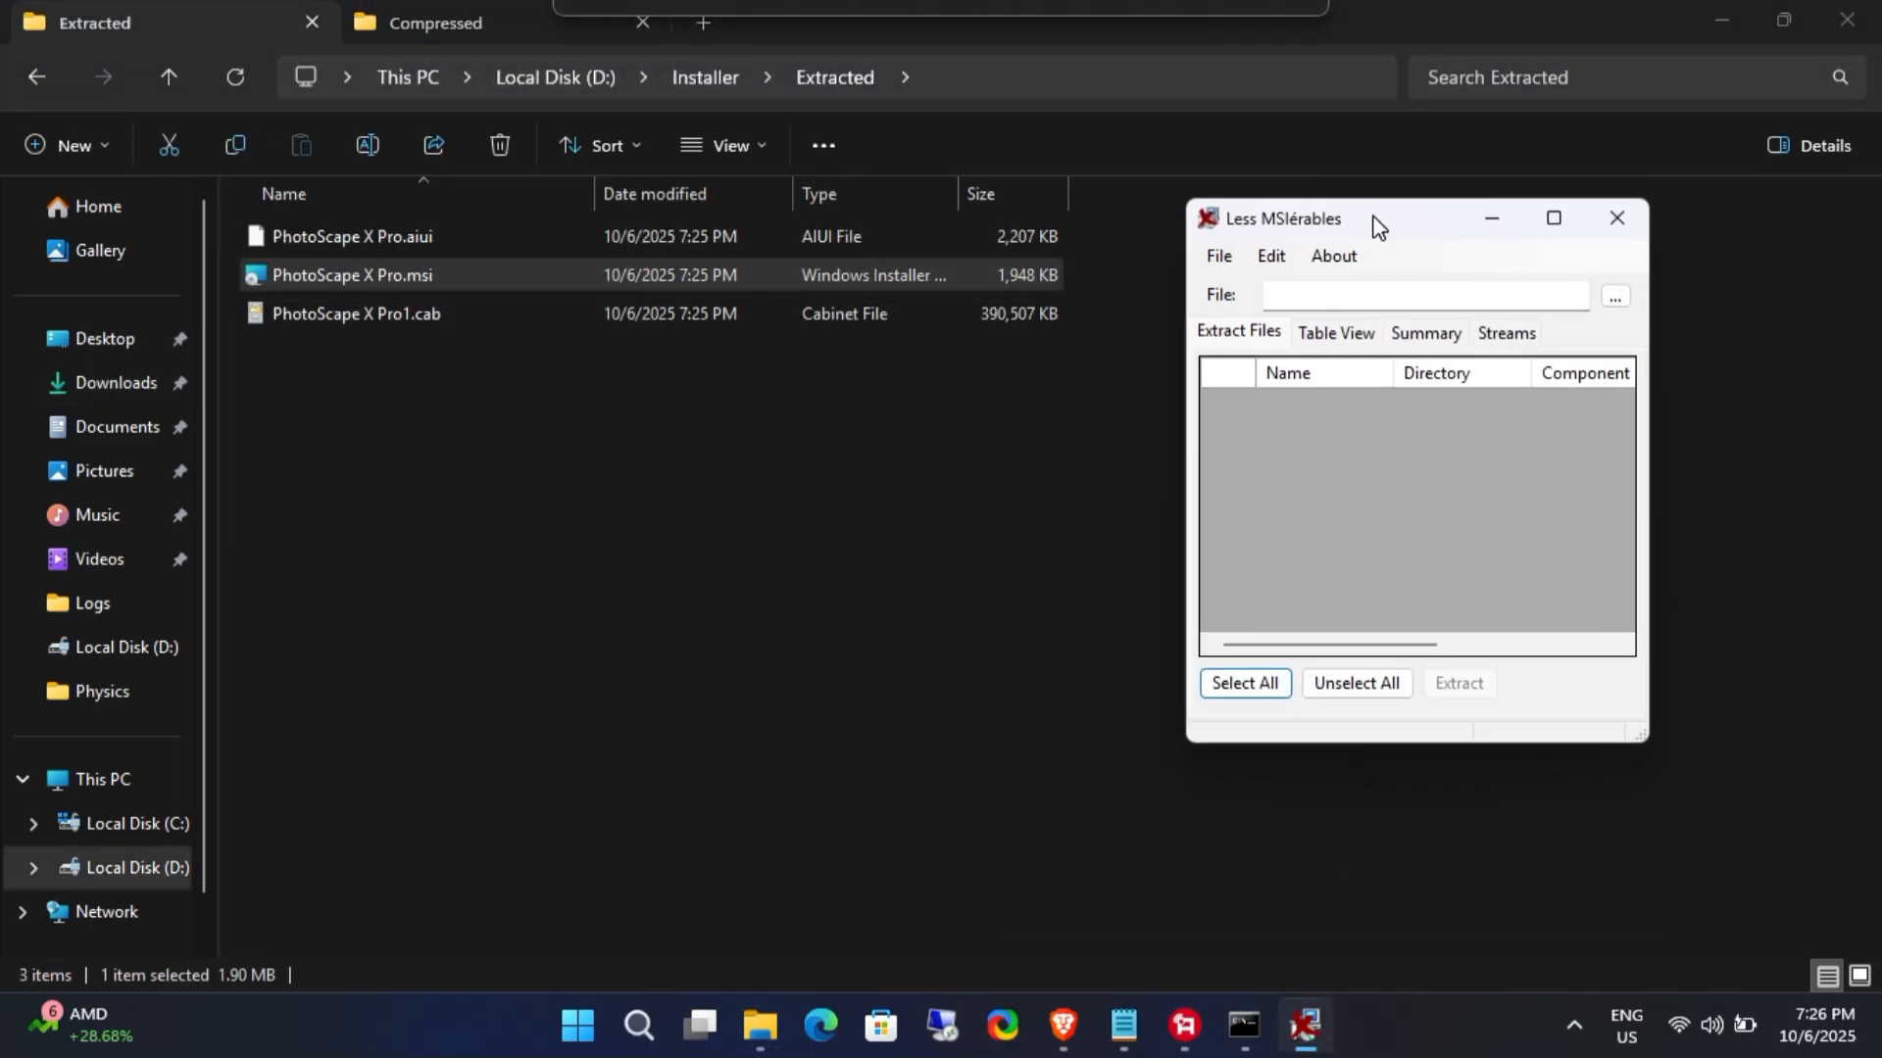
Step: Load D:\Installer\Extracted\PhotoScape X Pro.msi into lessmsi so its file list appears
left_click(1615, 296)
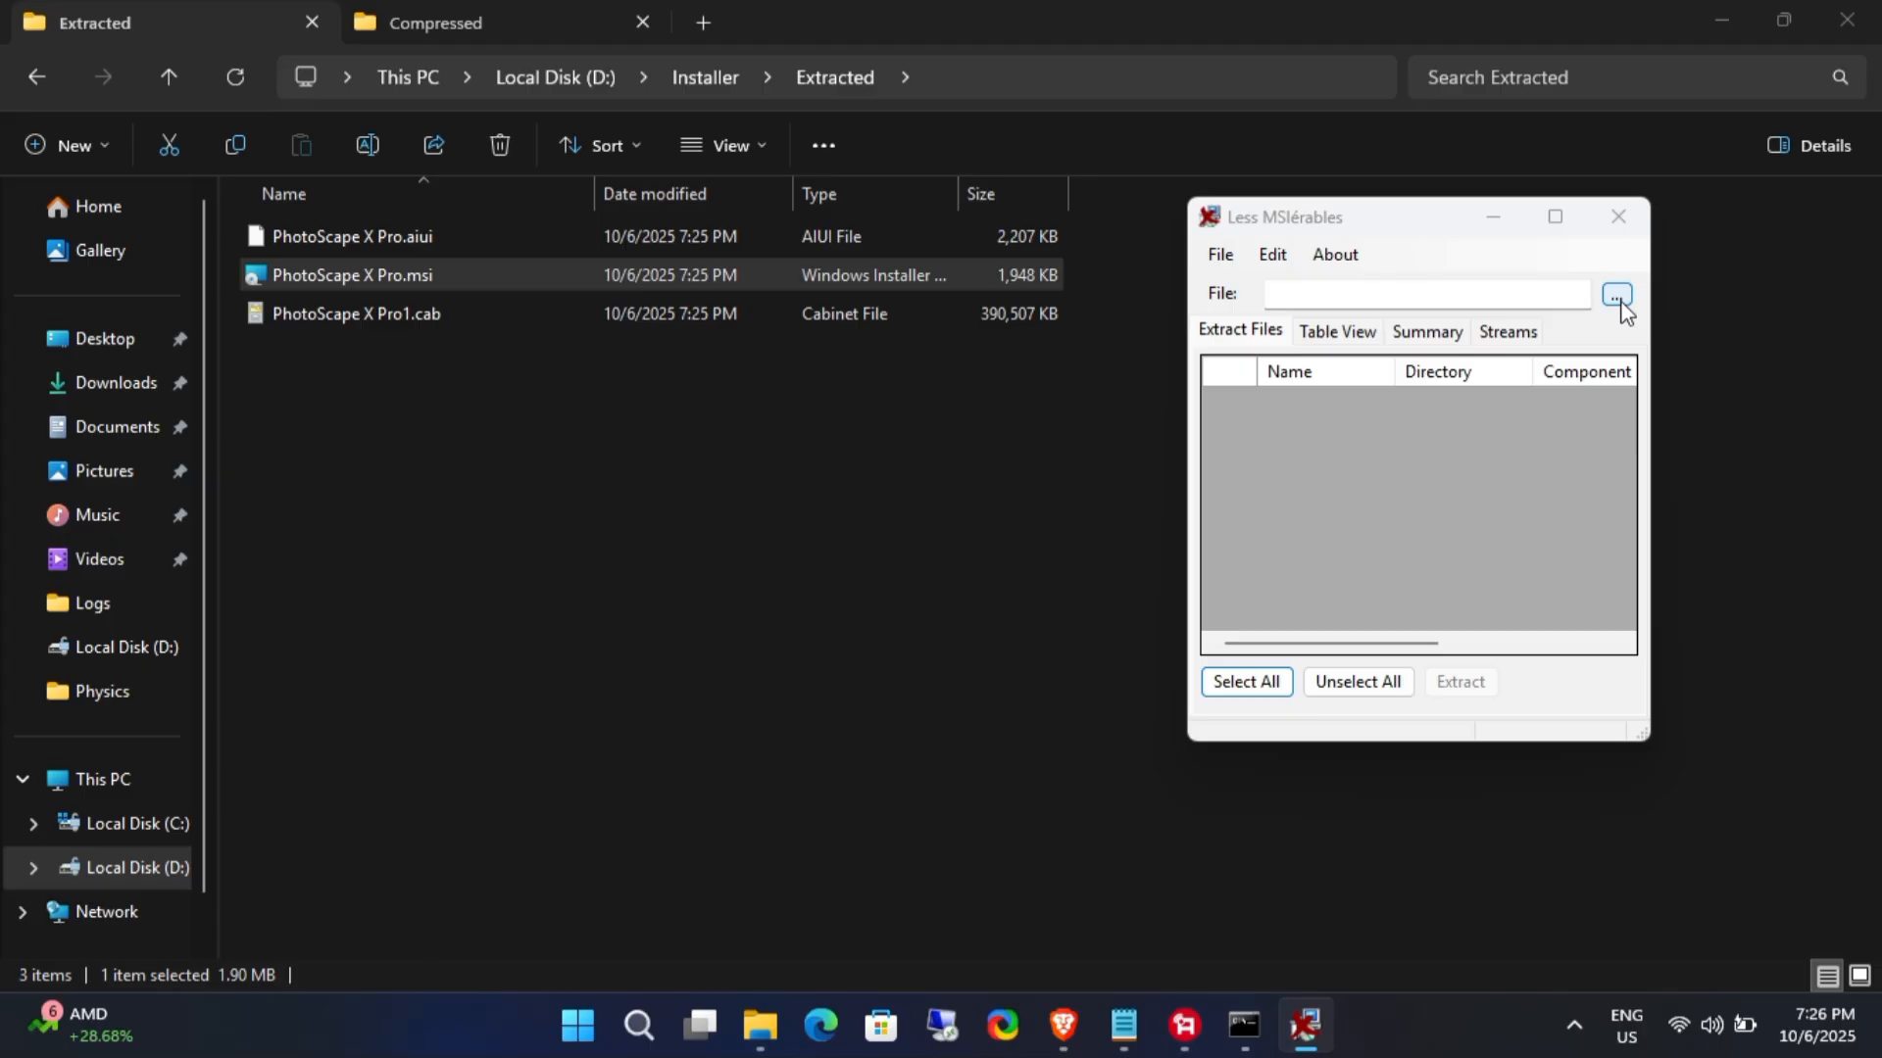
left_click(1613, 296)
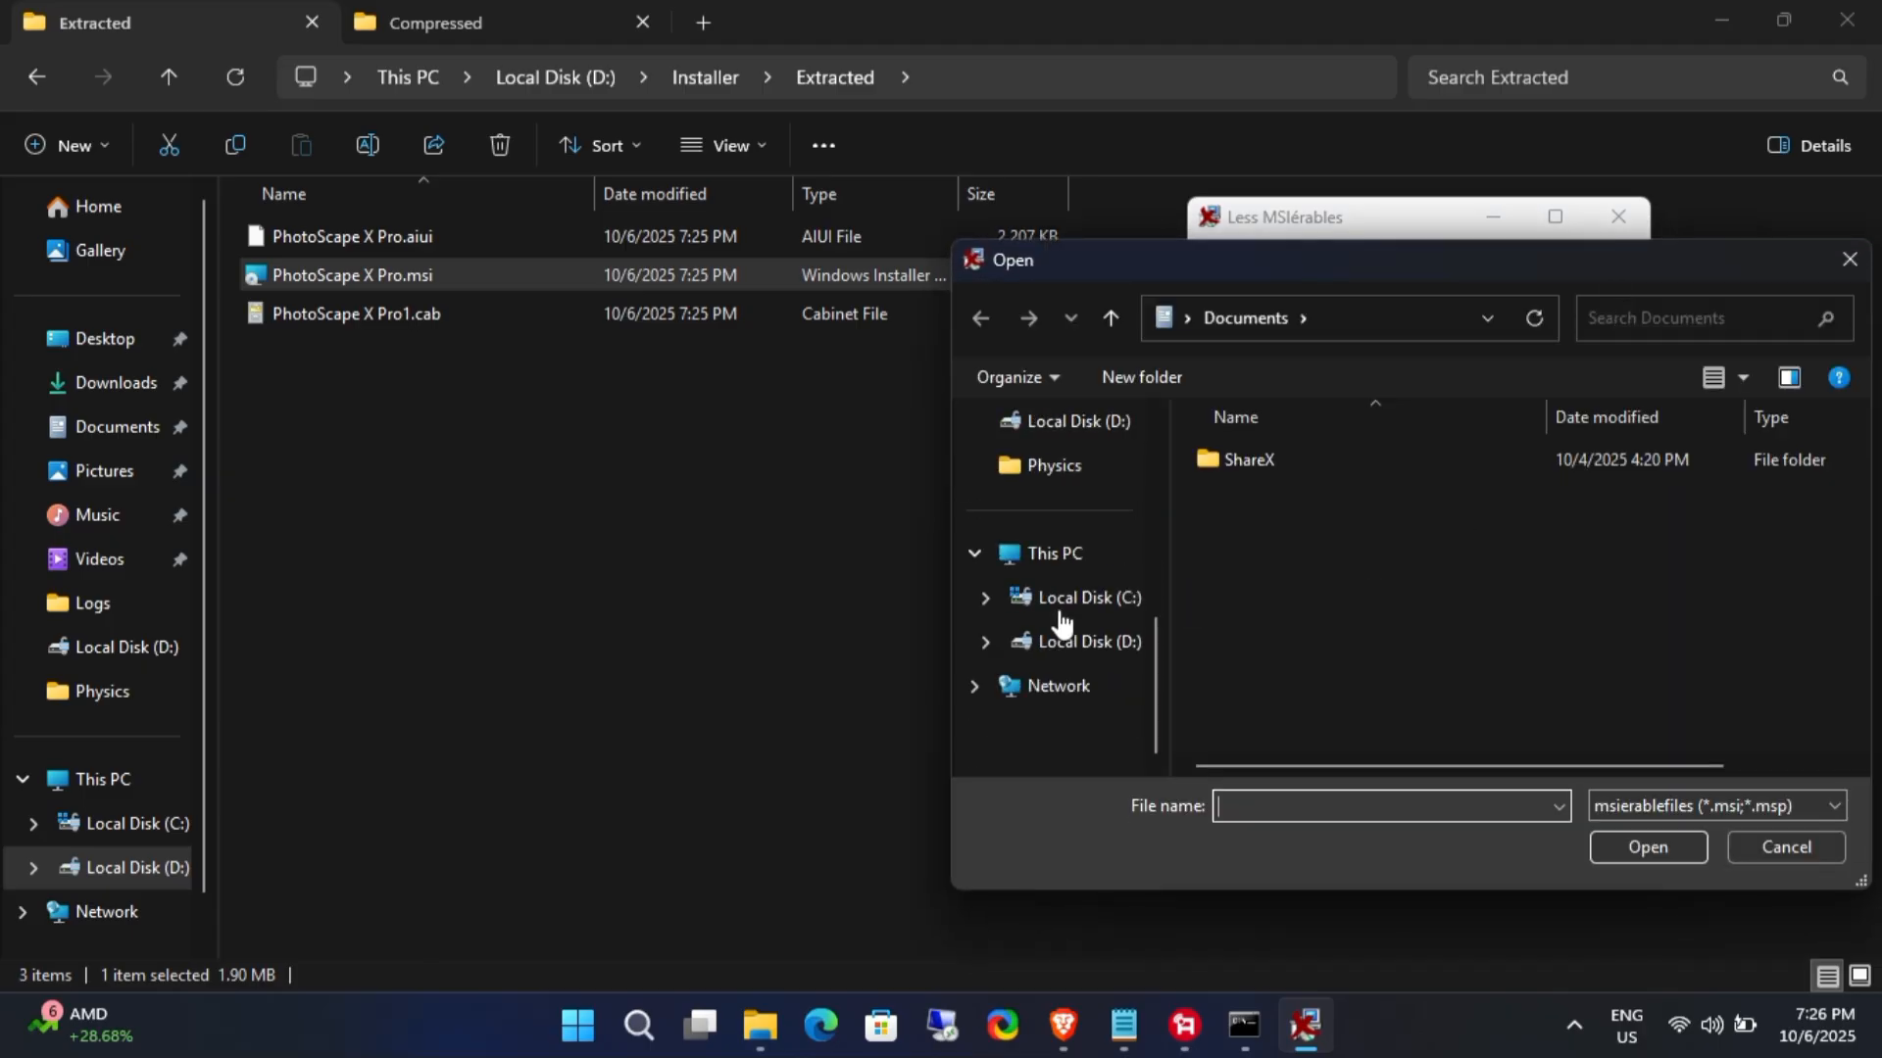
left_click(1090, 641)
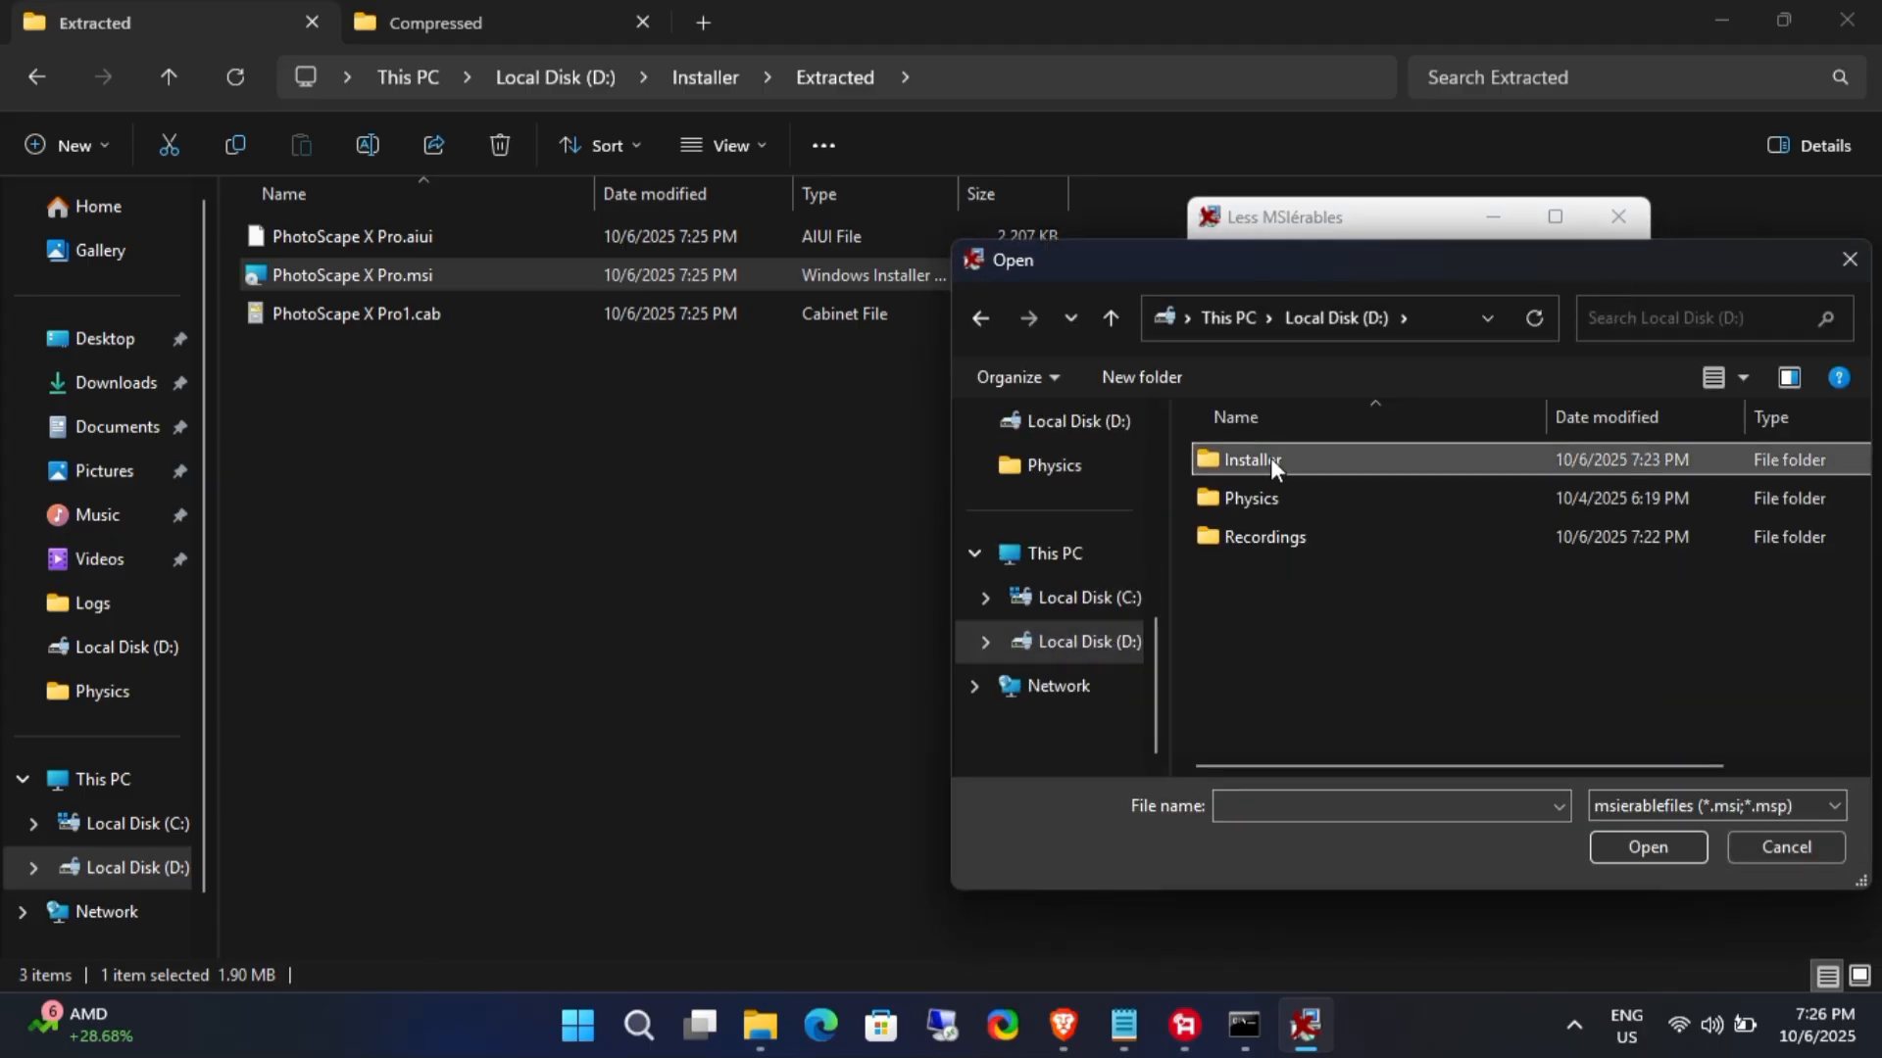
double_click(1252, 459)
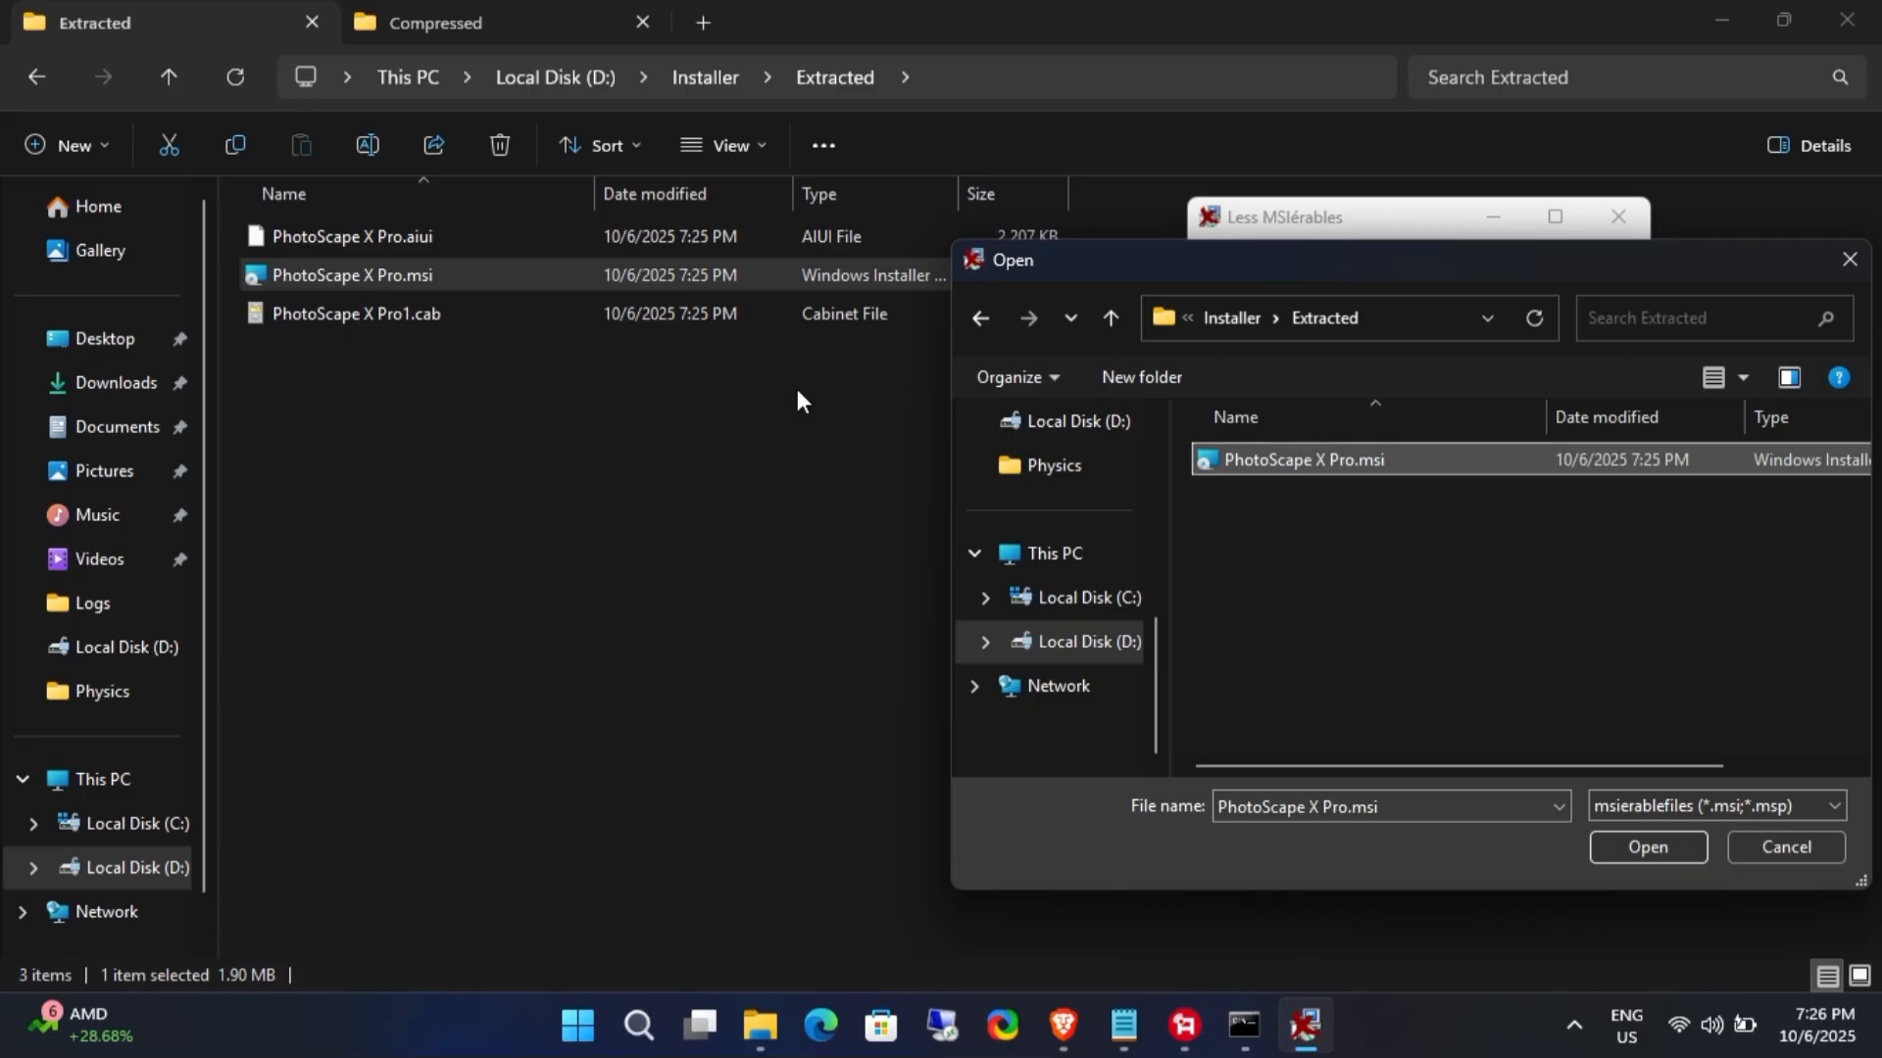
left_click(1644, 847)
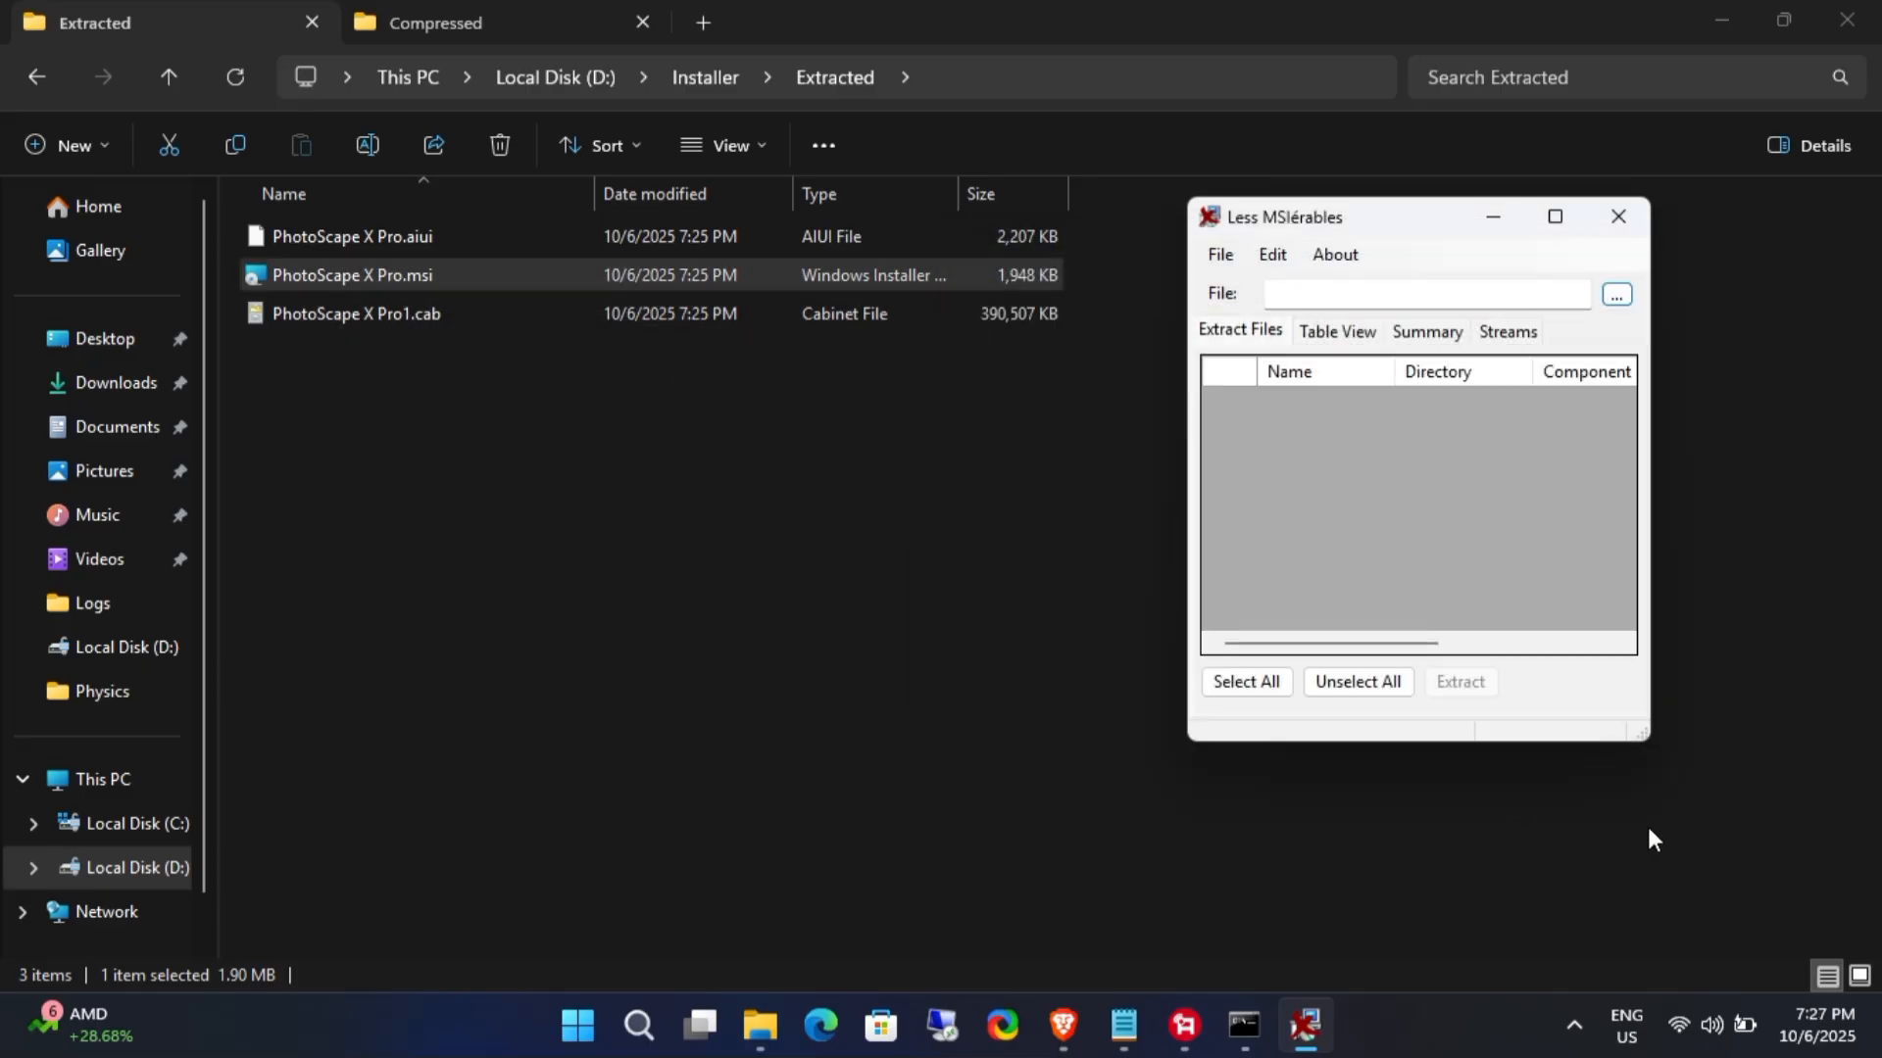
left_click(1617, 294)
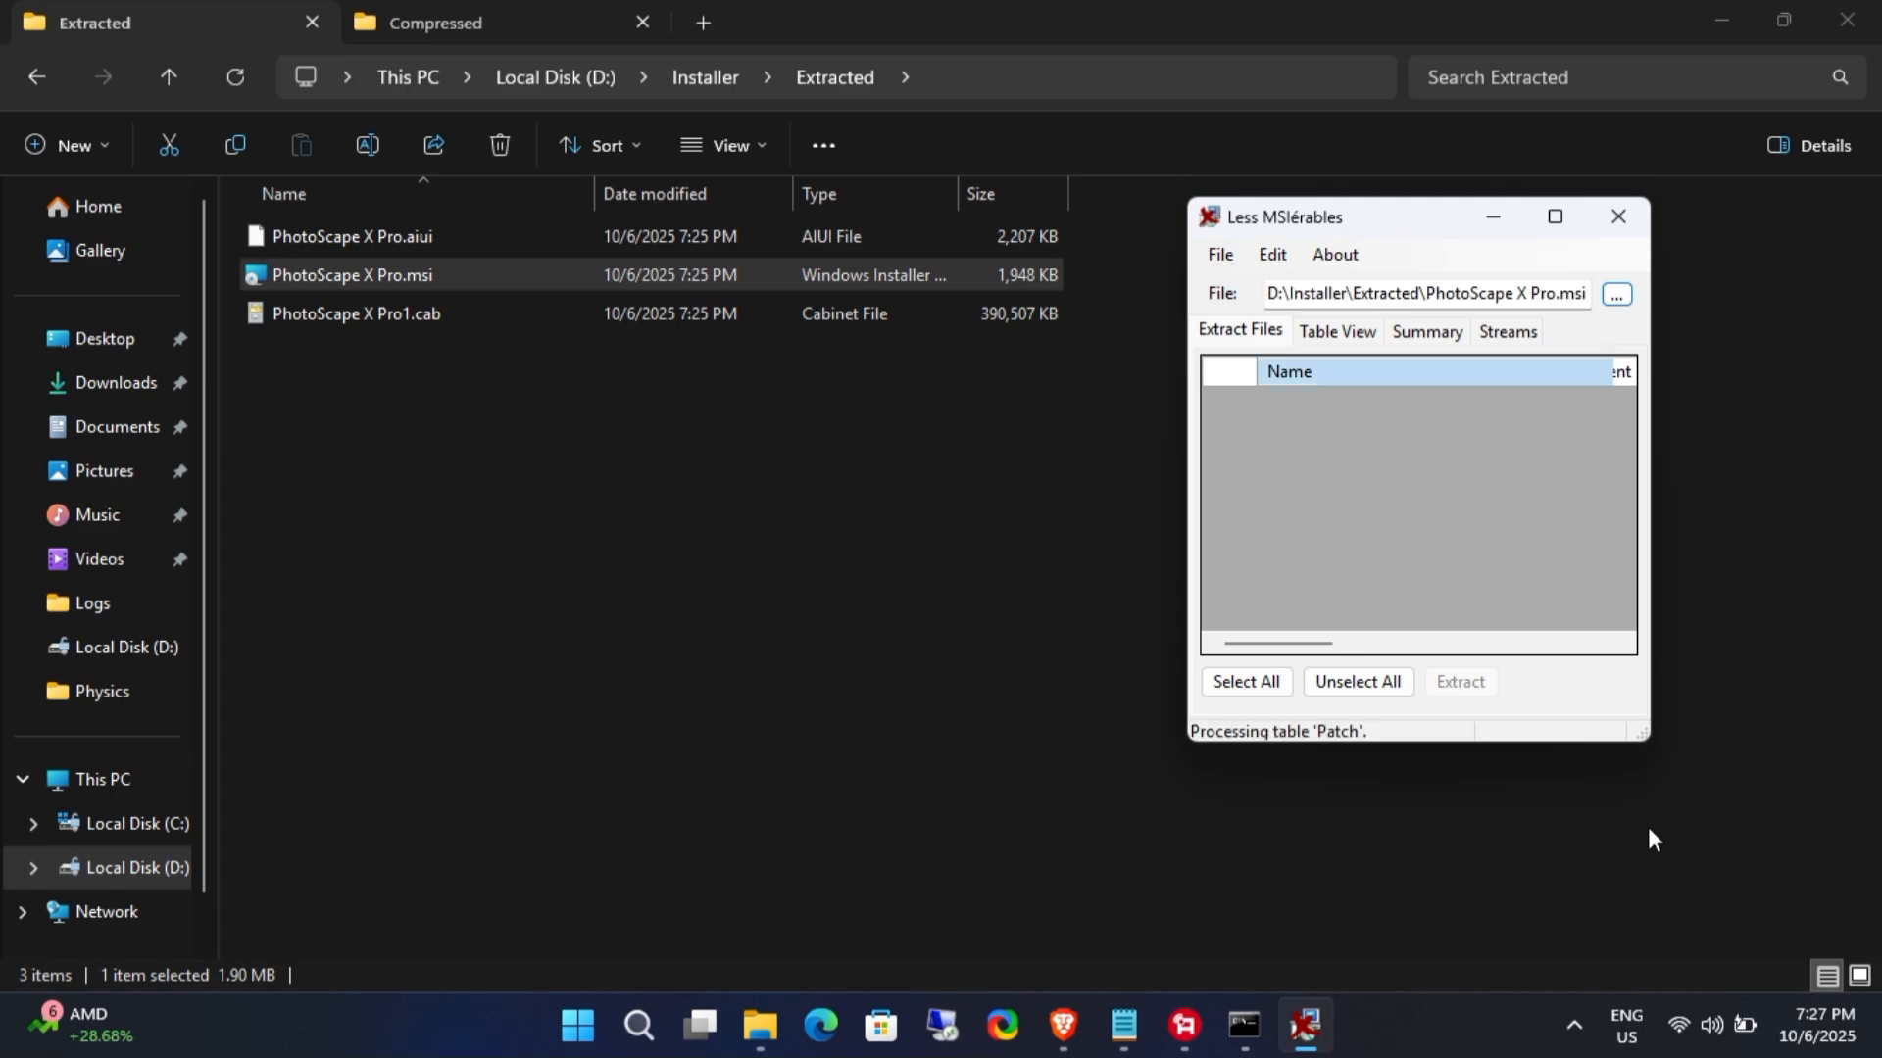
left_click(1244, 682)
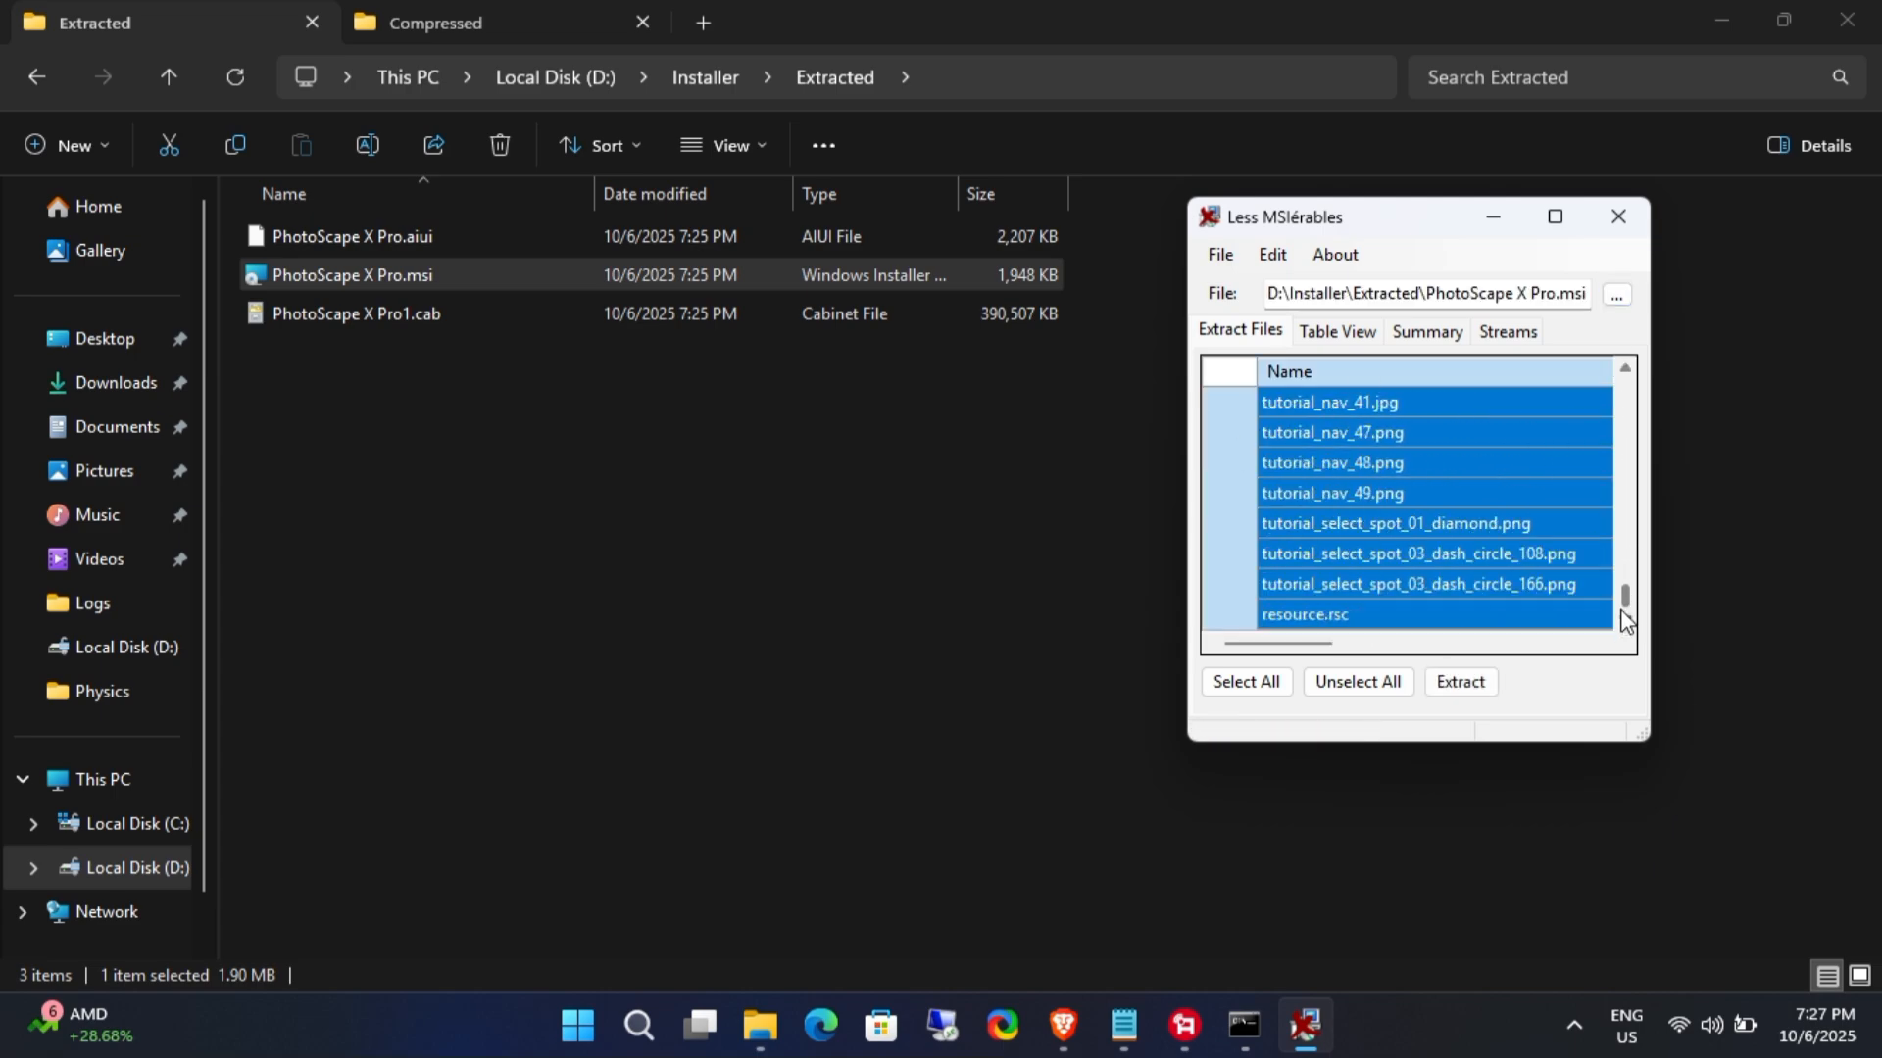
Step: Select all package files and extract them to a new folder on Local Disk (D:)
left_click(1356, 683)
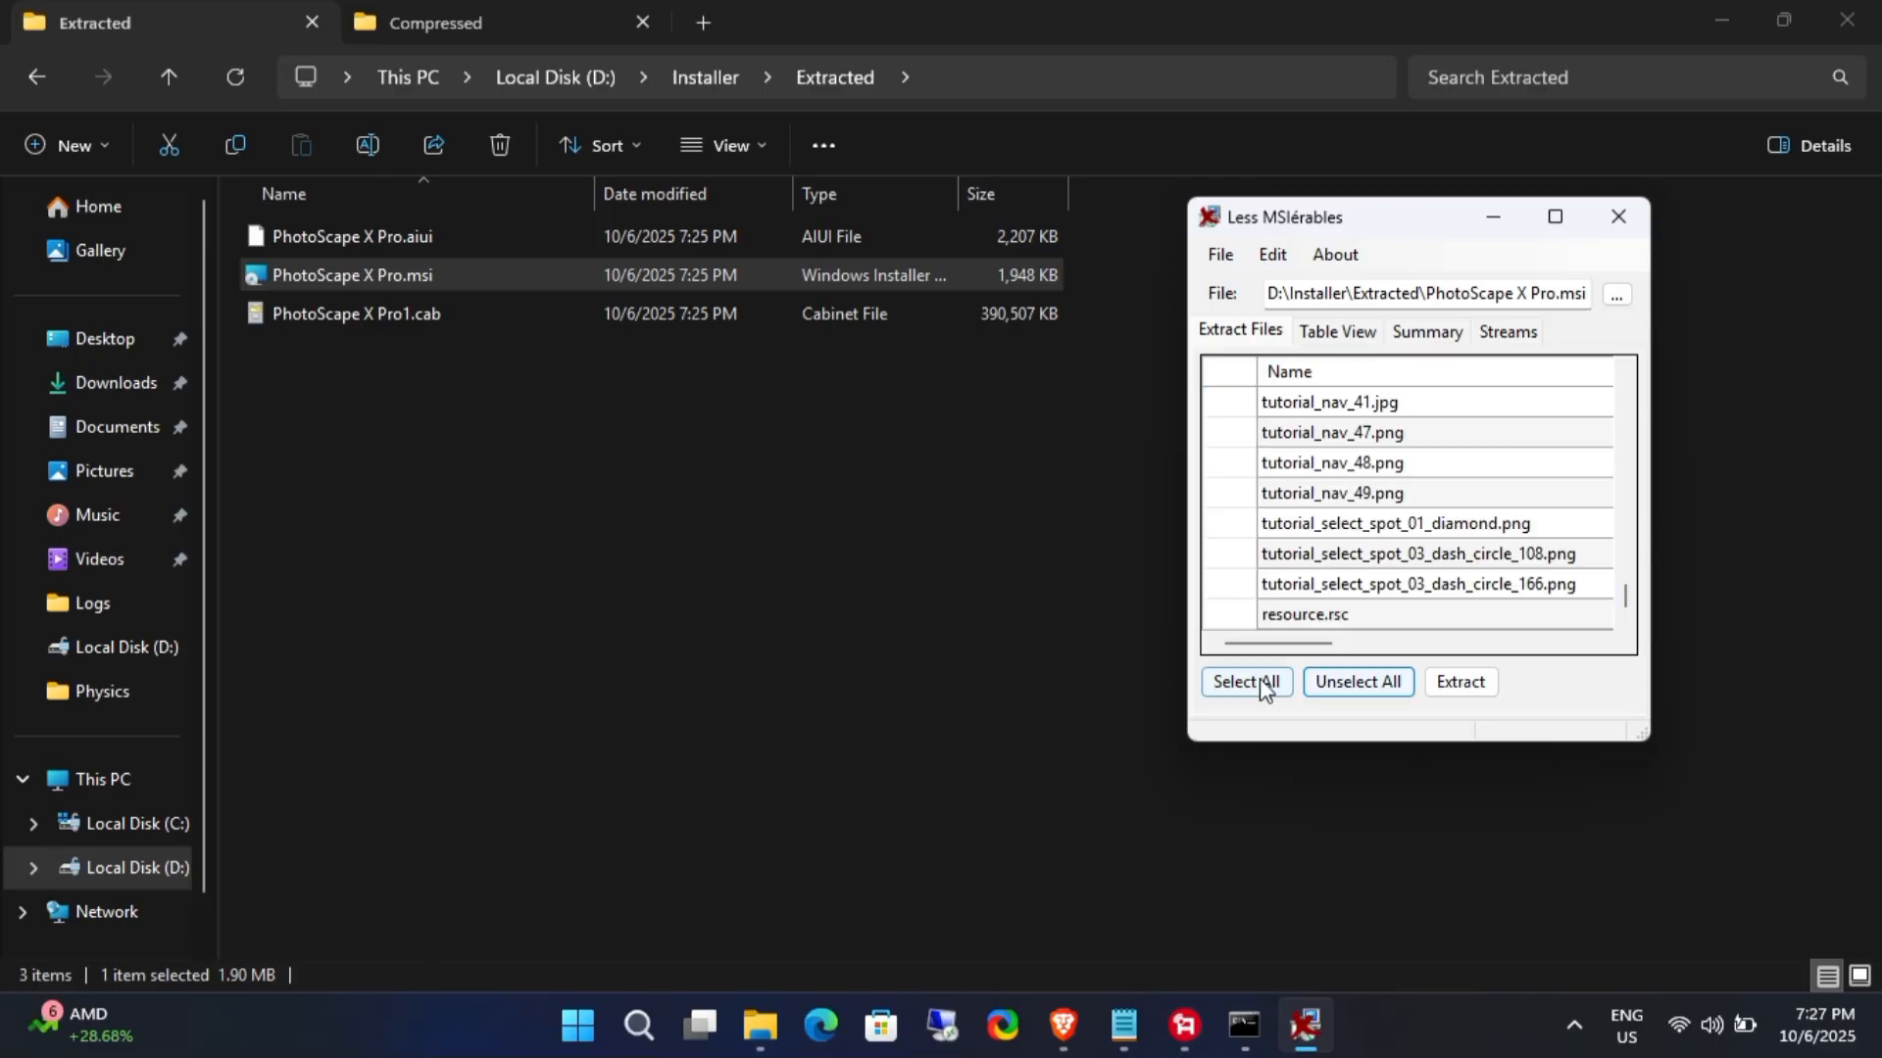
left_click(1246, 683)
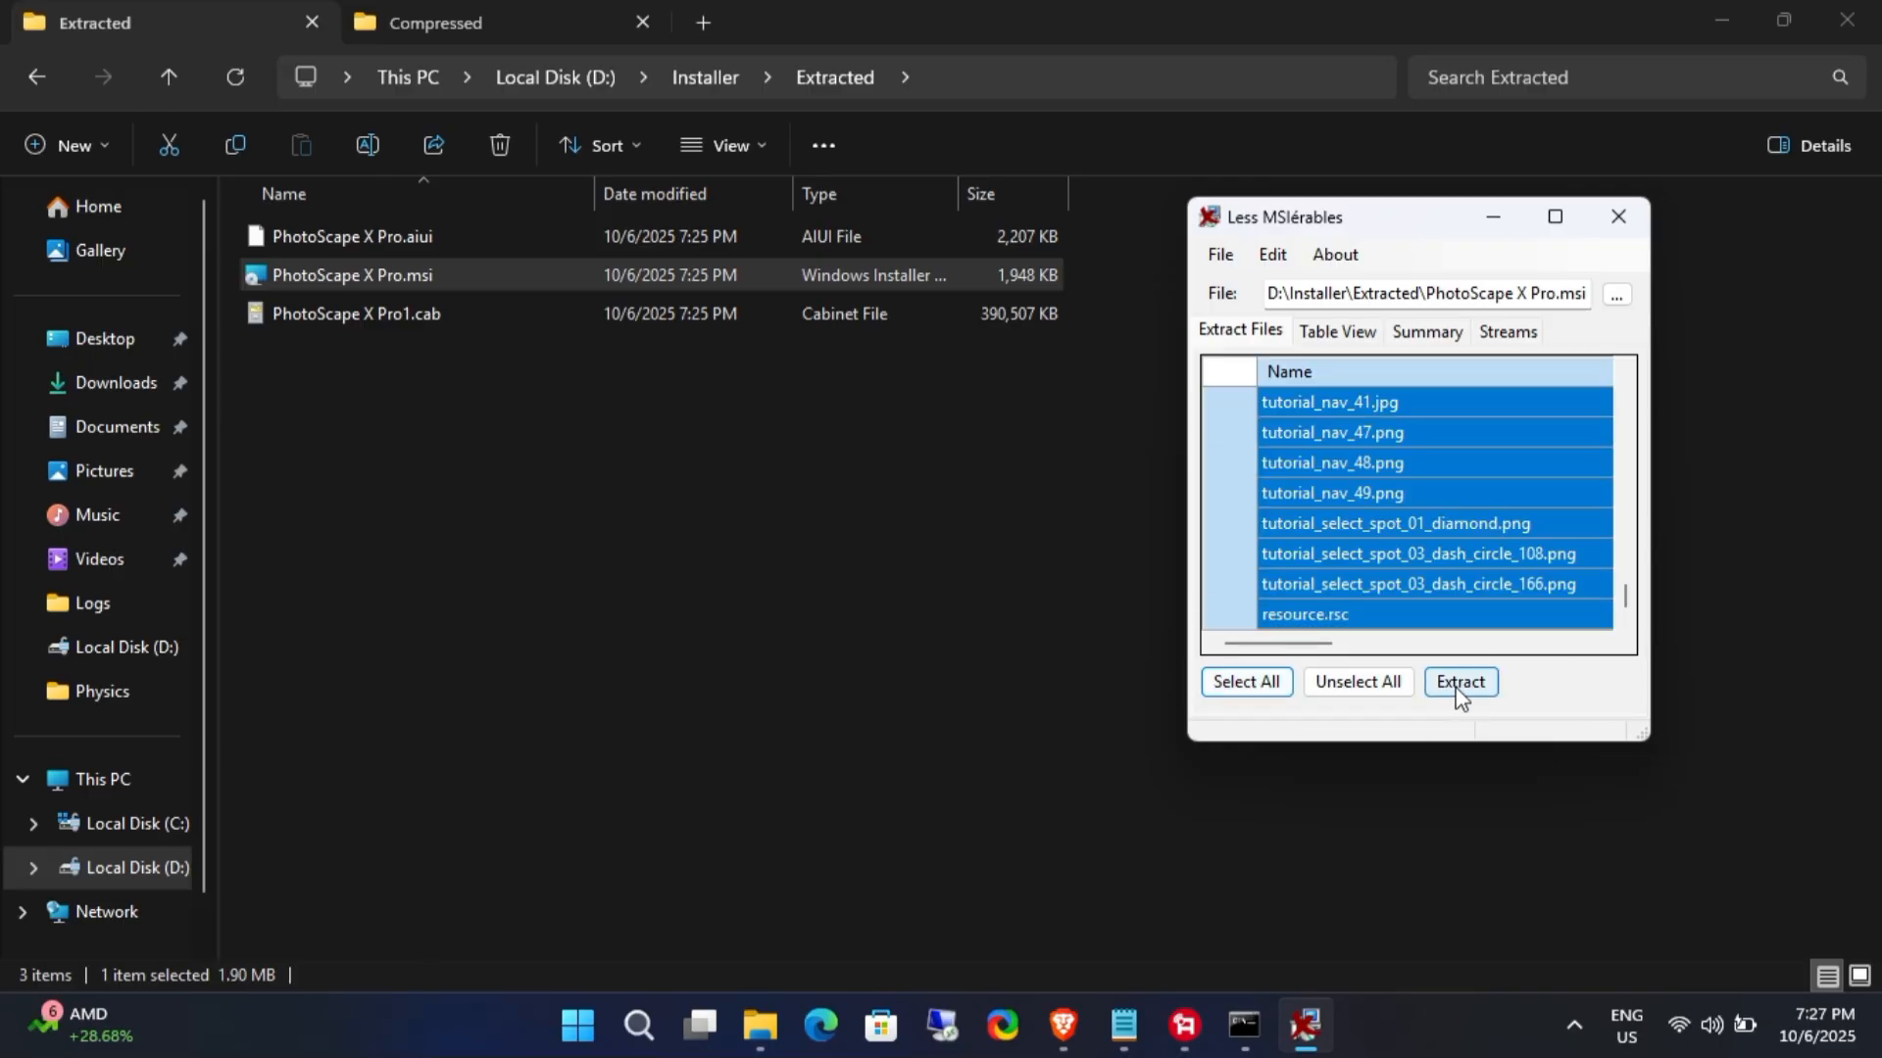
left_click(1458, 682)
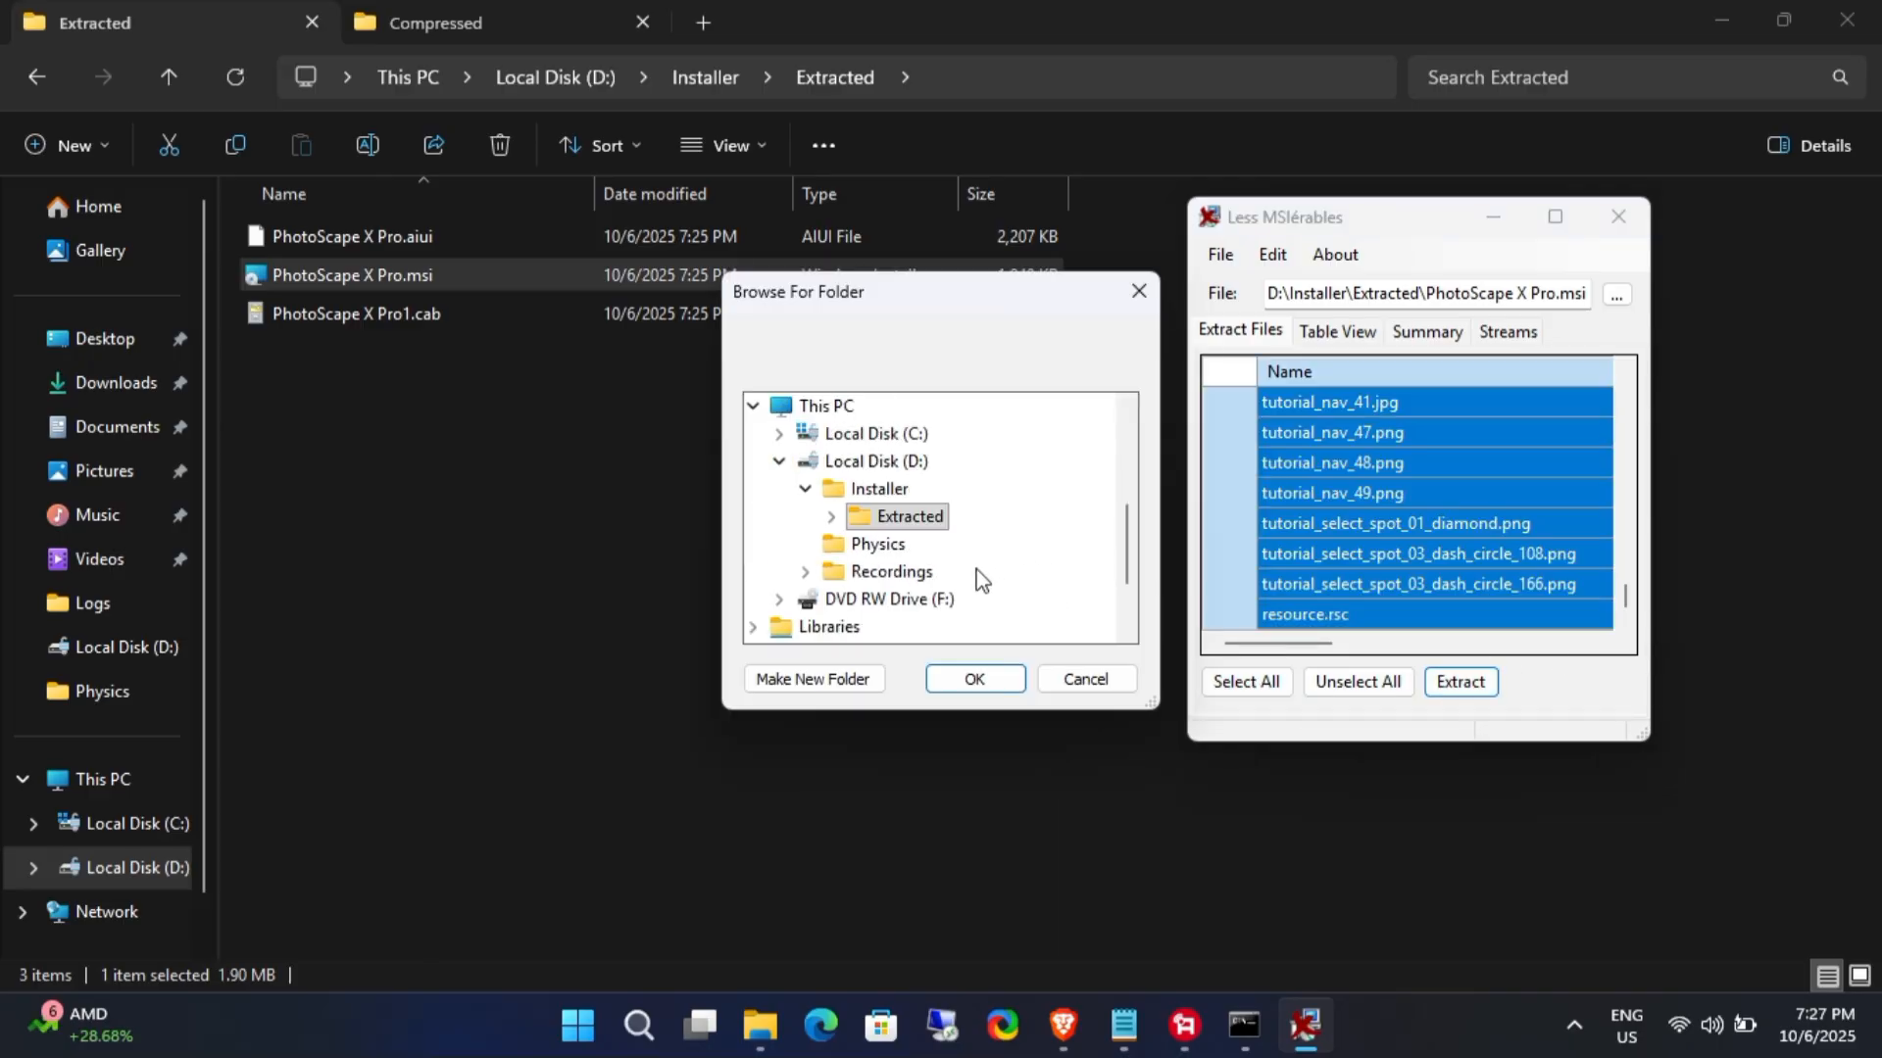
left_click(872, 460)
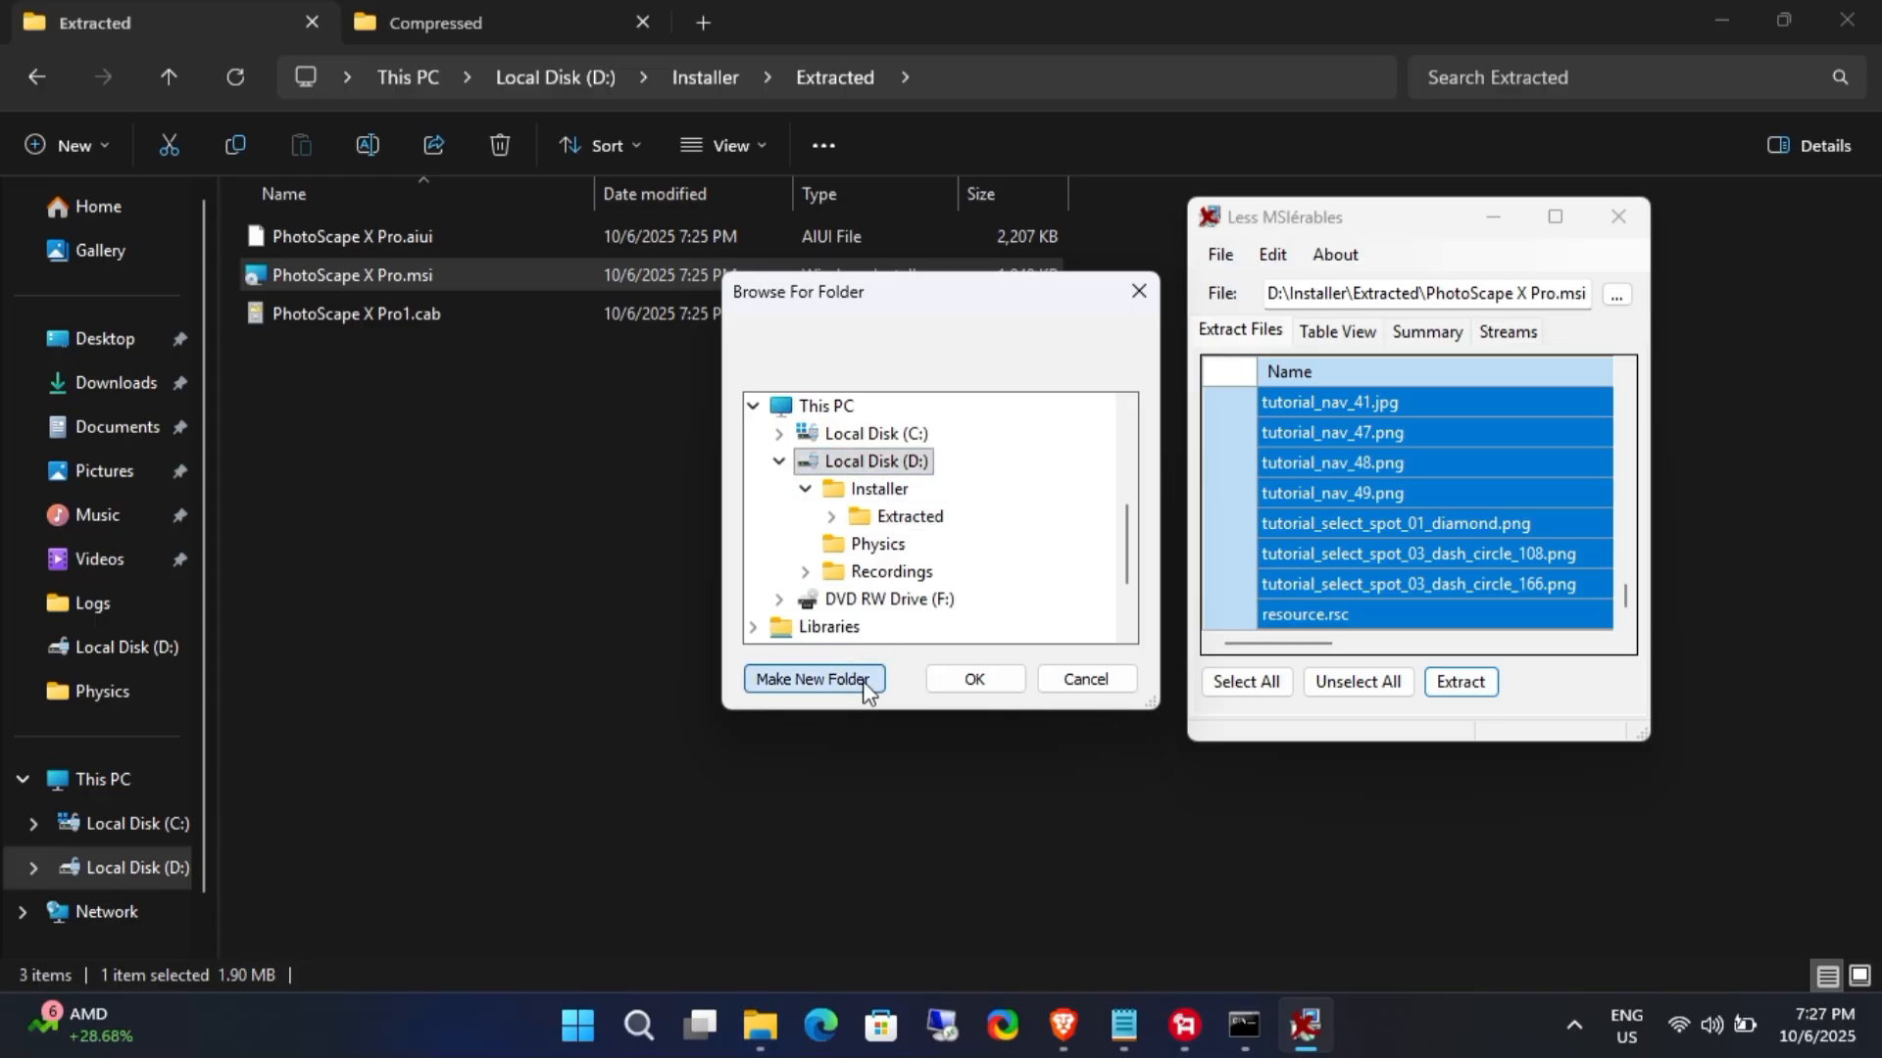
left_click(813, 678)
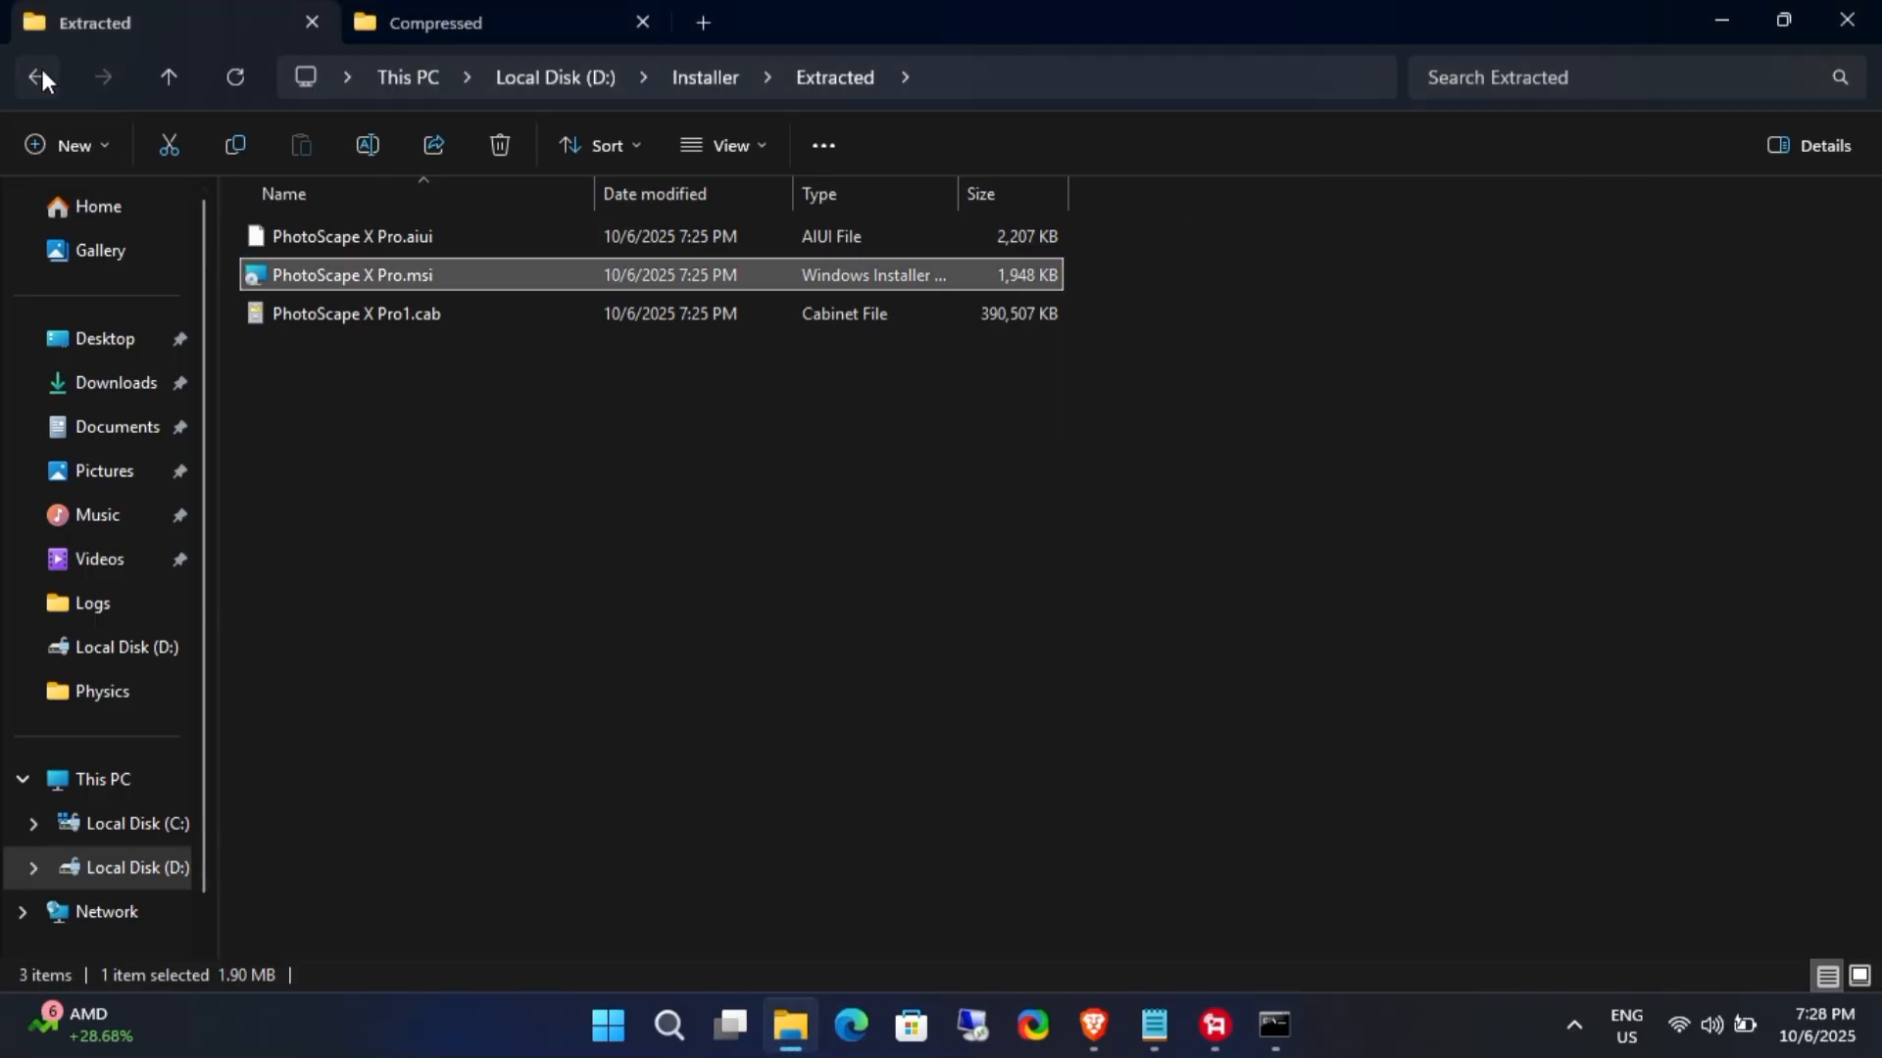
Step: Inspect APPDIR in D:\New folder\SourceDir and rename it PhtoScapeXPro
left_click(41, 76)
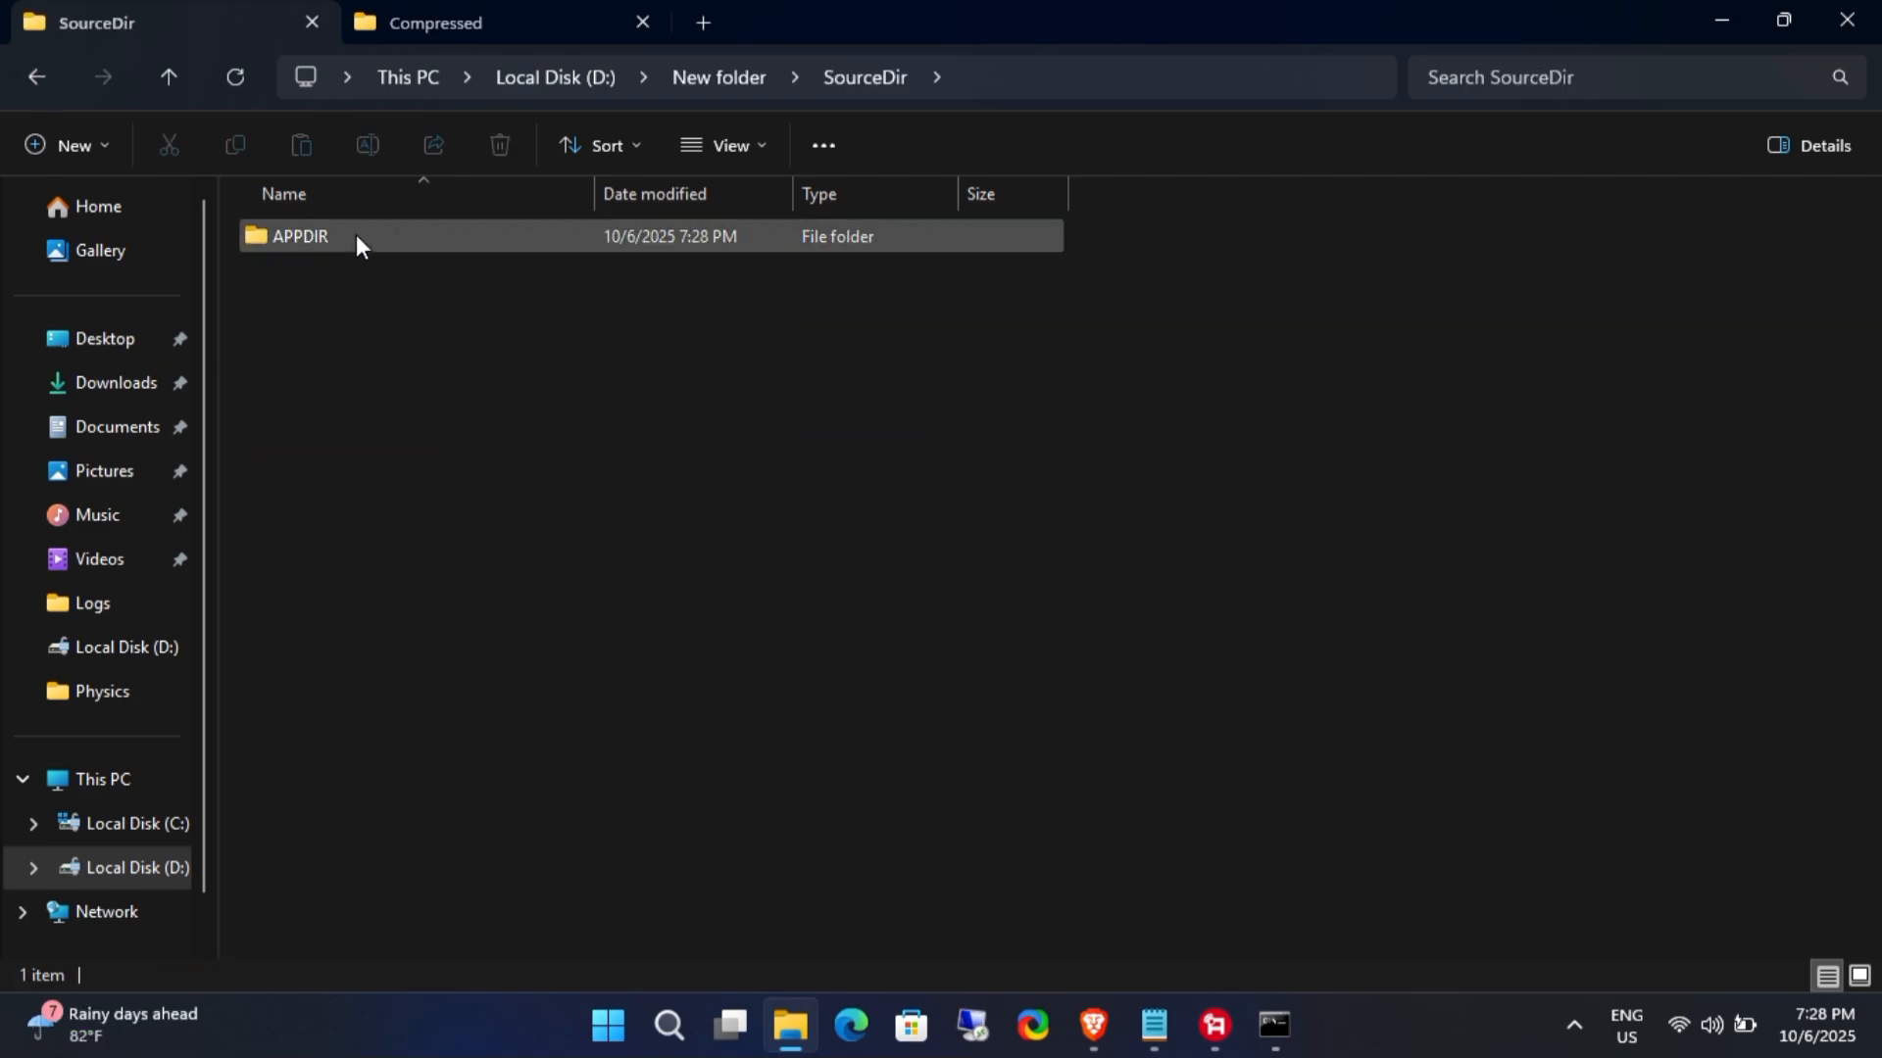
double_click(298, 237)
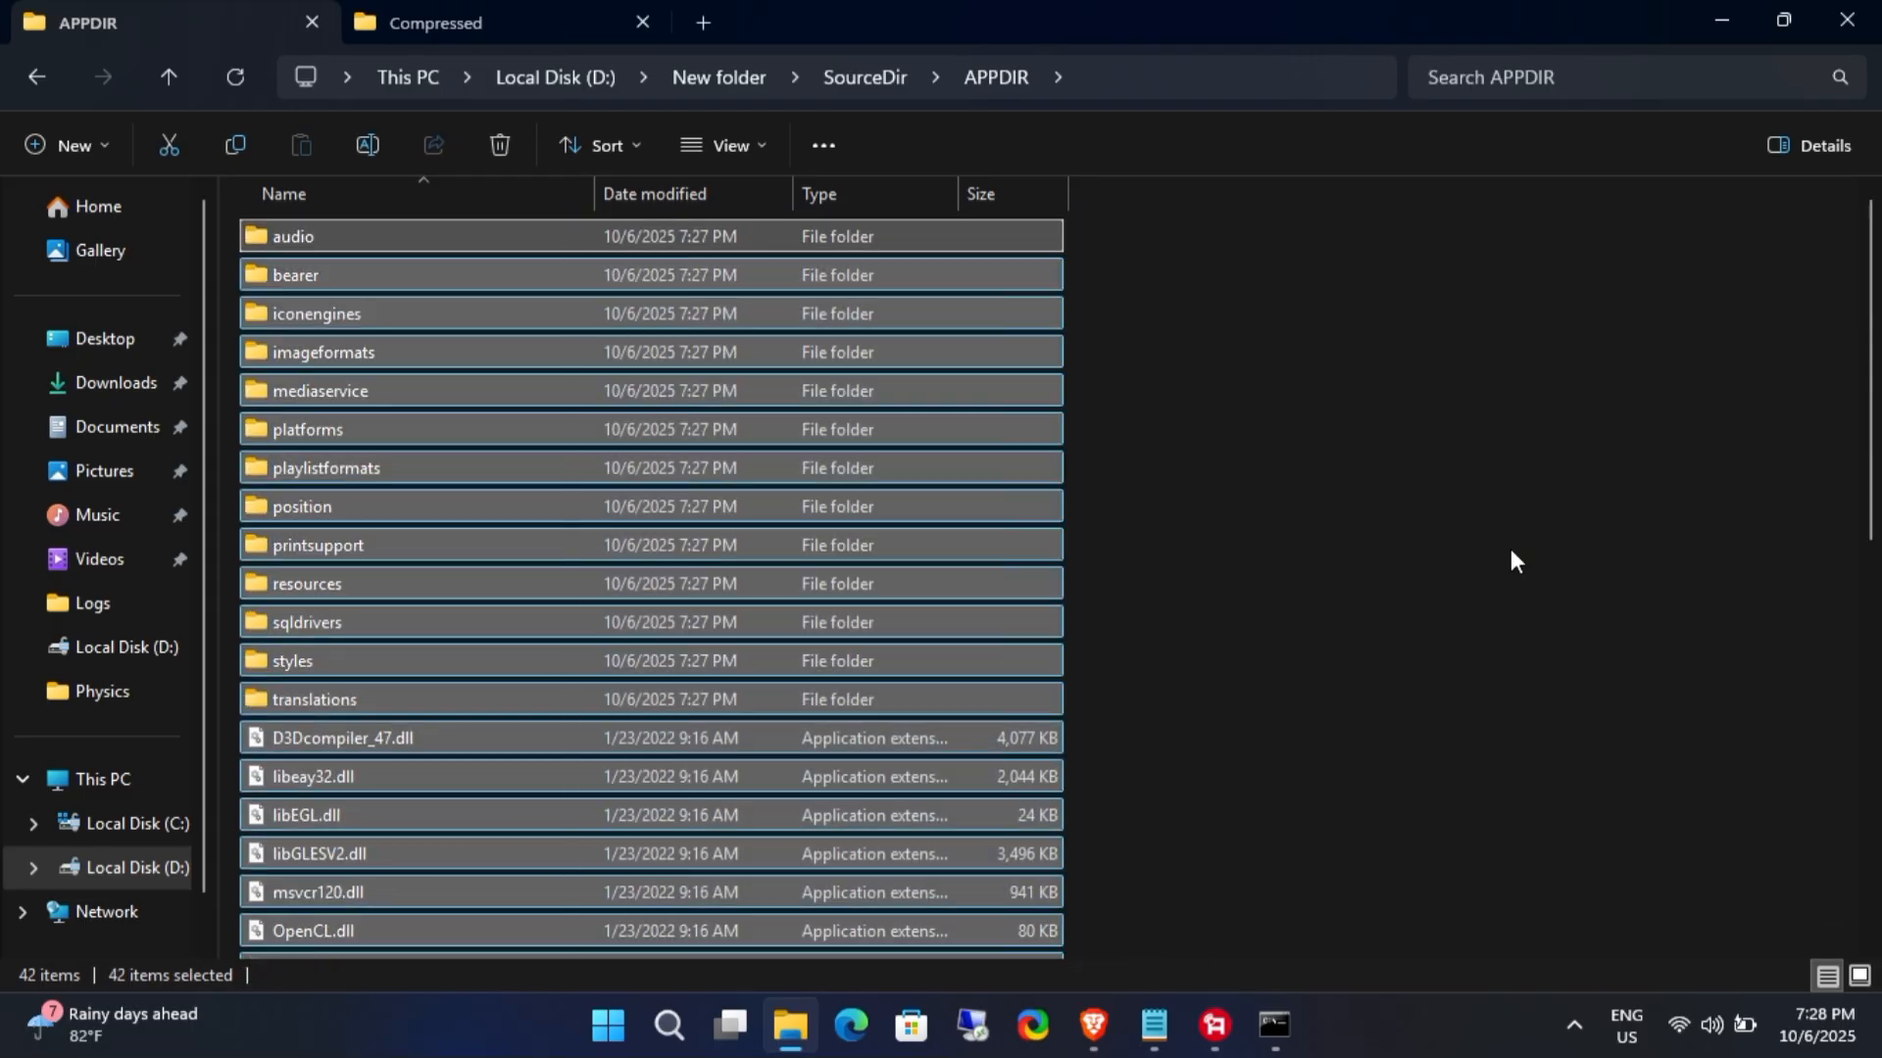
left_click(35, 76)
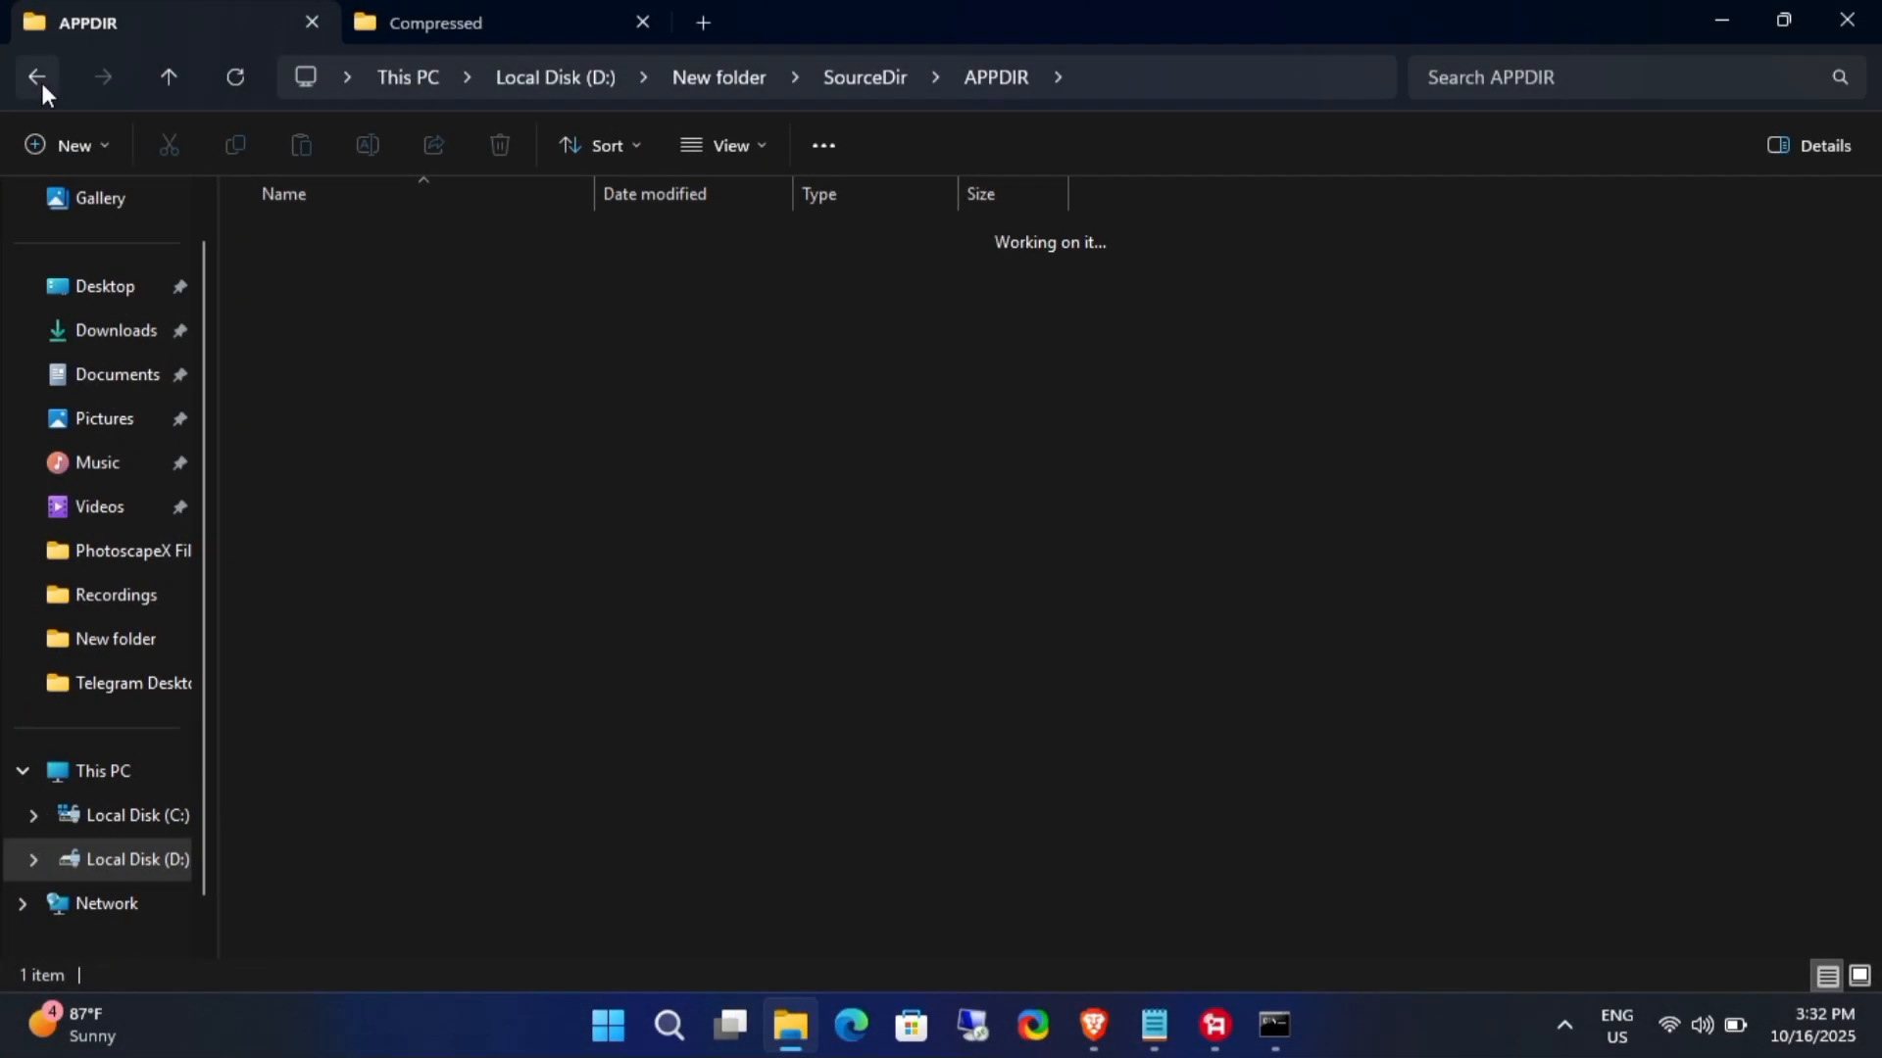
left_click(37, 76)
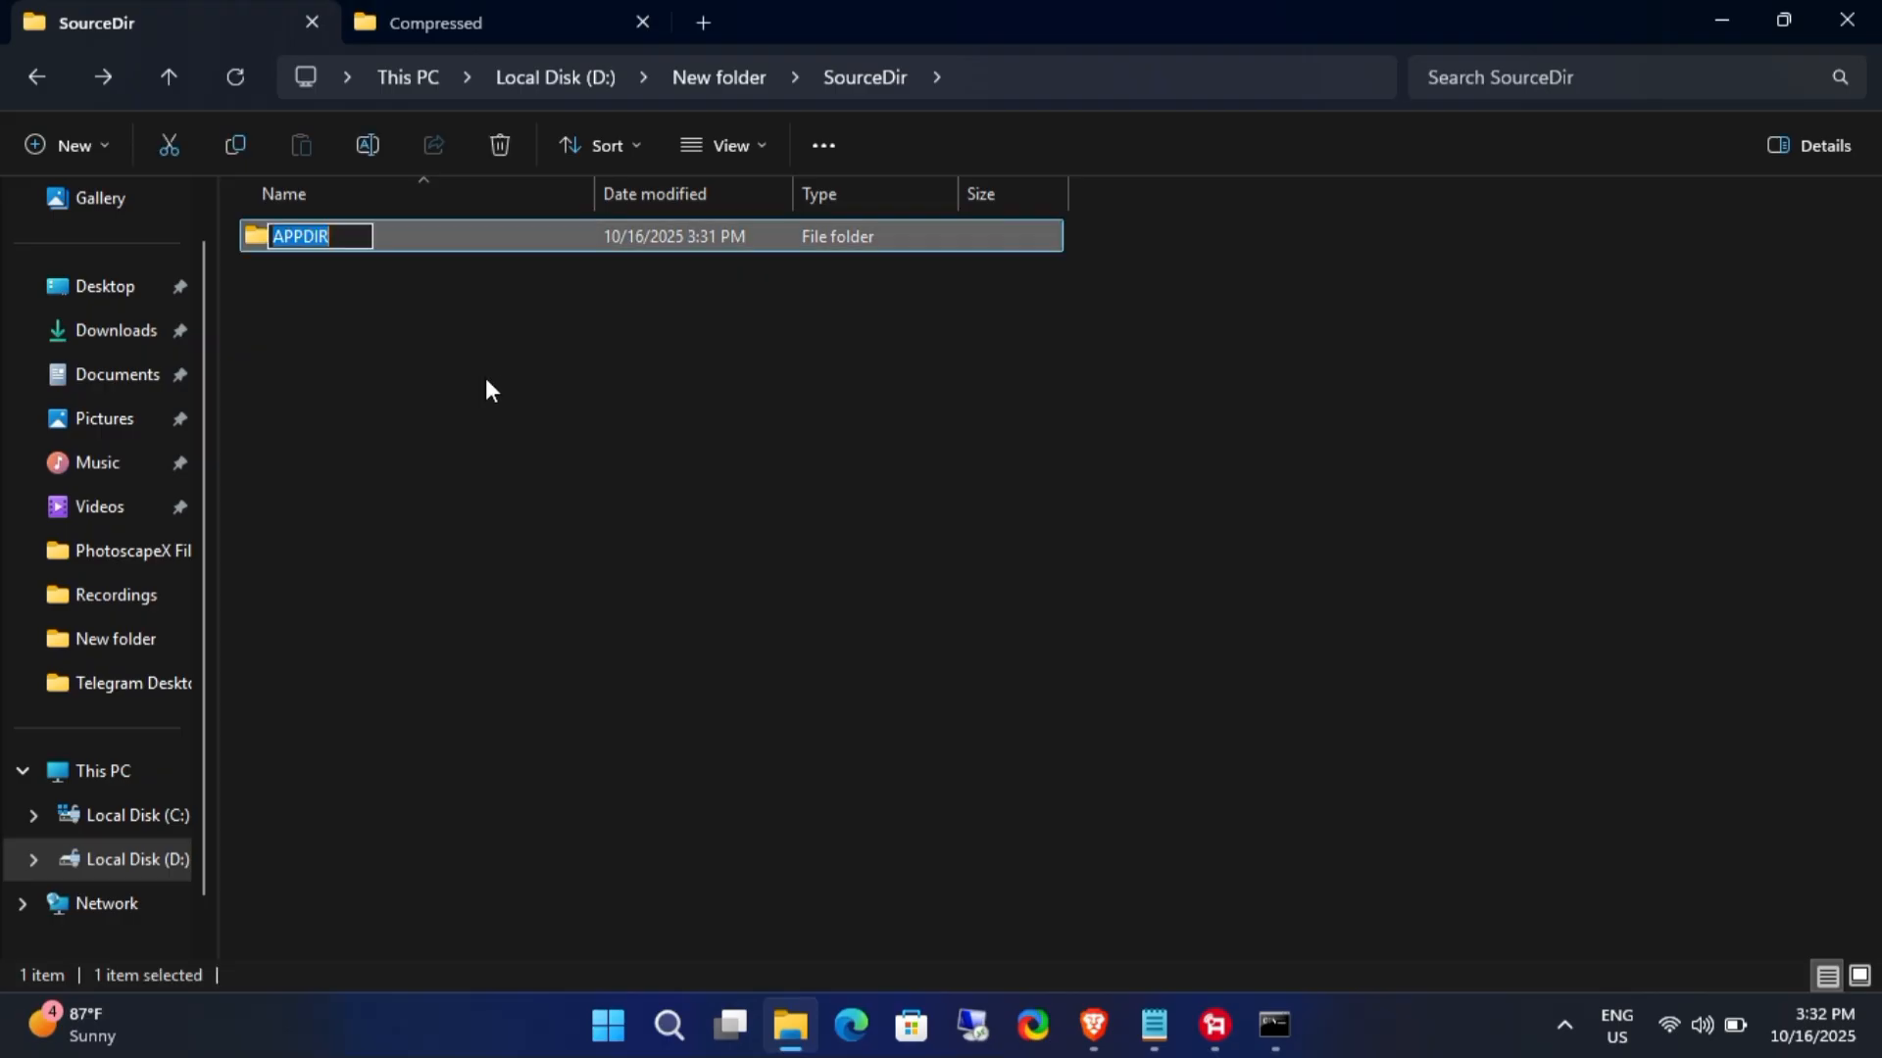
type("PhtoScapeXPro")
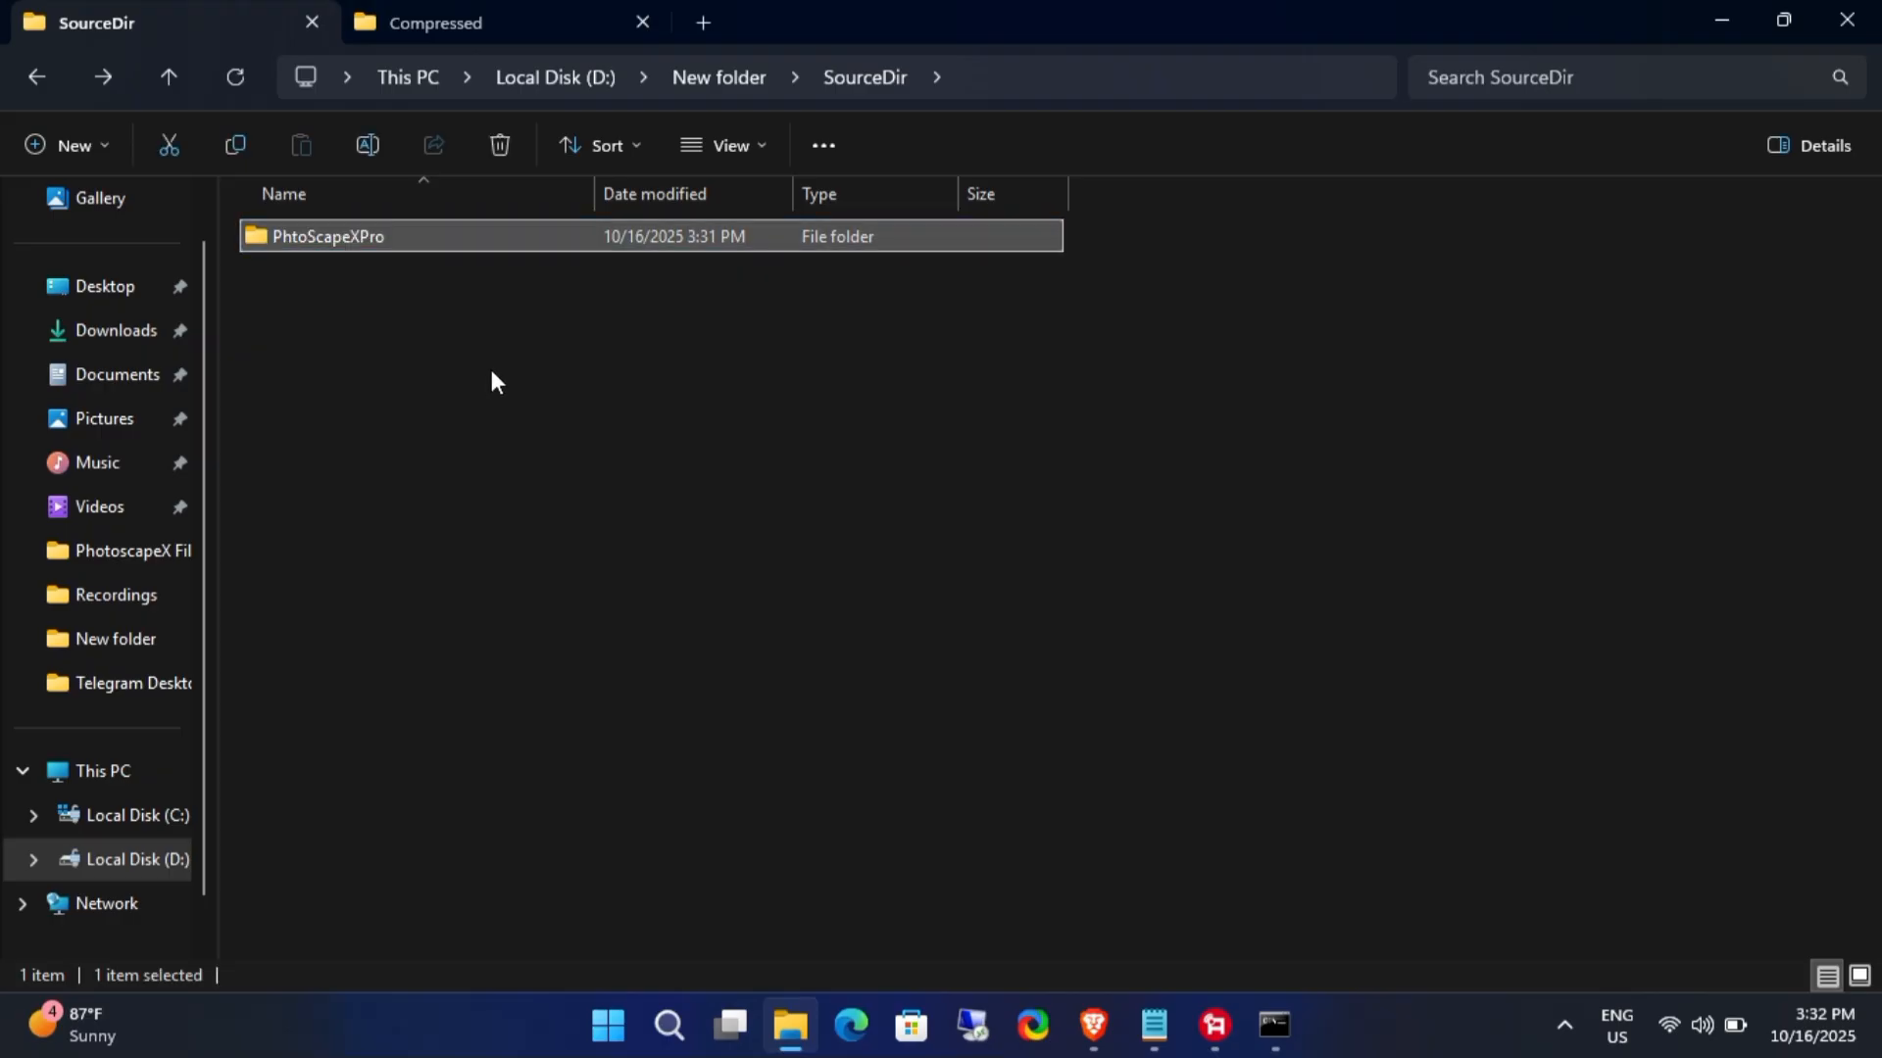
right_click(327, 237)
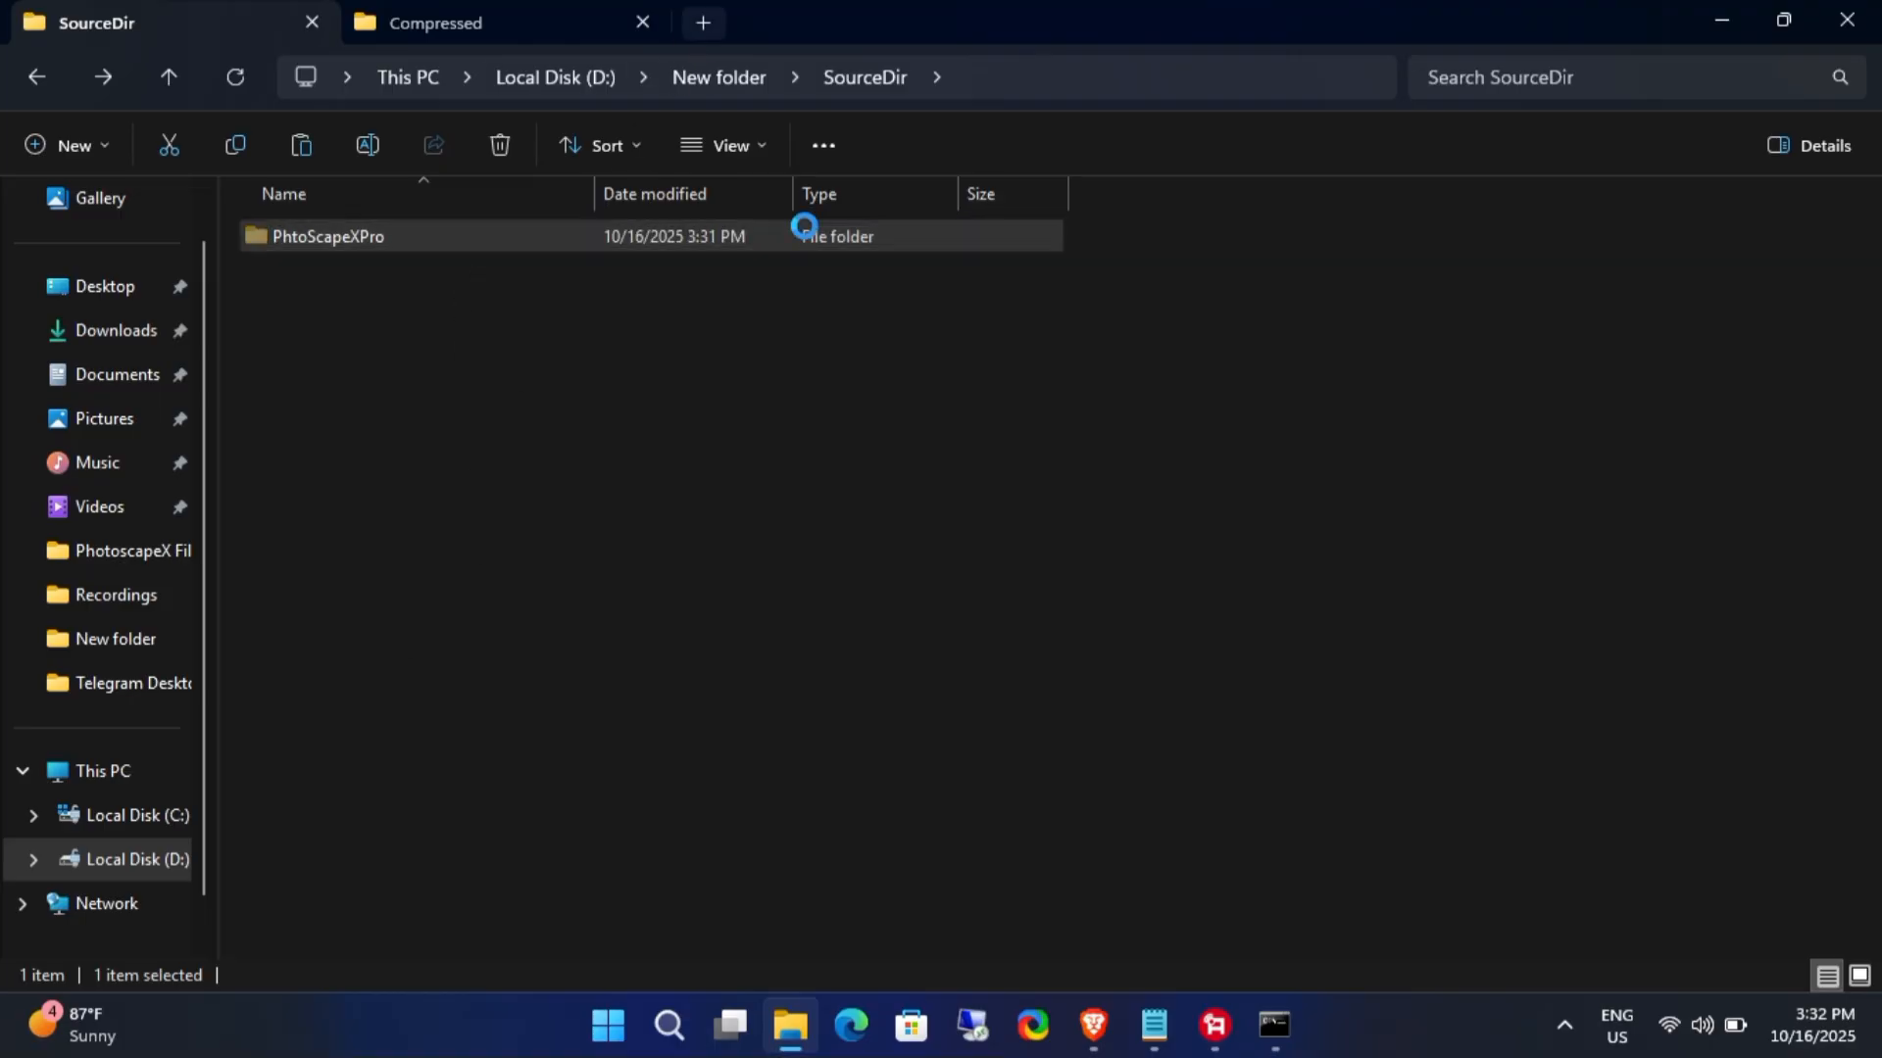
Step: Move PhtoScapeXPro into C:\Program Files with administrator permission and enter it
left_click(702, 21)
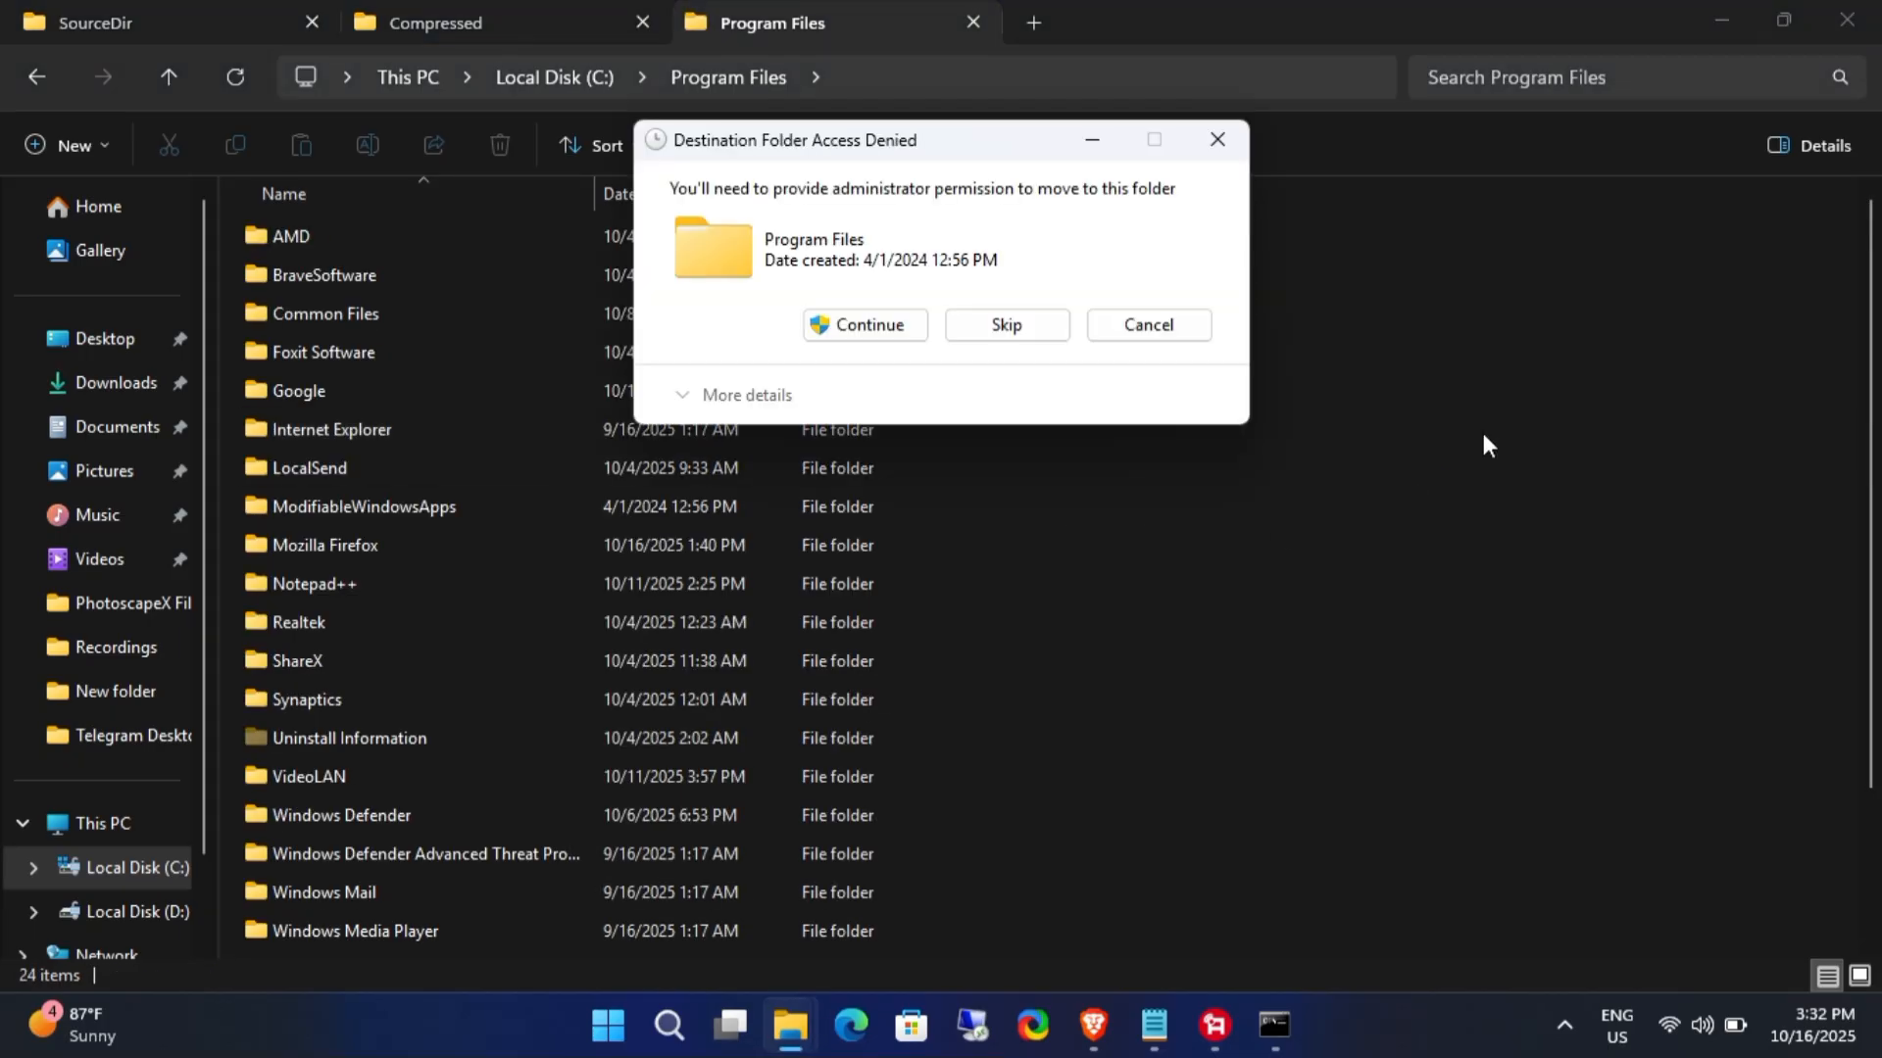
left_click(862, 326)
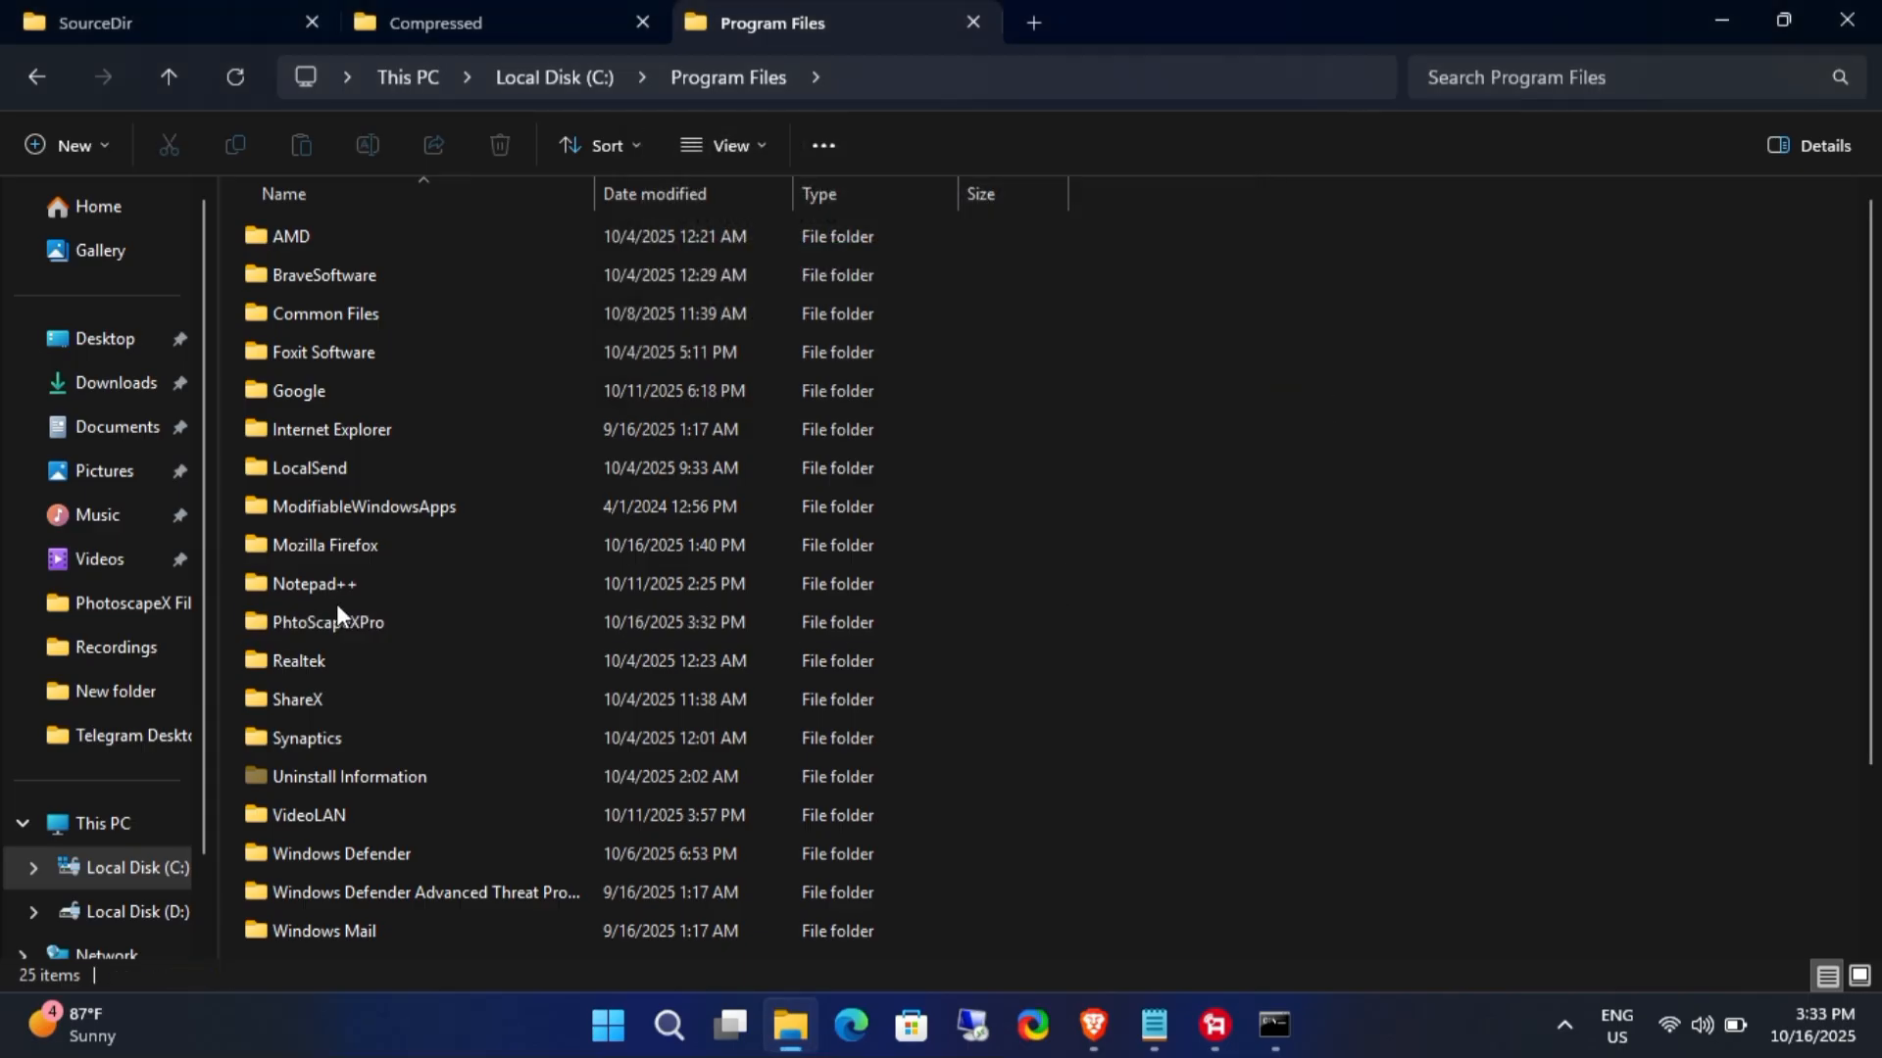
double_click(329, 622)
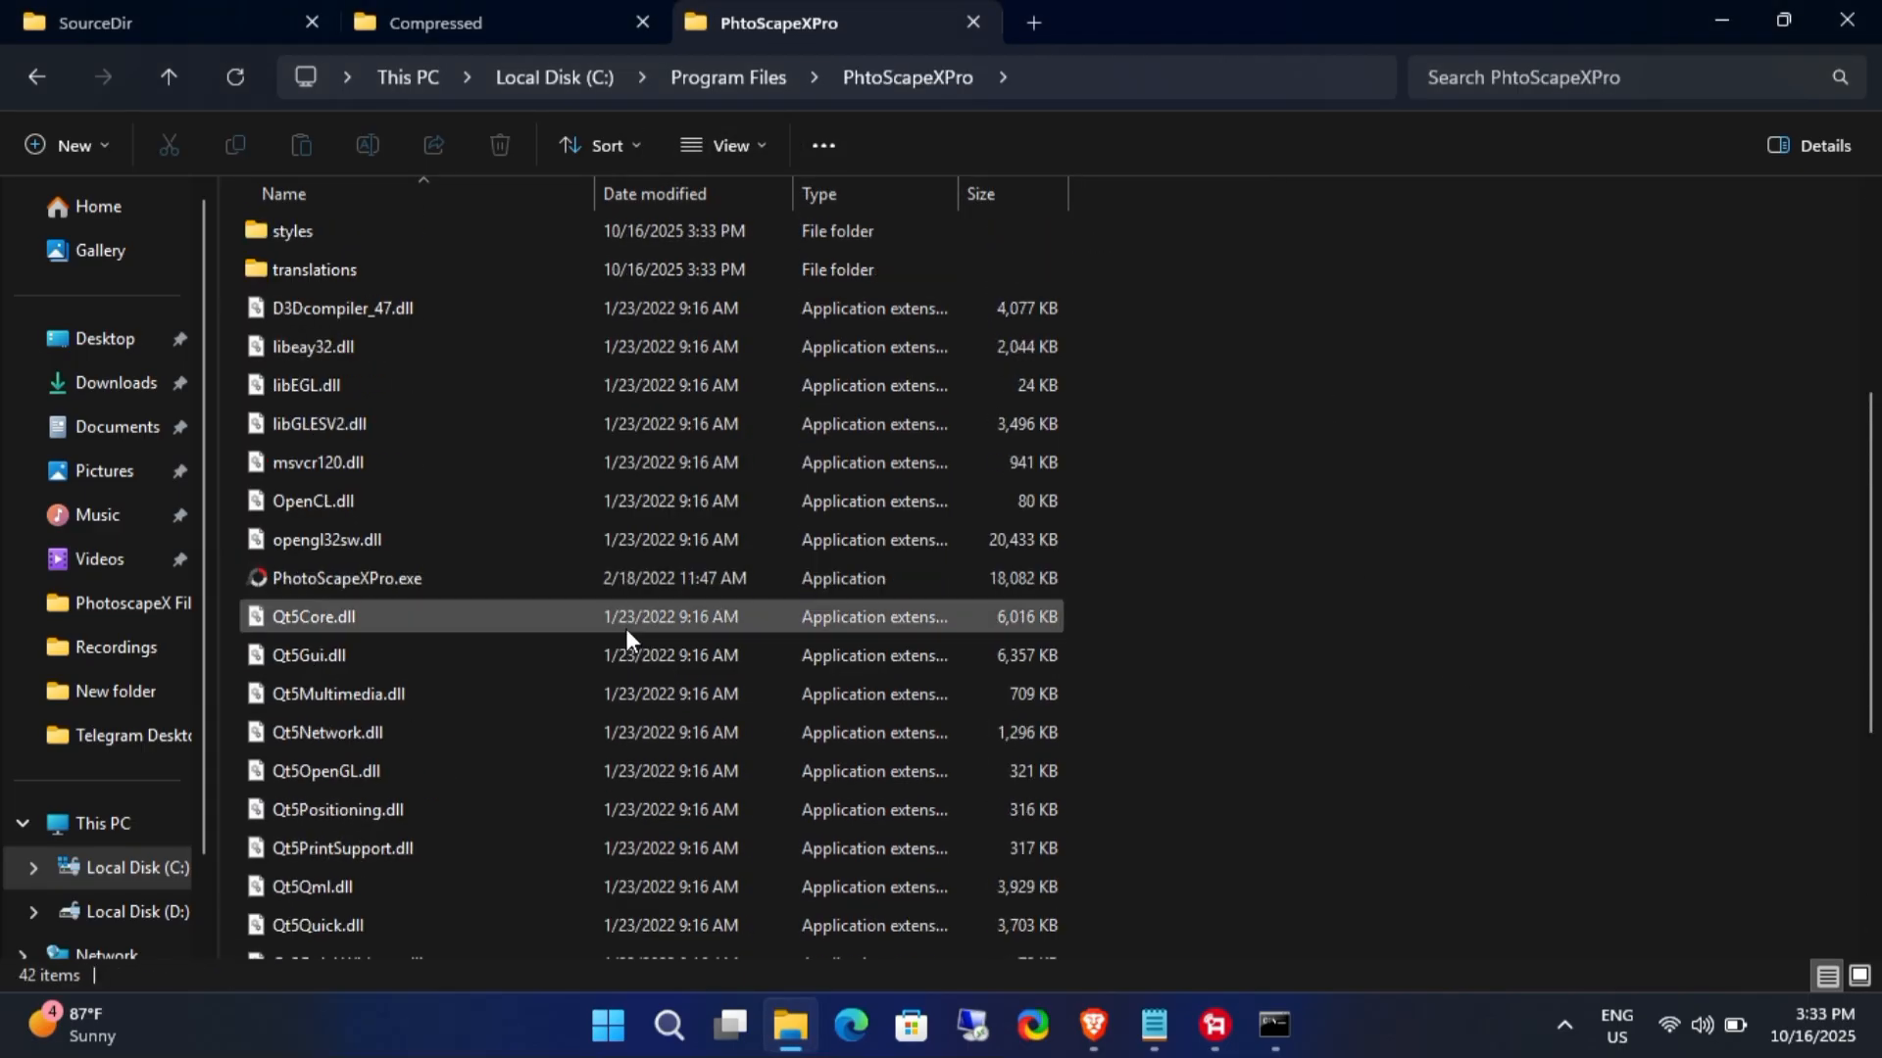
Step: Create a desktop shortcut to PhotoScapeXPro.exe via Show more options > Create shortcut
right_click(345, 578)
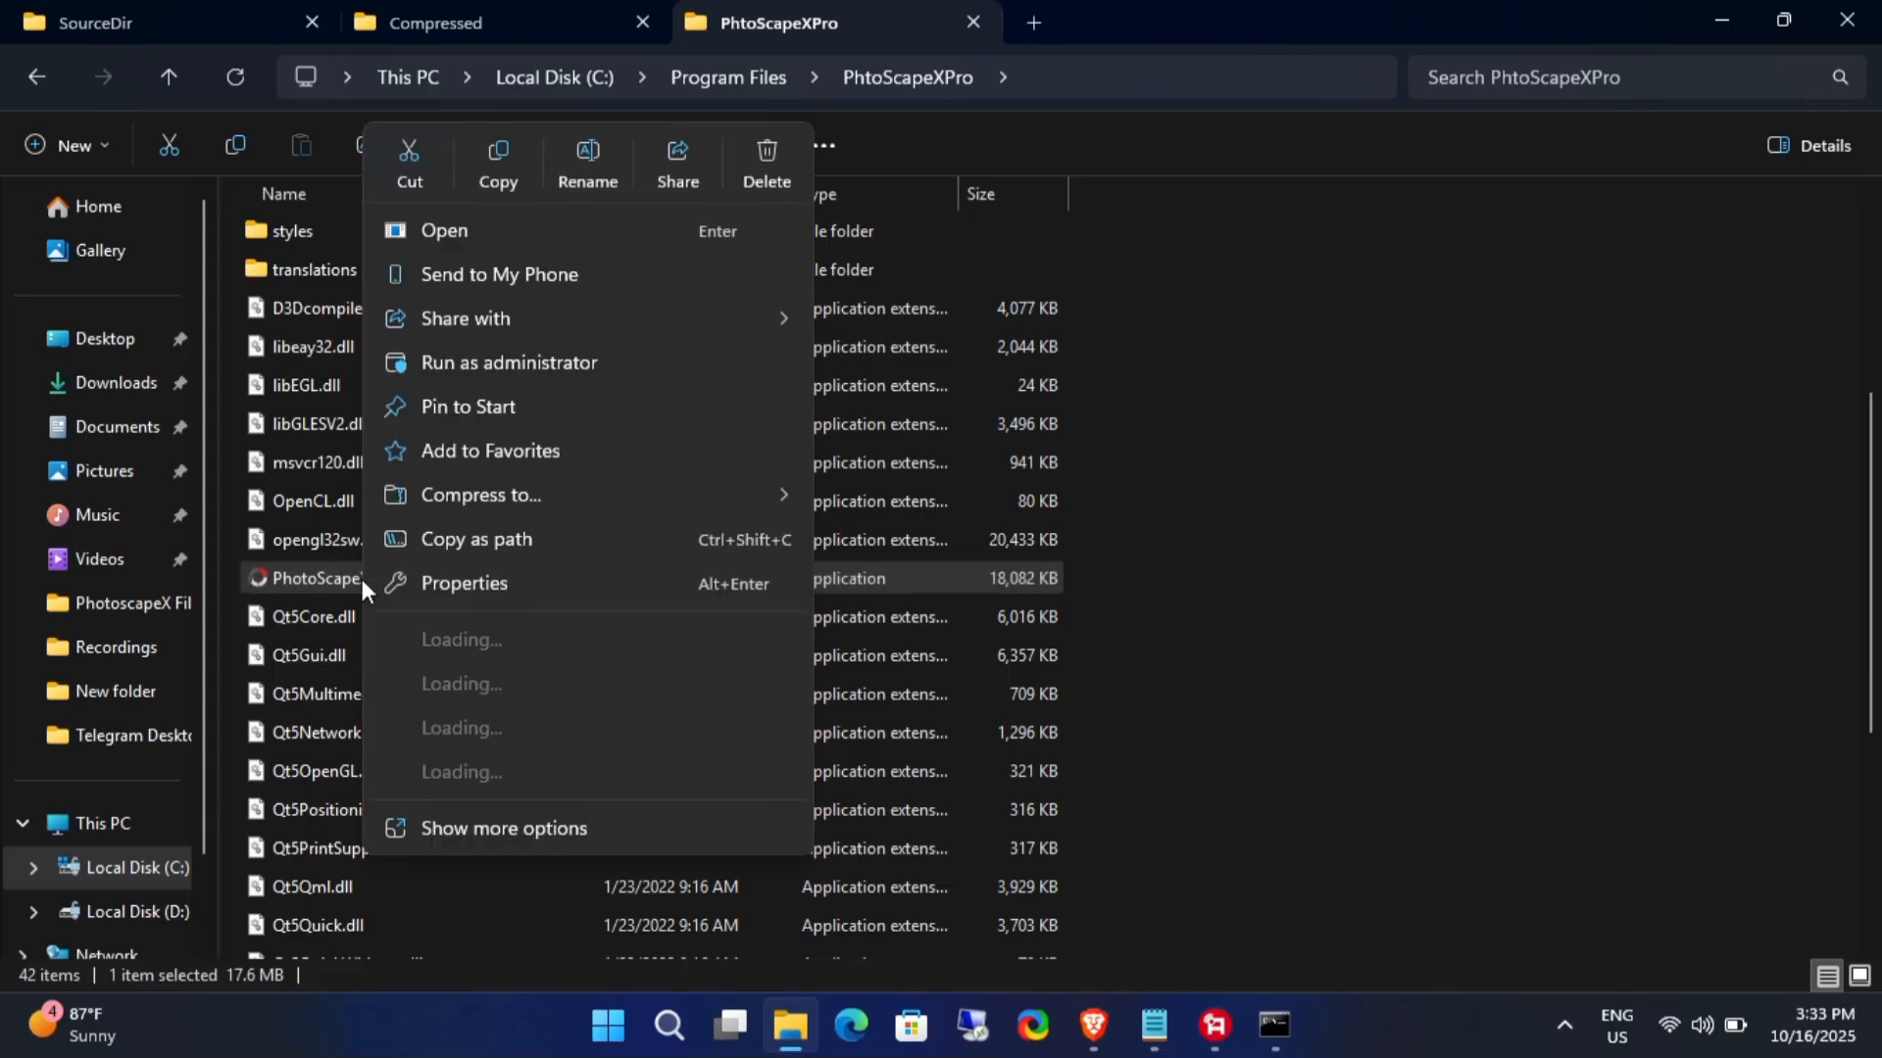
left_click(503, 827)
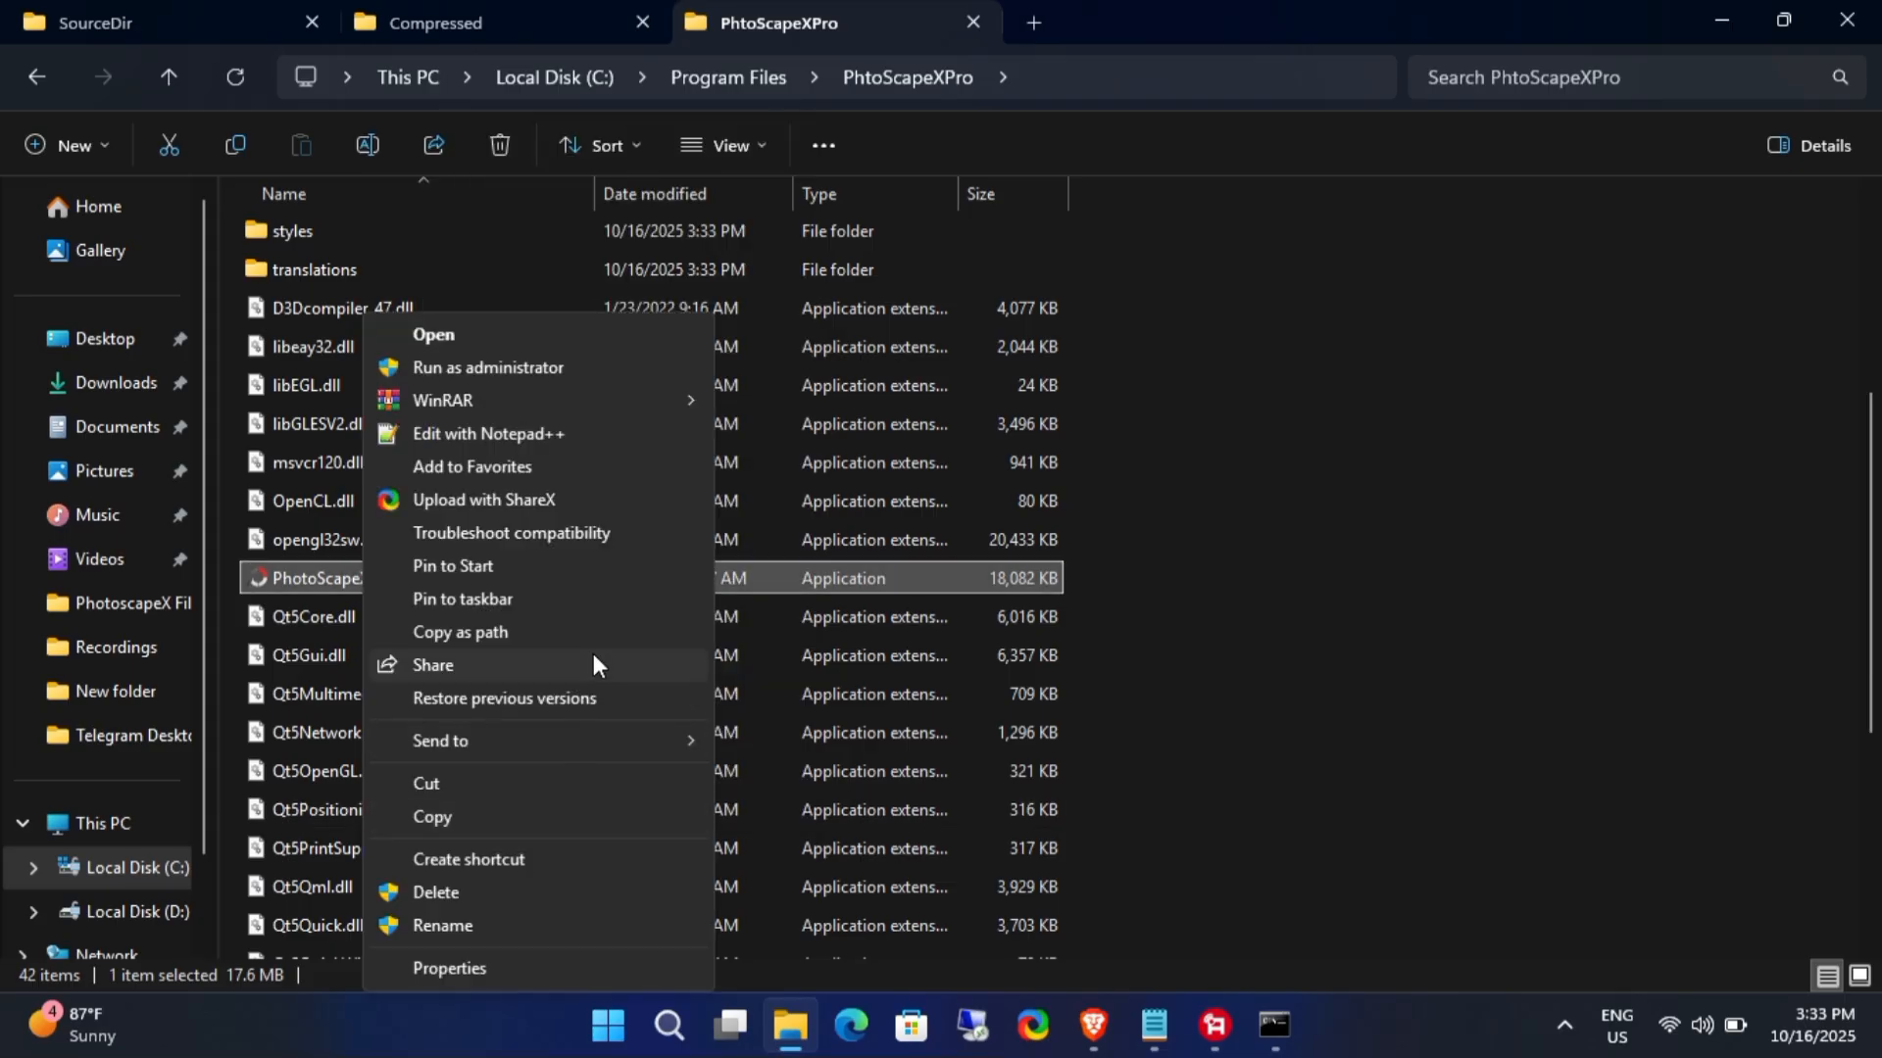
left_click(468, 859)
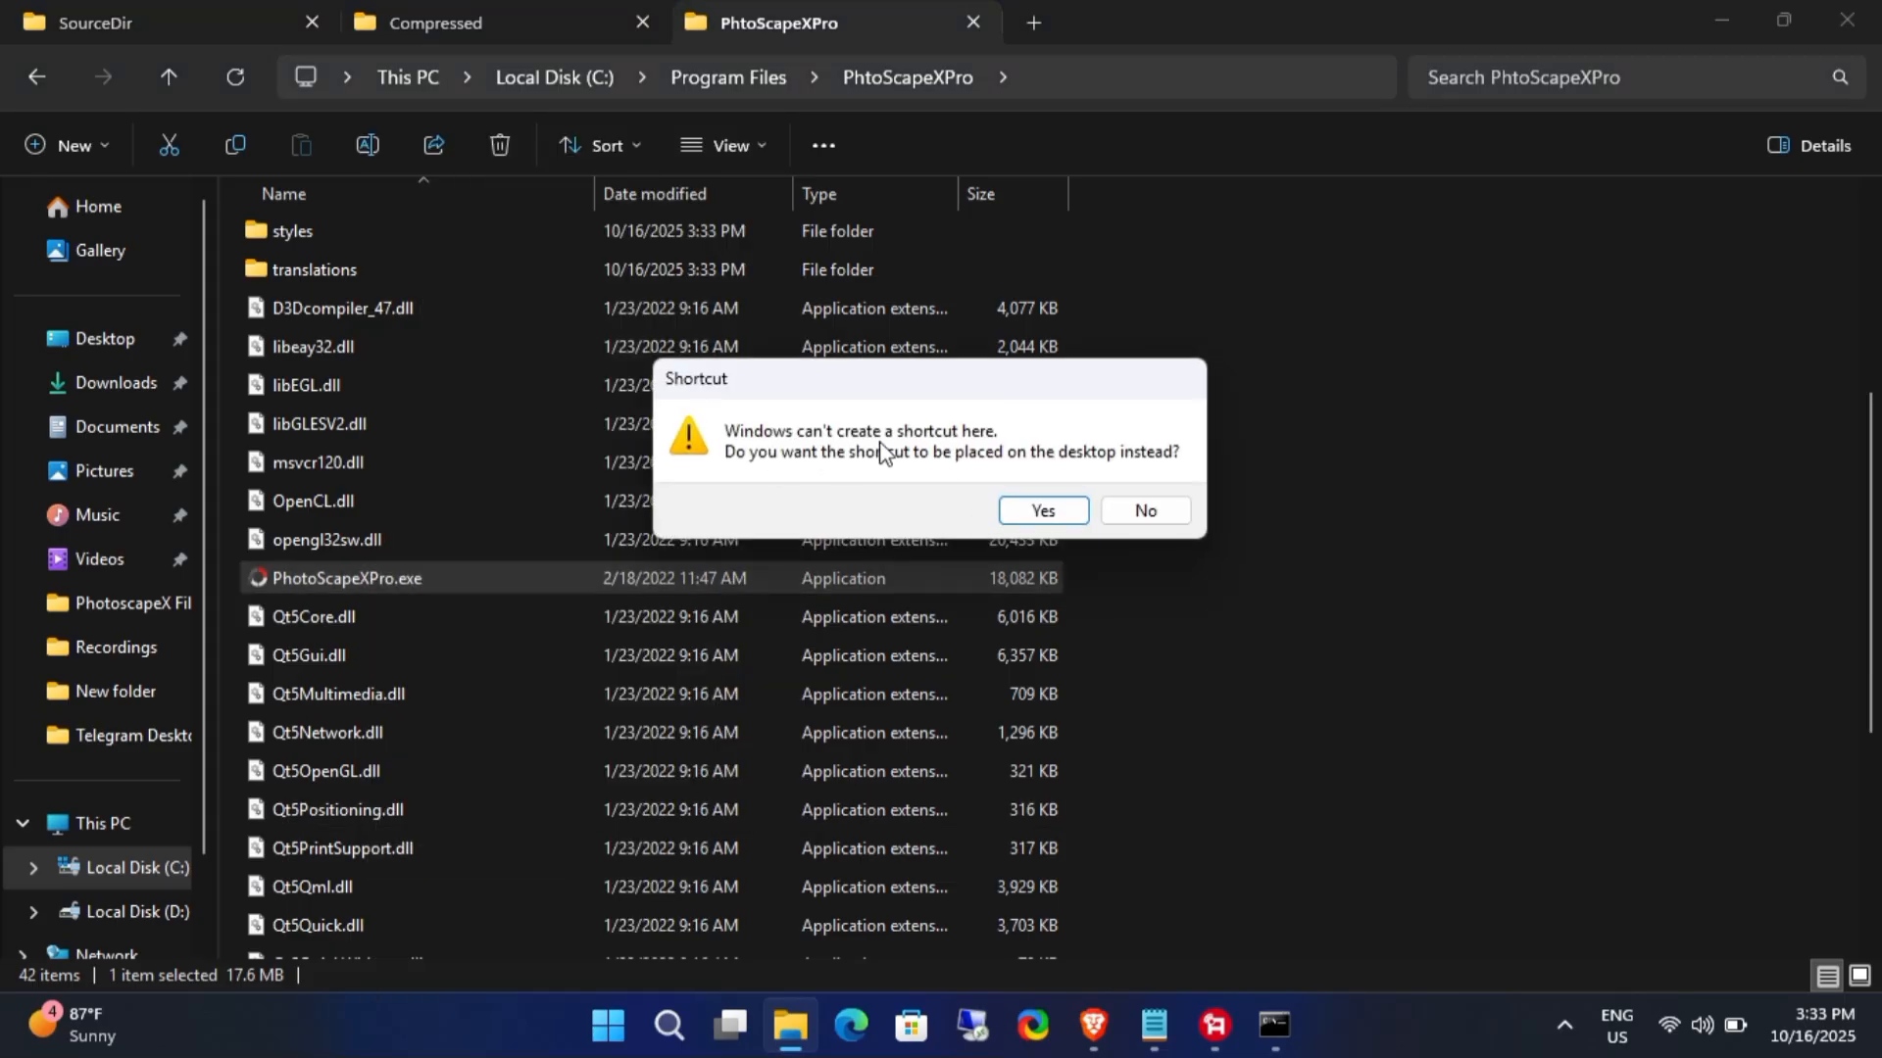
left_click(1041, 510)
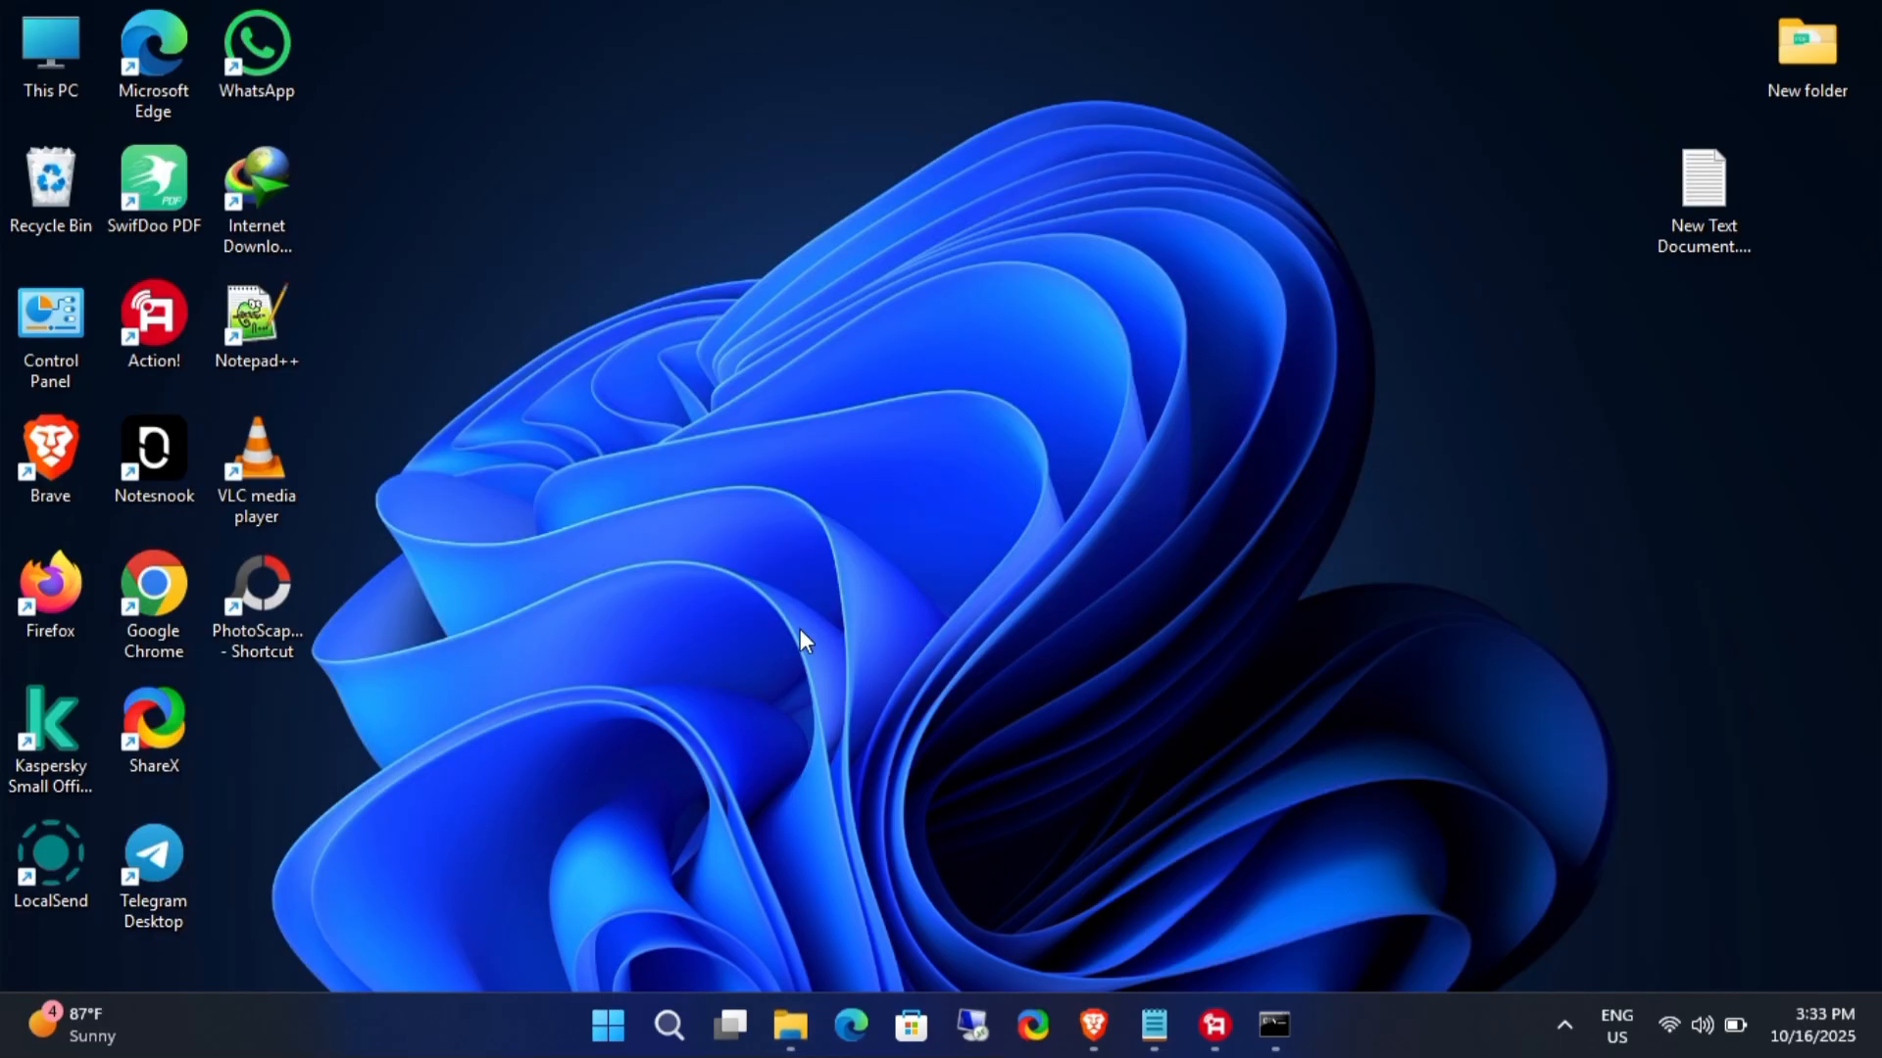
Step: Rename the desktop shortcut PhotoScapeX Pro and launch PhotoScape X Pro from it
left_click(255, 594)
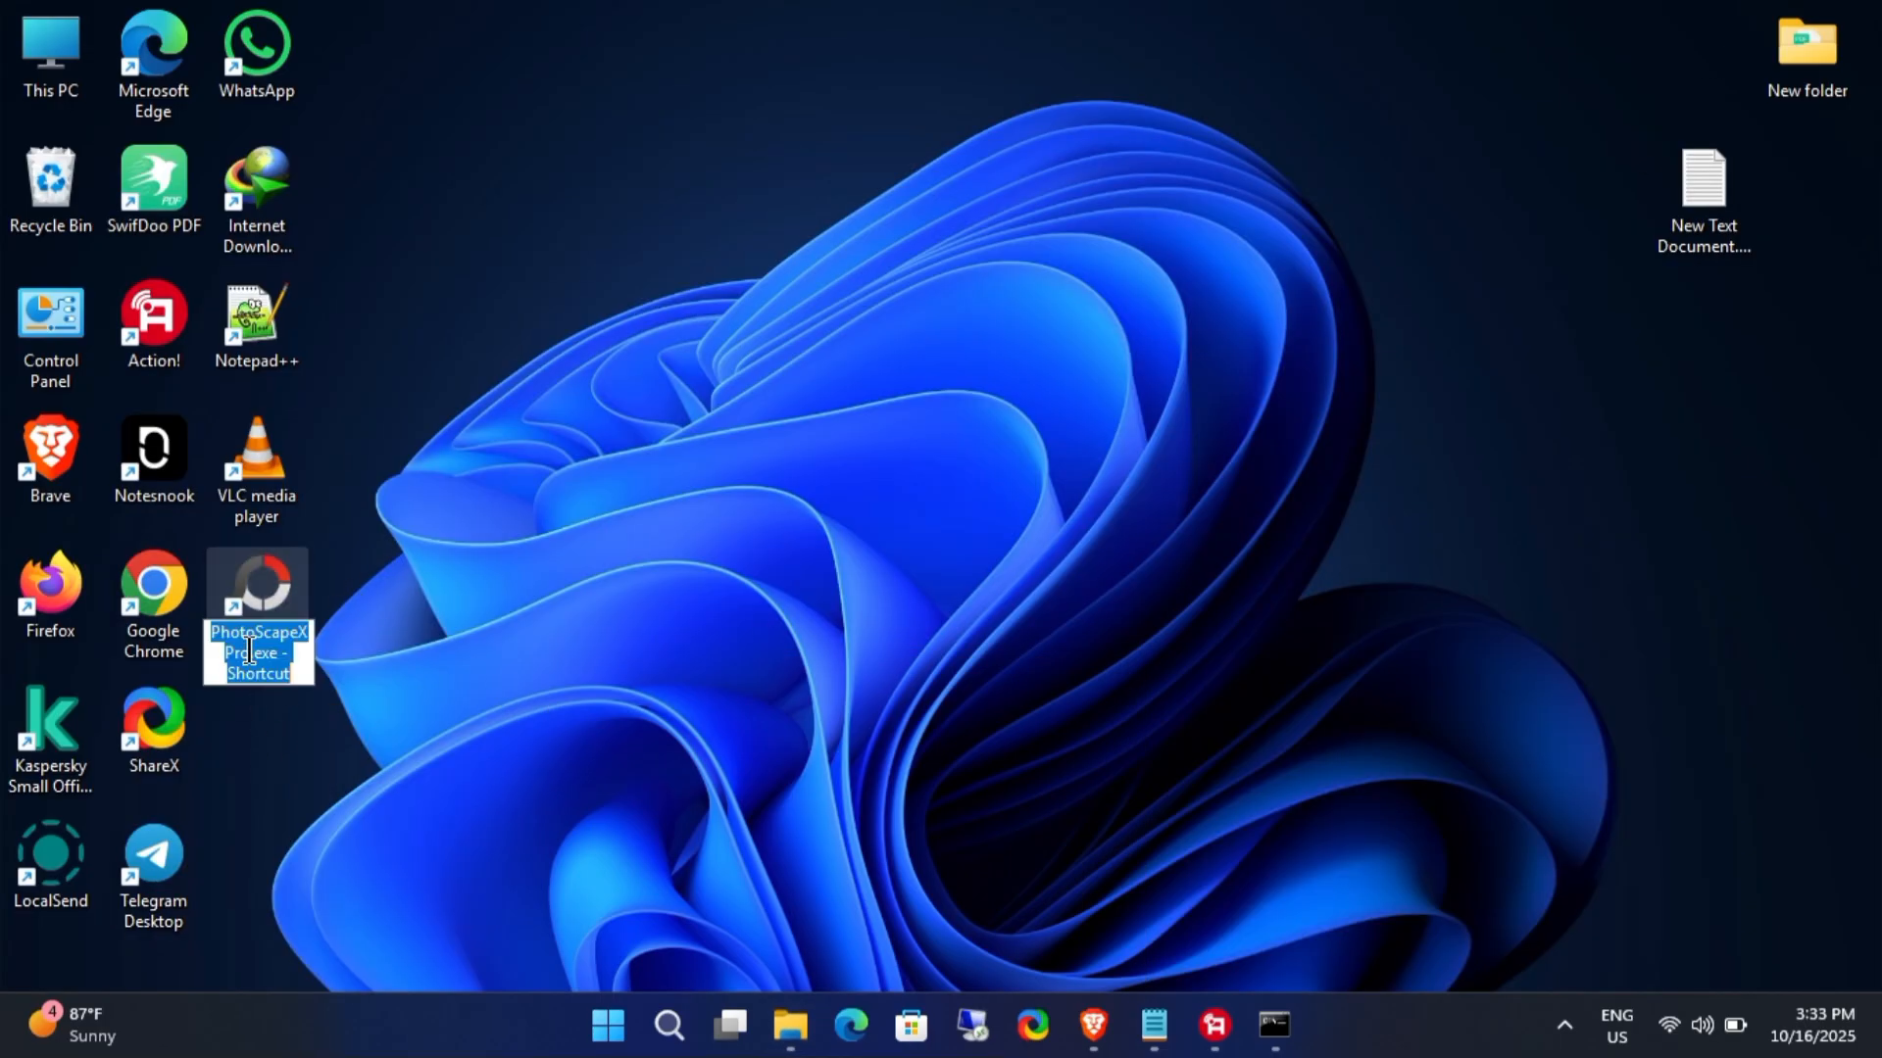
left_click(547, 698)
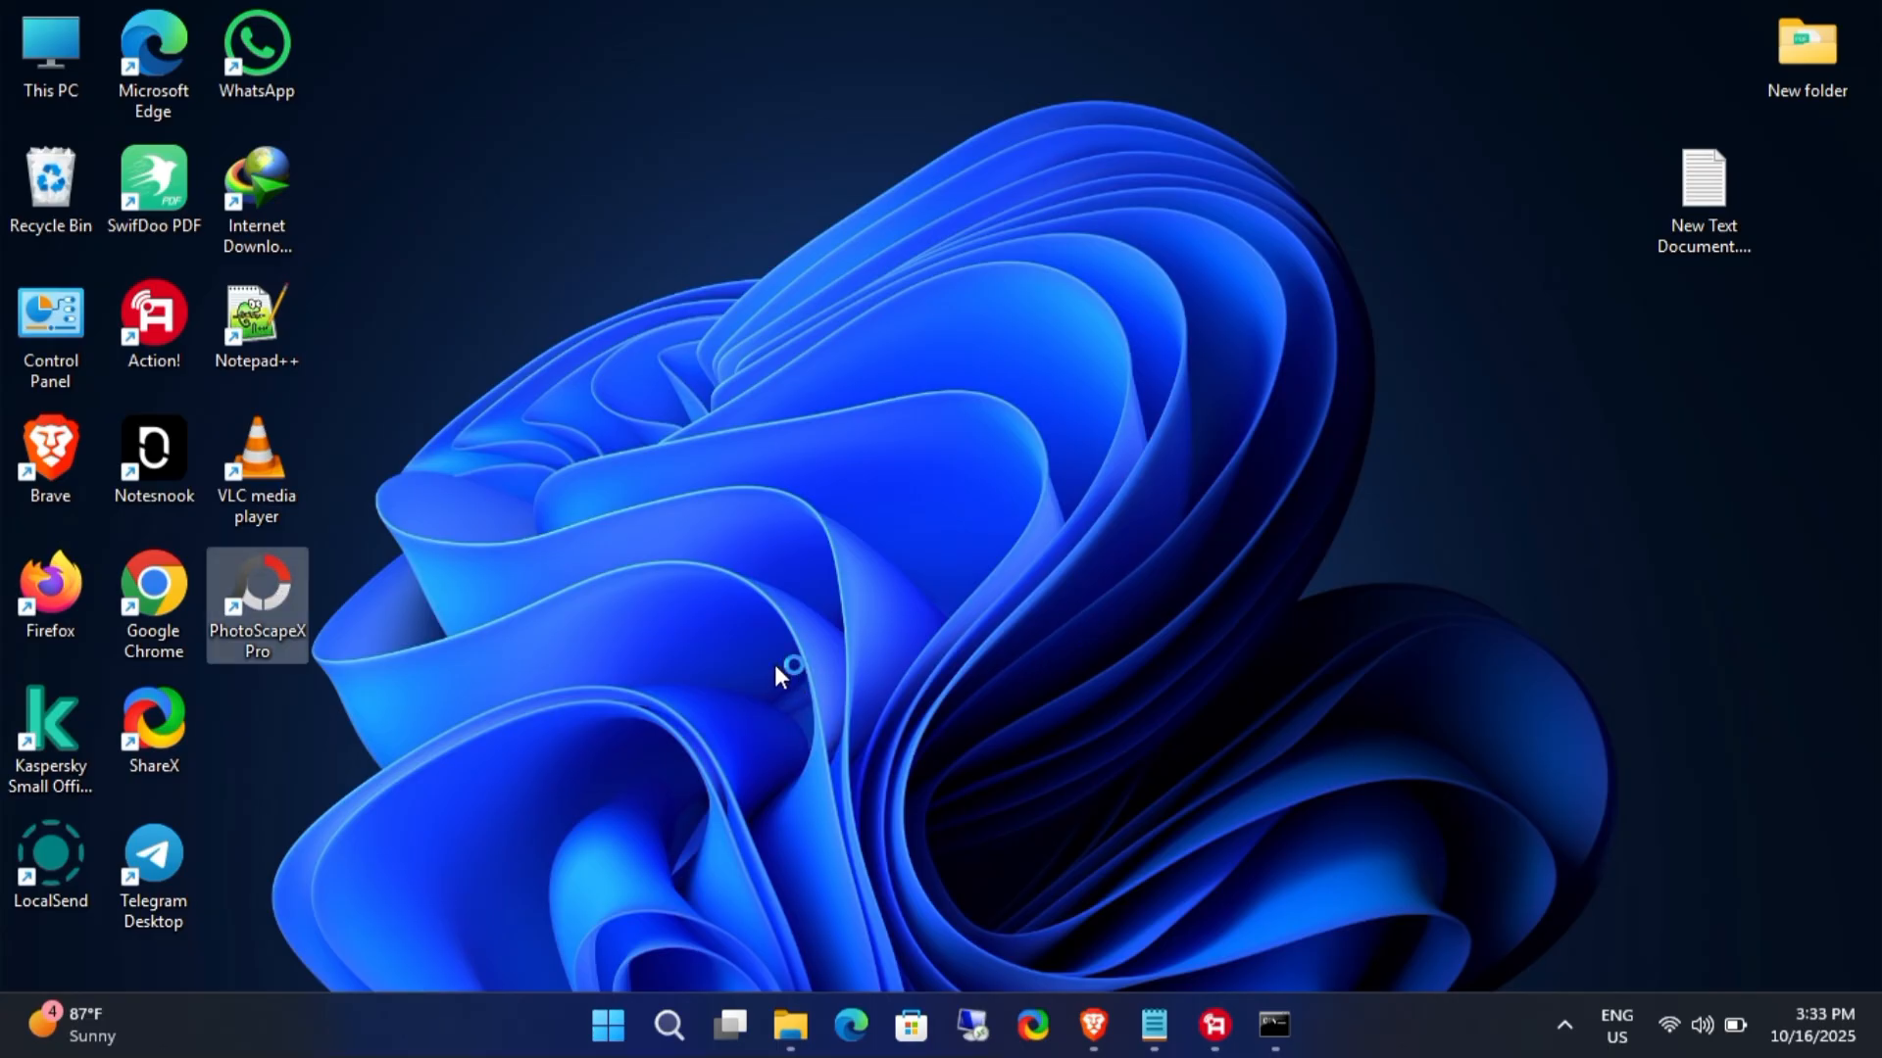
double_click(256, 595)
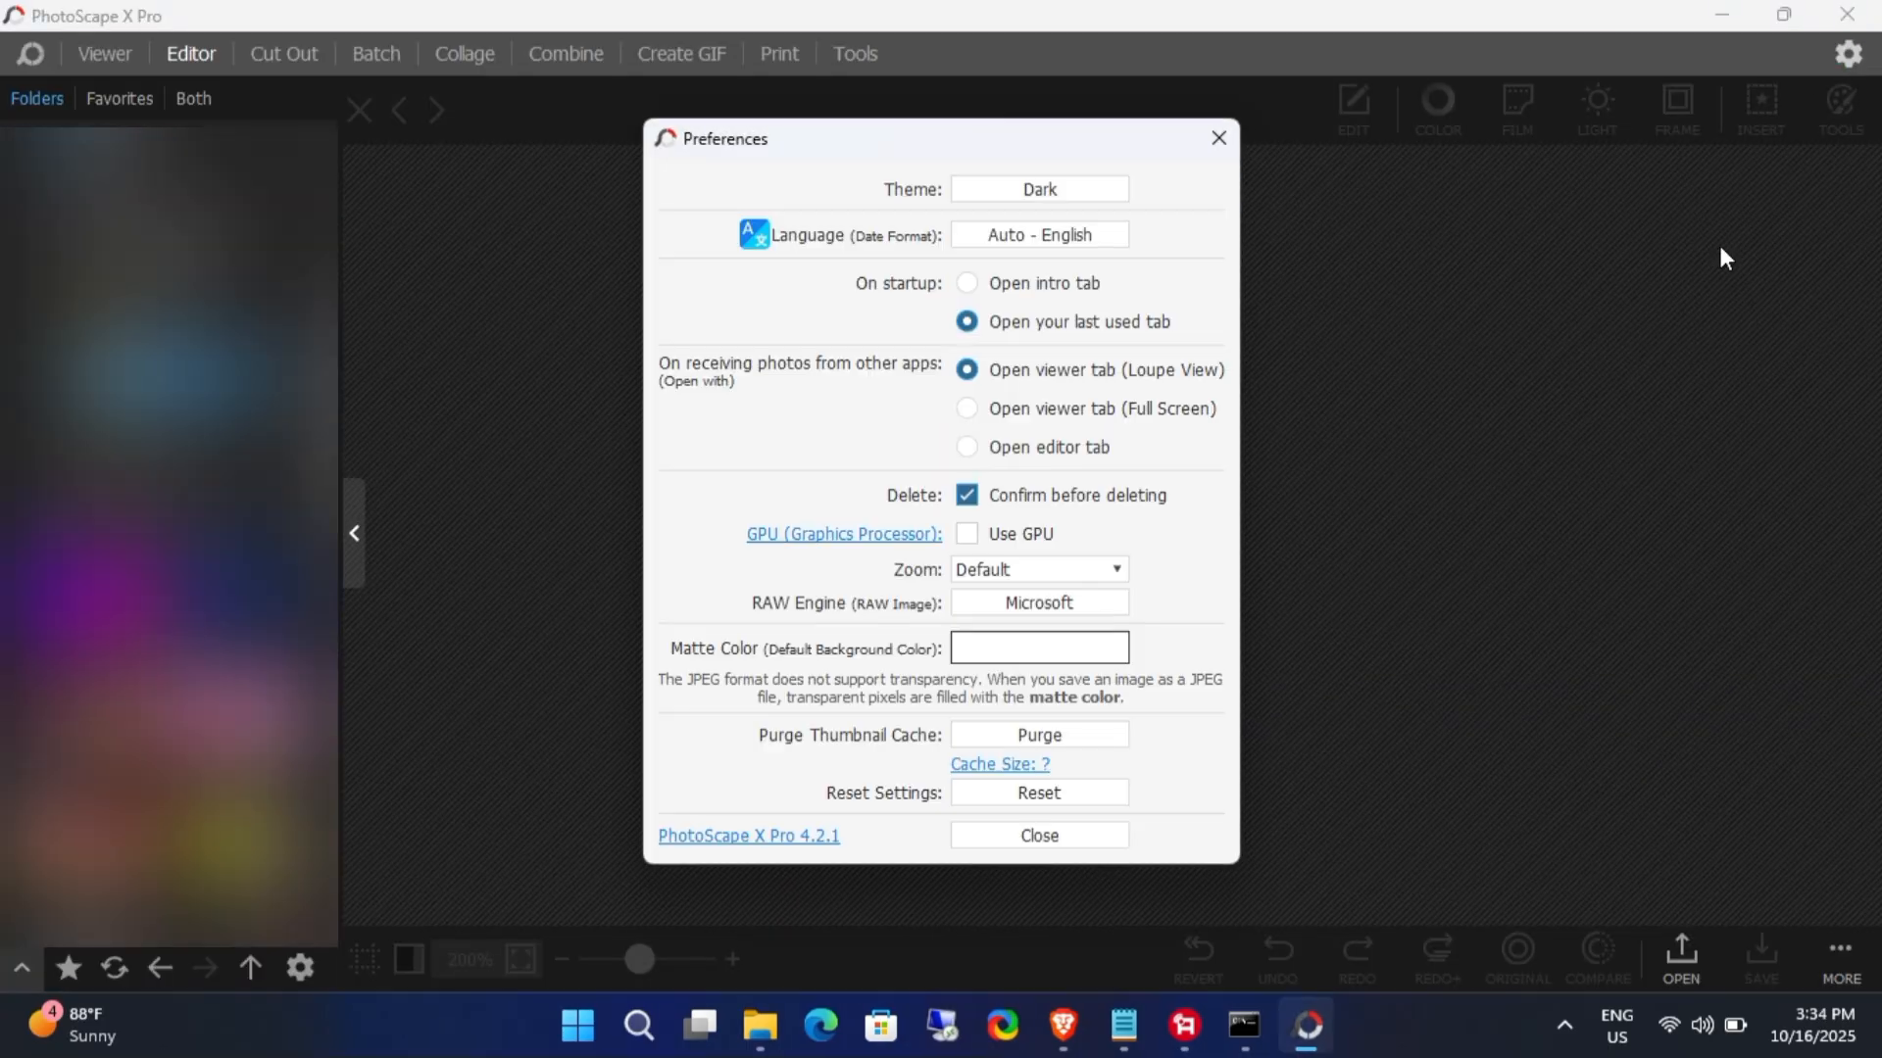
mouse_move(1506, 532)
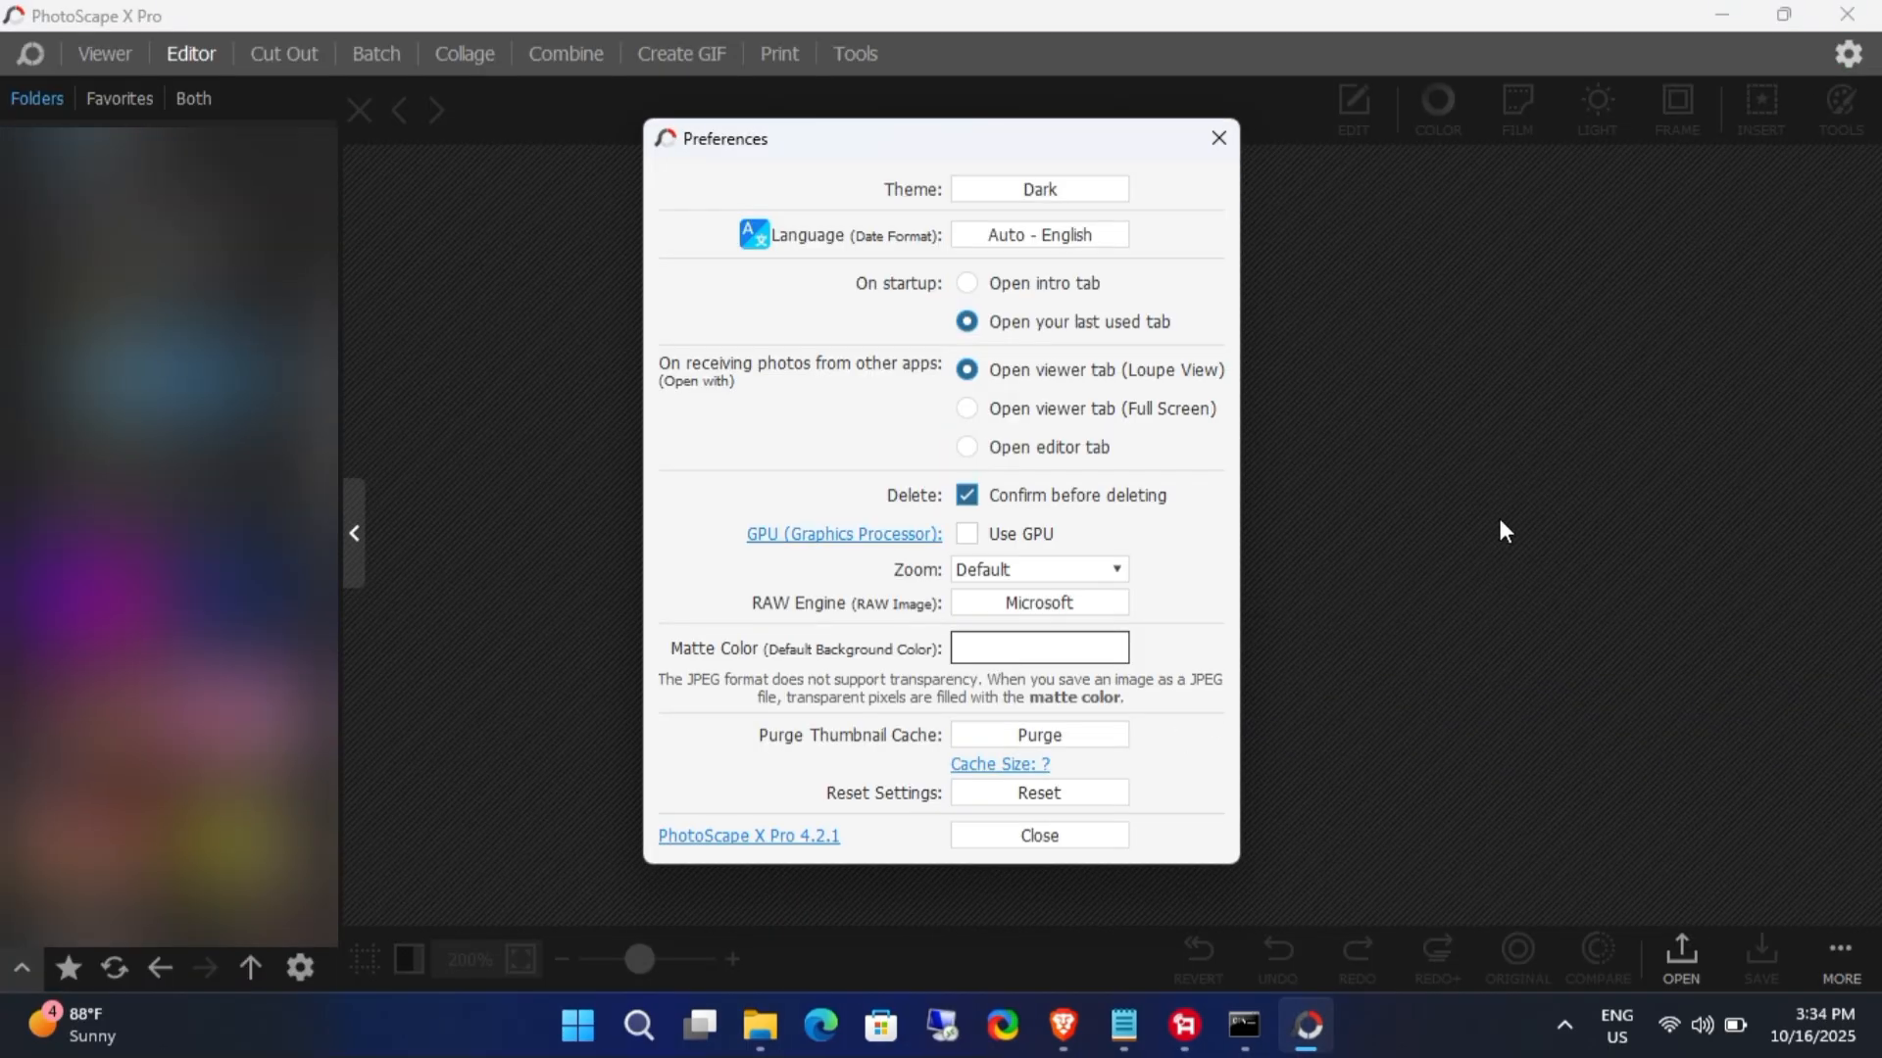